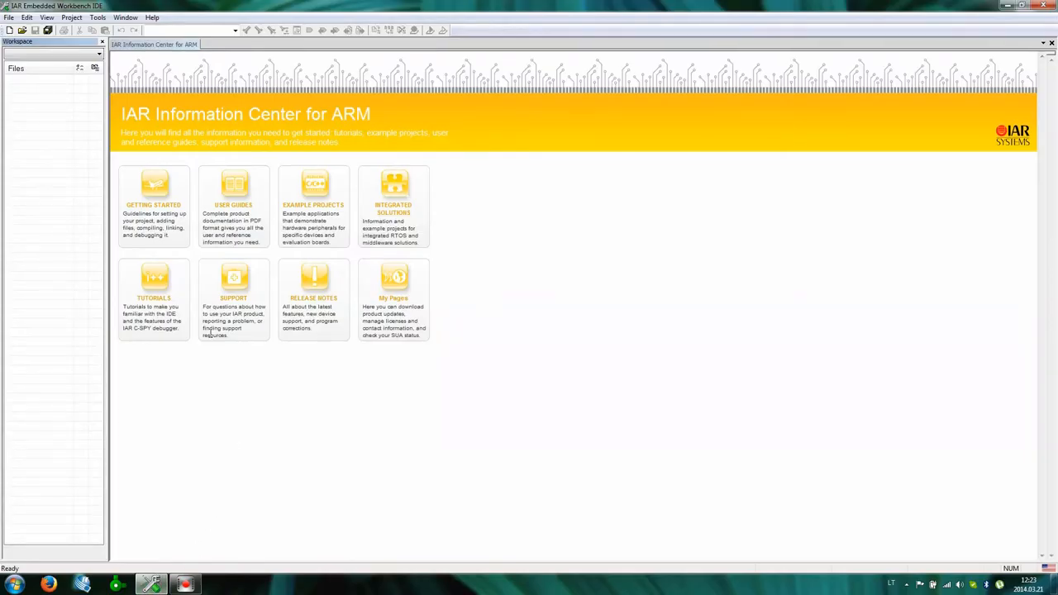
mouse_move(172, 91)
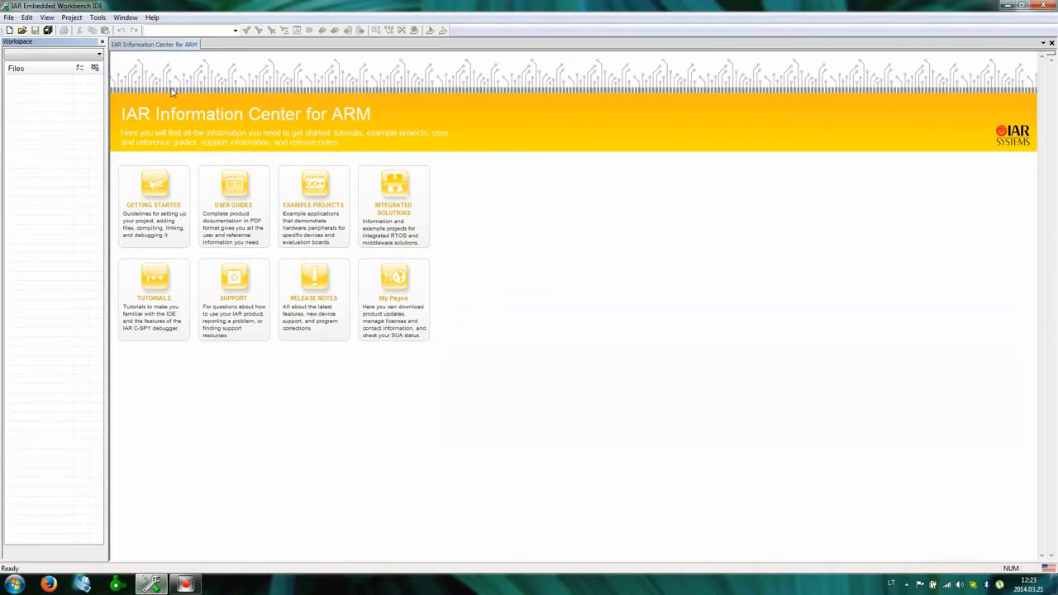
Create a new ARM project using the Empty project template
click(125, 16)
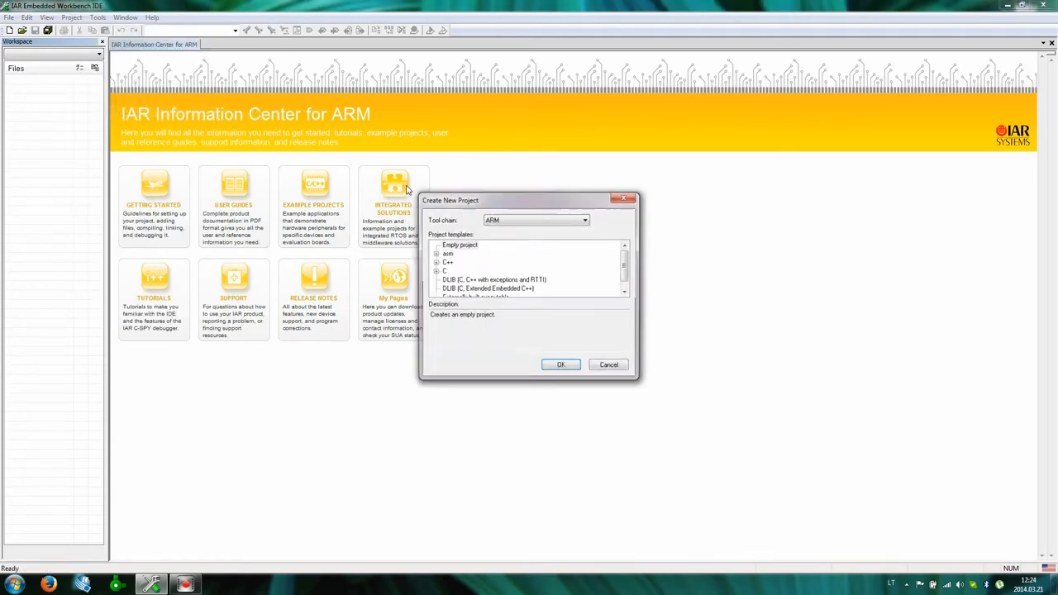
click(459, 245)
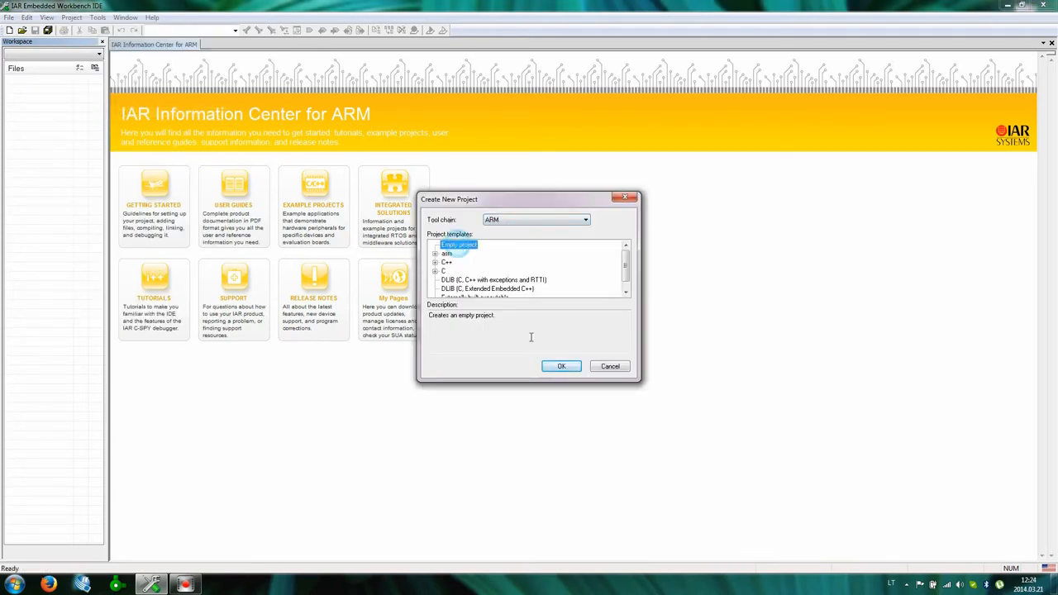
Save the project as 'test' inside a newly created 'test' folder on the Desktop
click(561, 366)
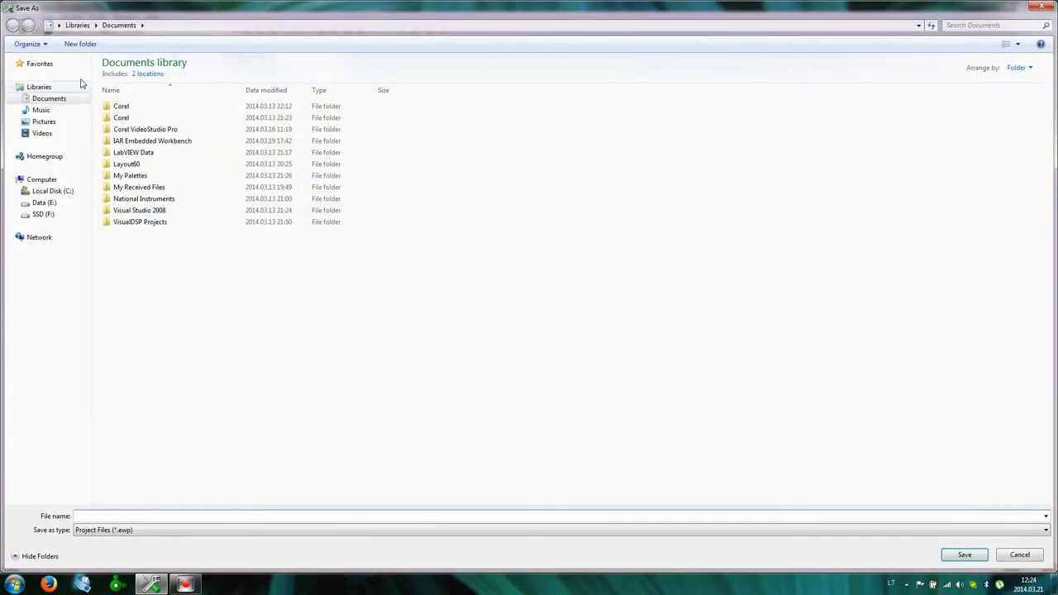
mouse_move(538, 6)
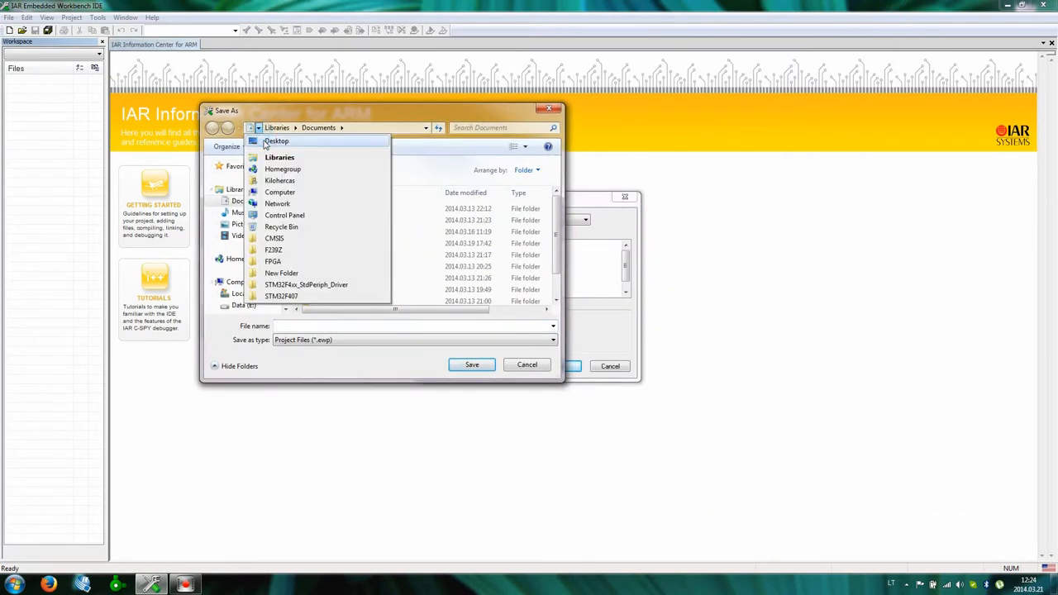
click(277, 141)
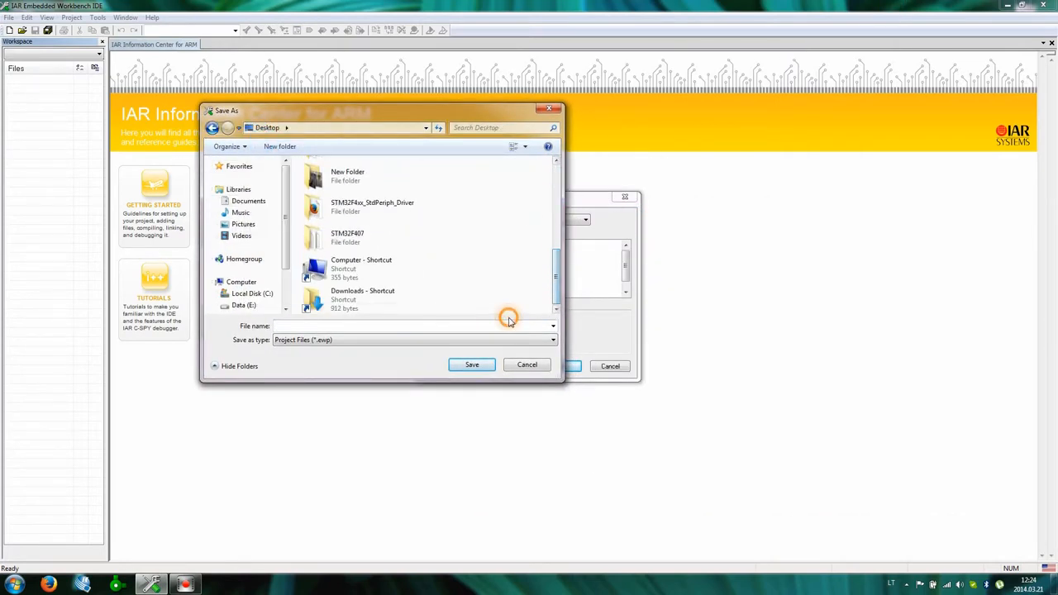
right_click(509, 317)
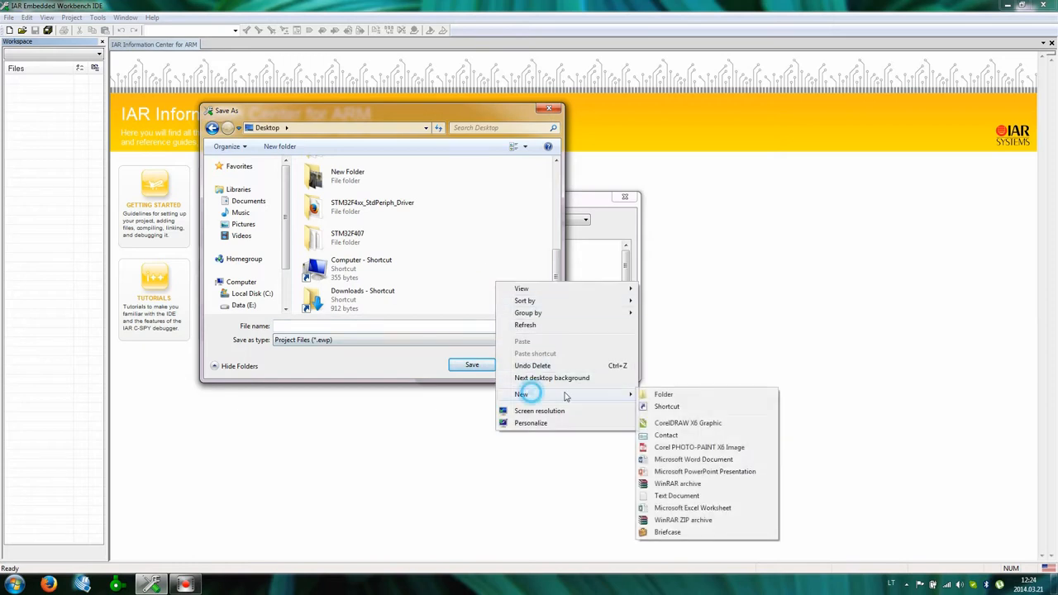
click(663, 394)
text(test)
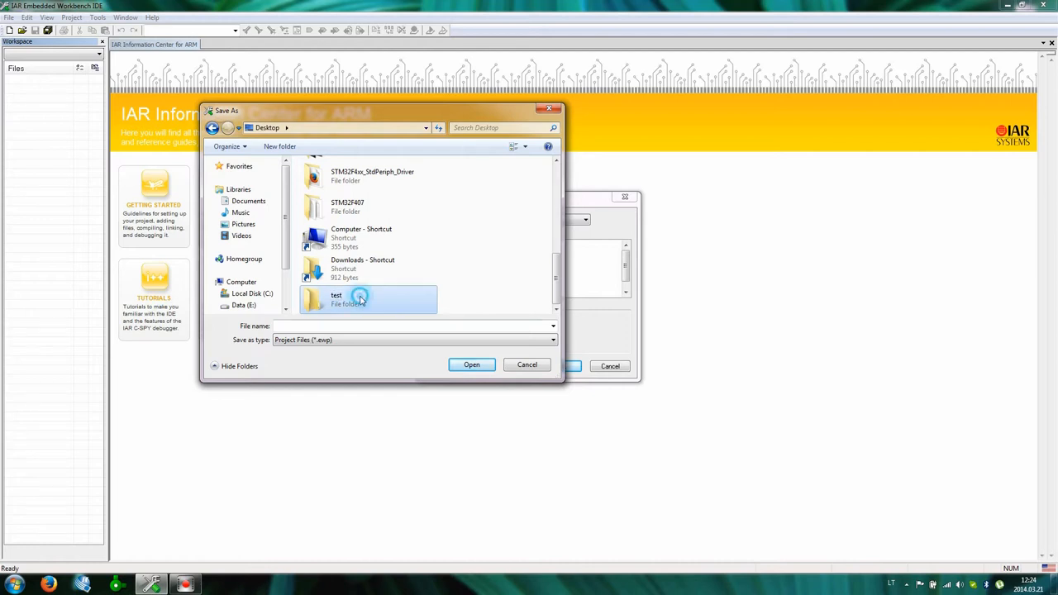
double_click(336, 298)
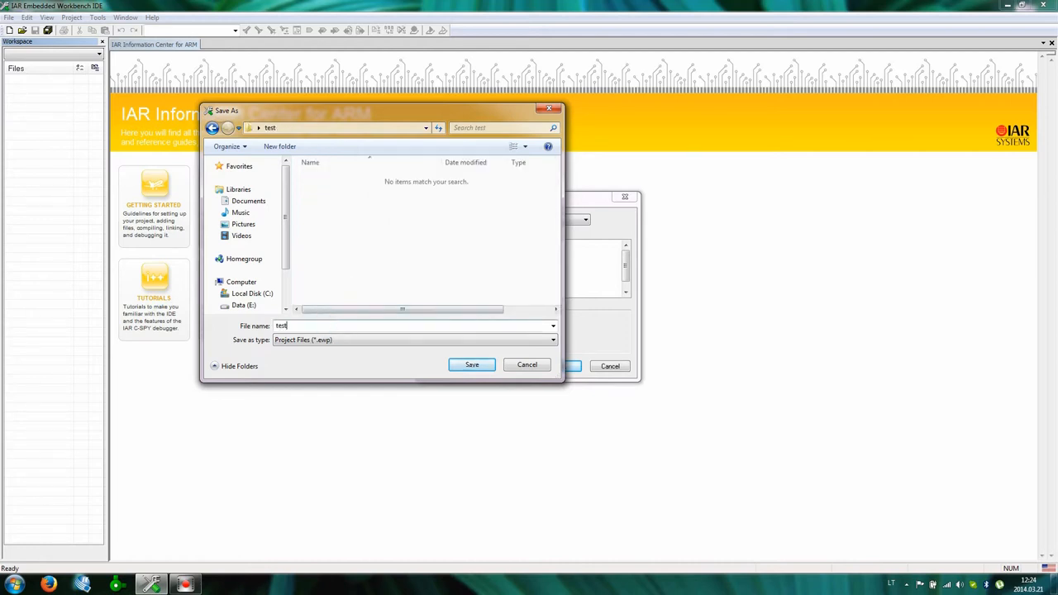
click(472, 365)
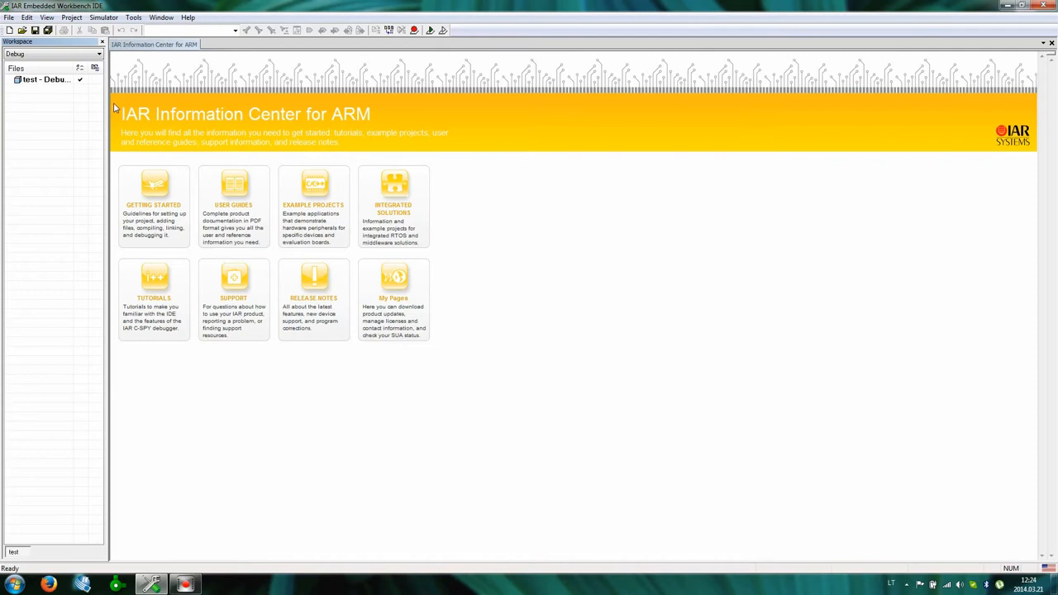
Open the desktop test folder and select the stm32f4xx source files to copy in
click(1020, 6)
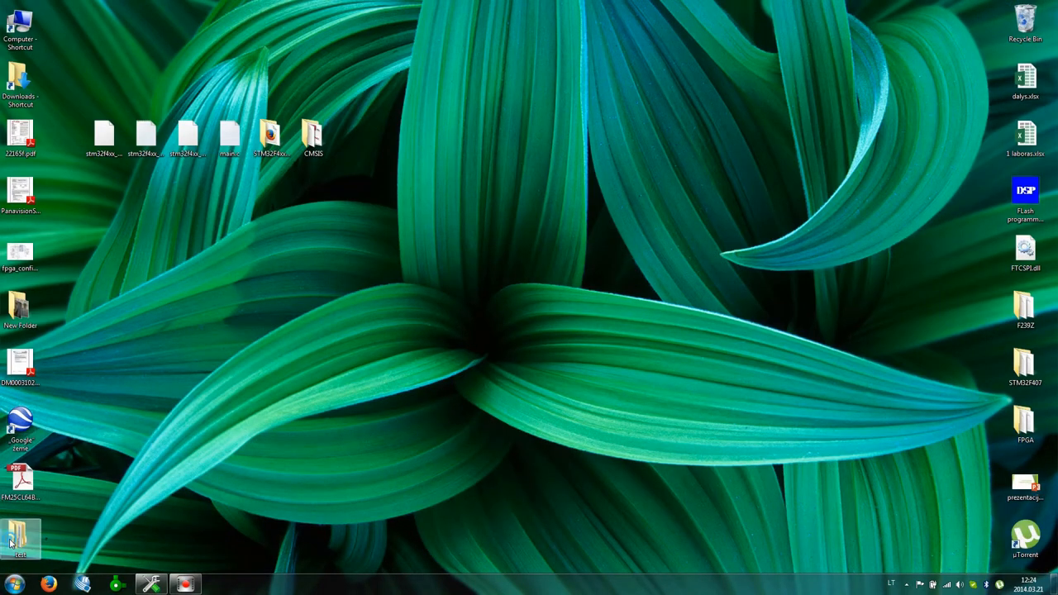
double_click(20, 538)
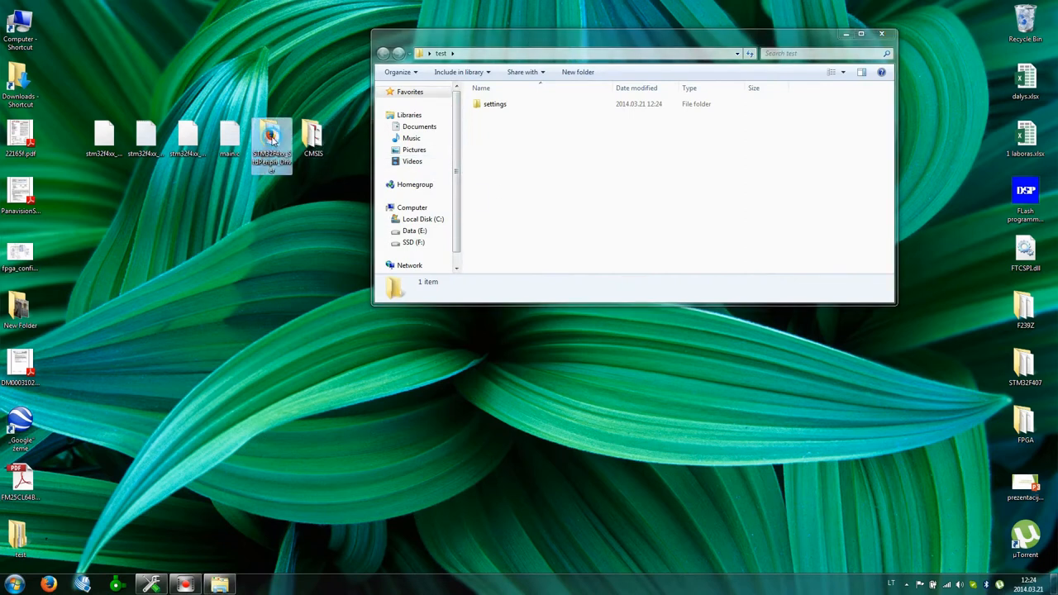
mouse_move(326, 176)
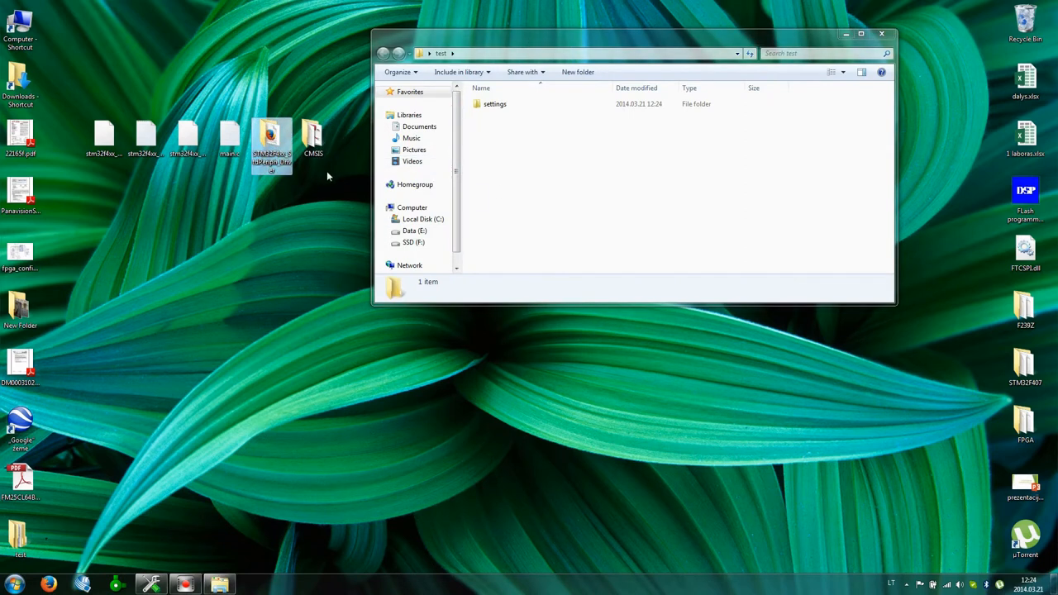
mouse_move(230, 136)
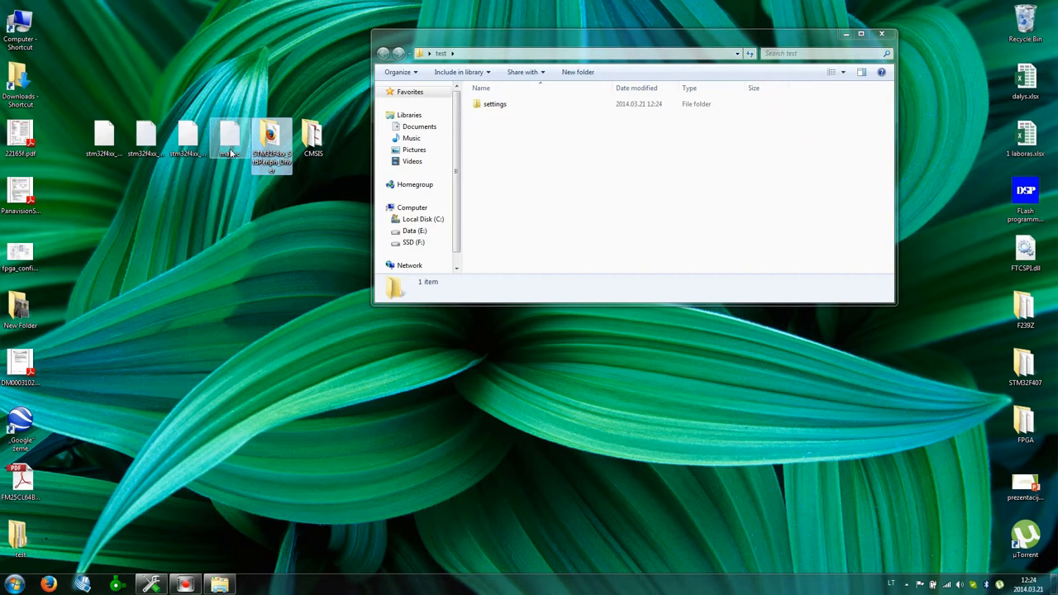
mouse_move(230, 137)
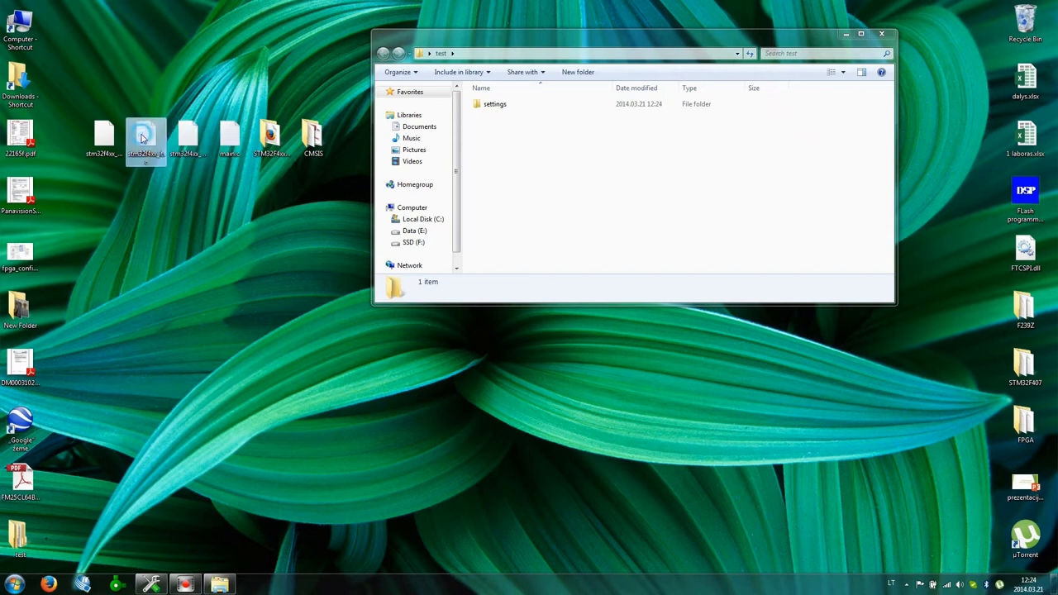
click(104, 136)
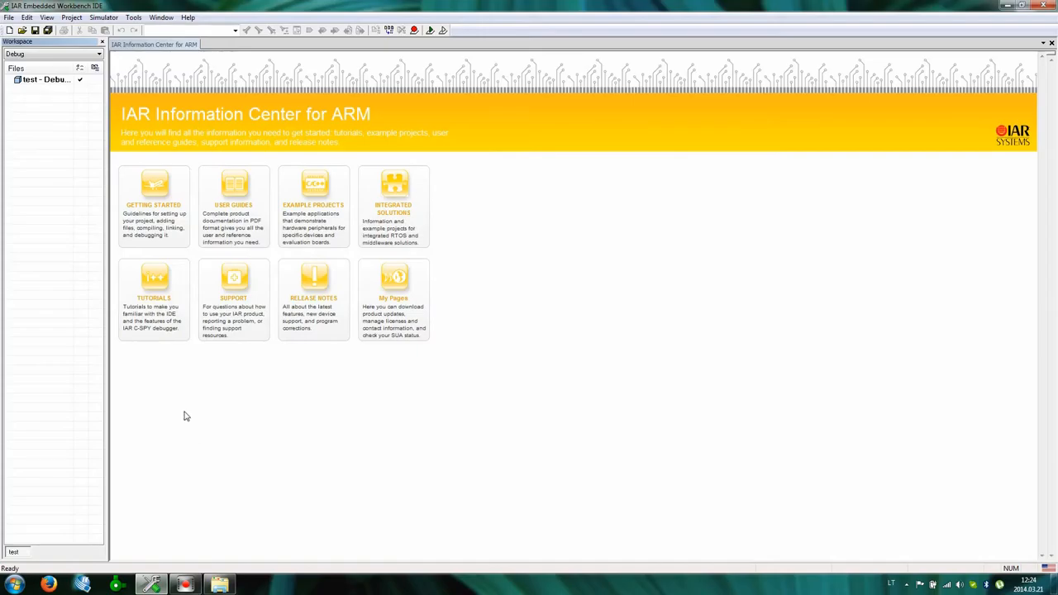
Add a group named 'EWARM' to the test project
right_click(46, 79)
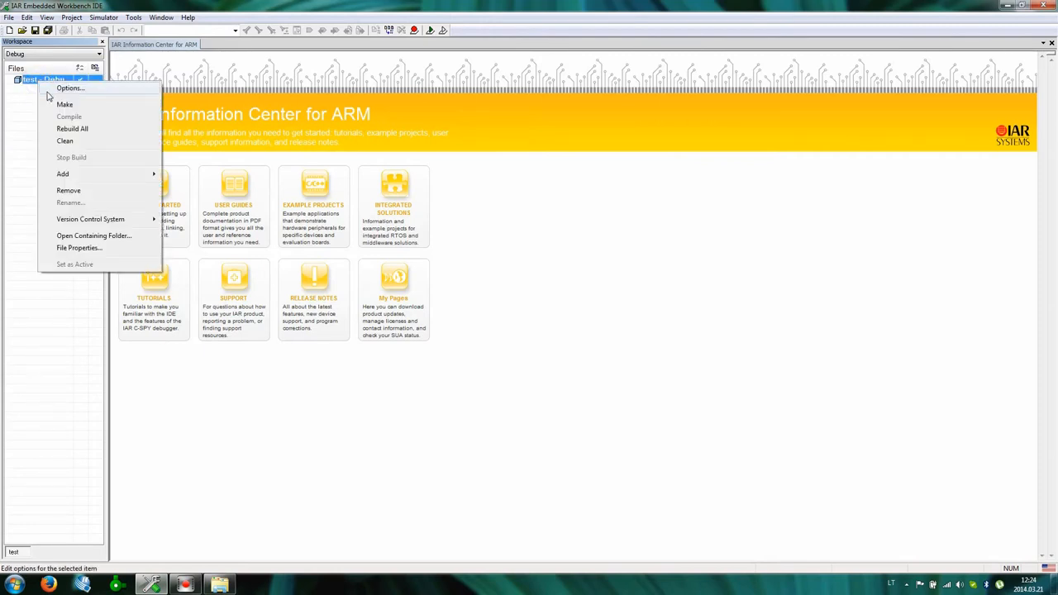
click(62, 174)
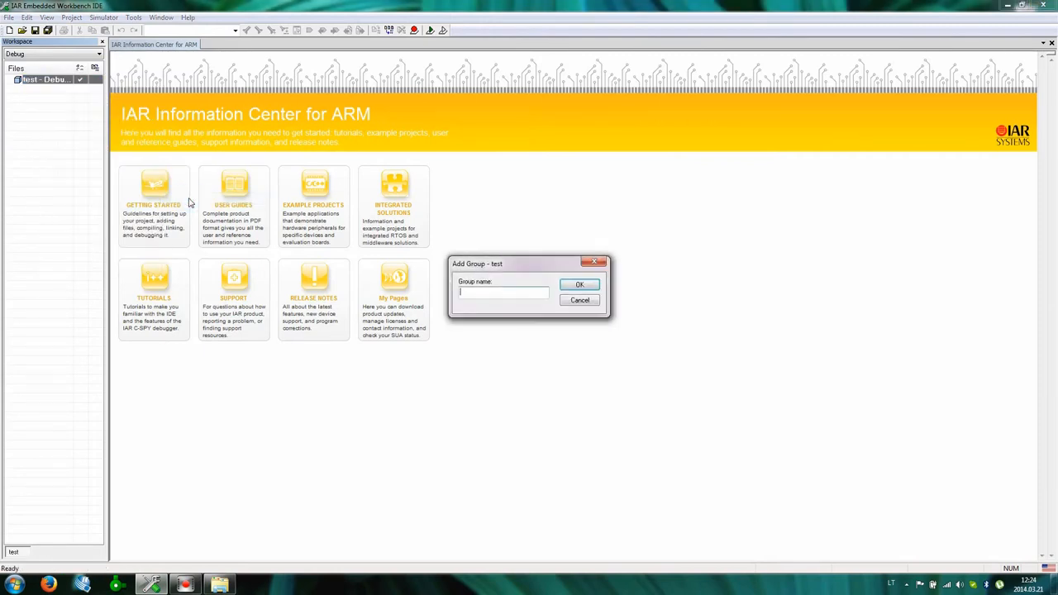
text(EW)
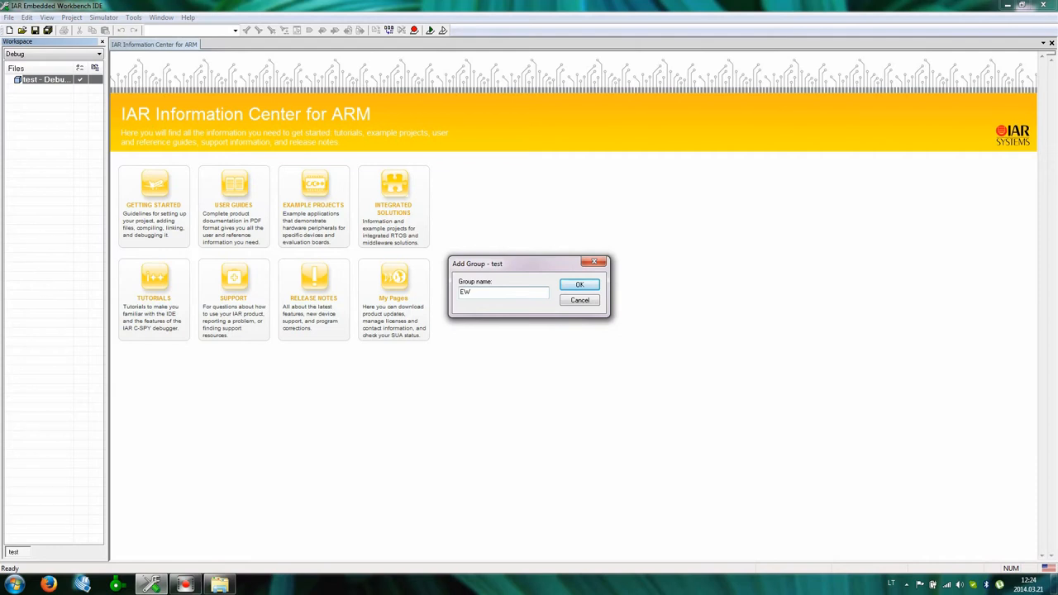
text(ARM)
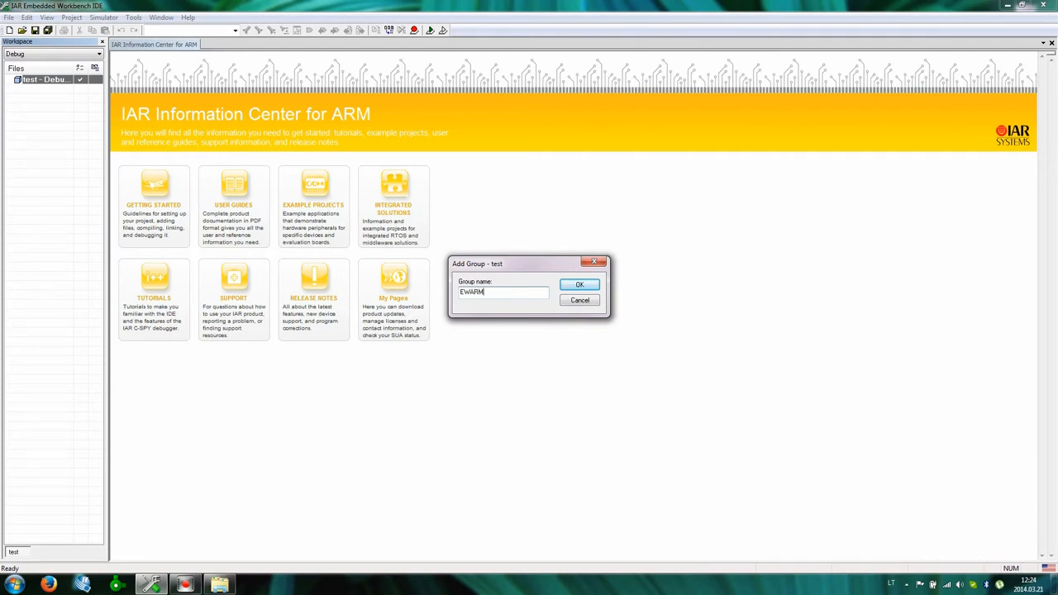
click(580, 285)
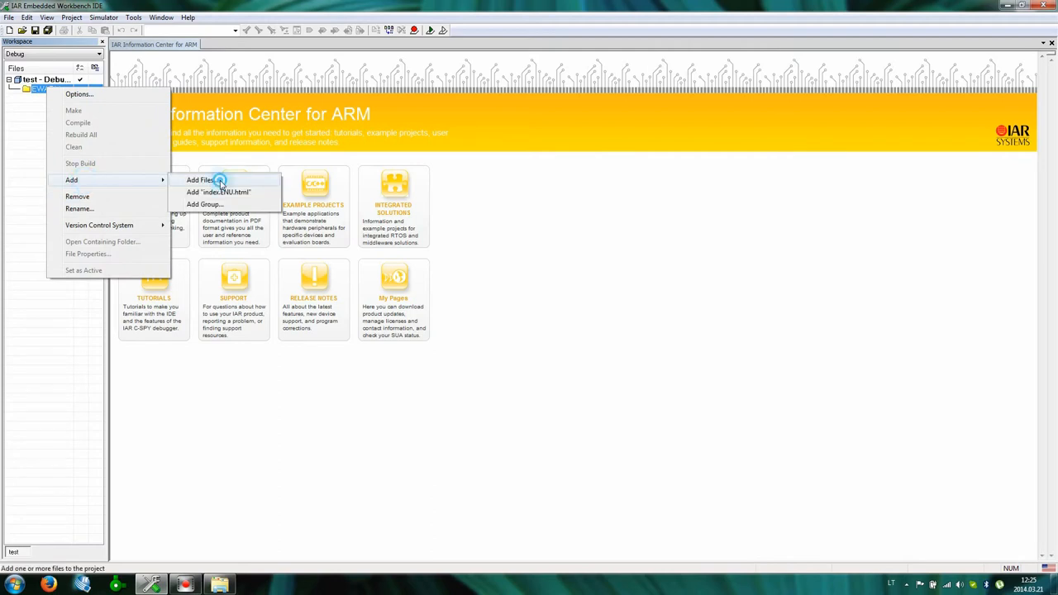
Add system_stm32f4xx.c from CMSIS\Device\ST\STM32F4xx\Source\Templates to the EWARM group
click(199, 180)
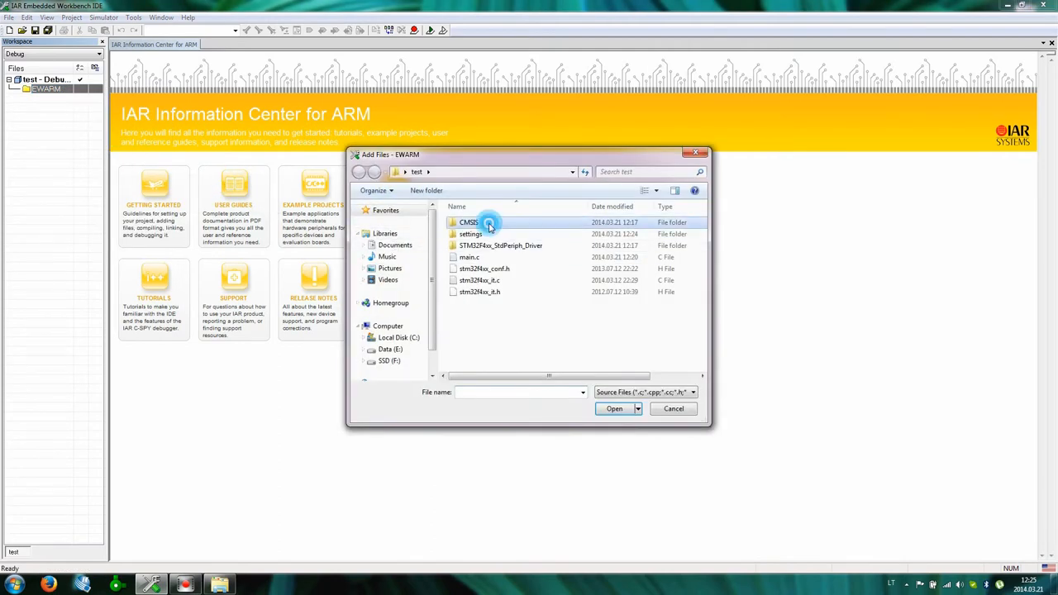
double_click(469, 222)
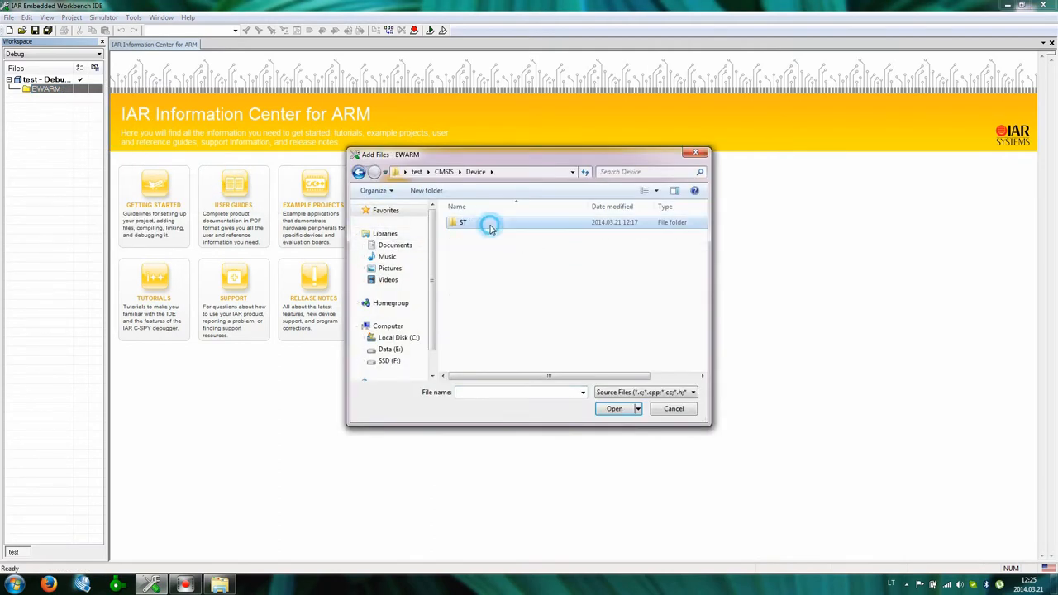
double_click(463, 222)
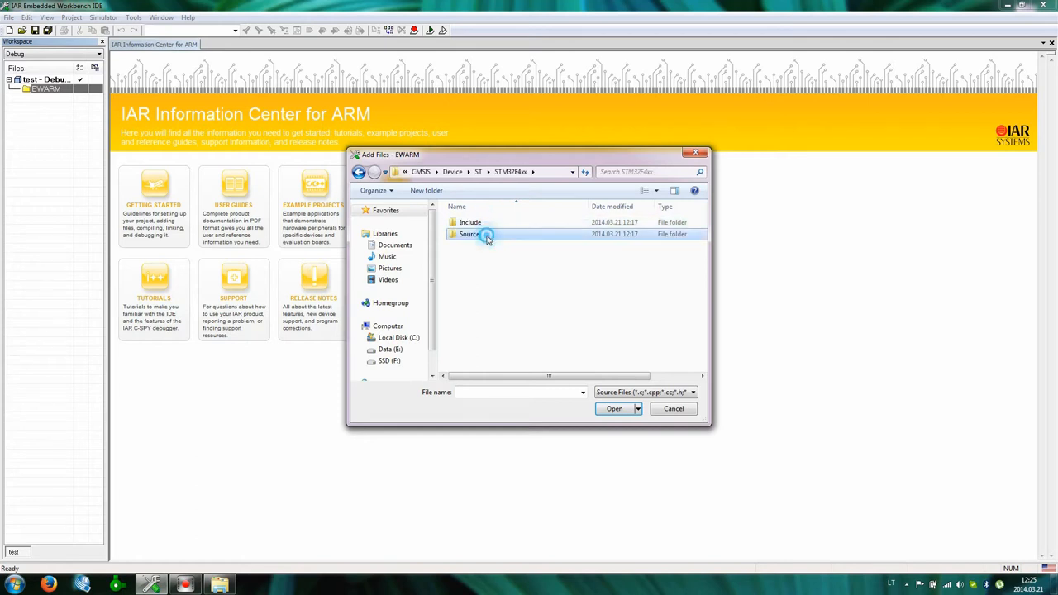
double_click(469, 234)
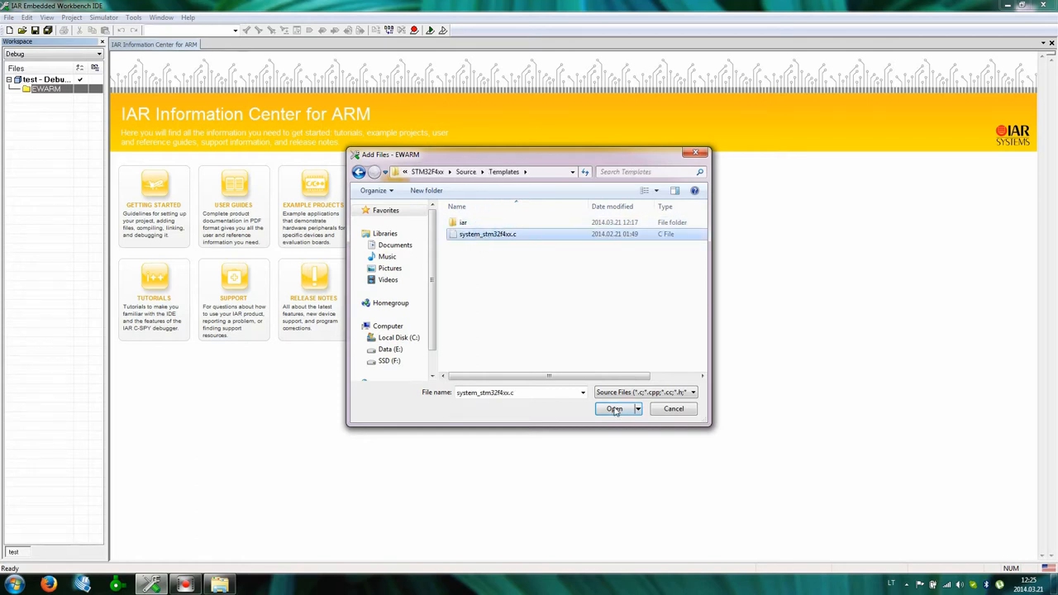
click(613, 408)
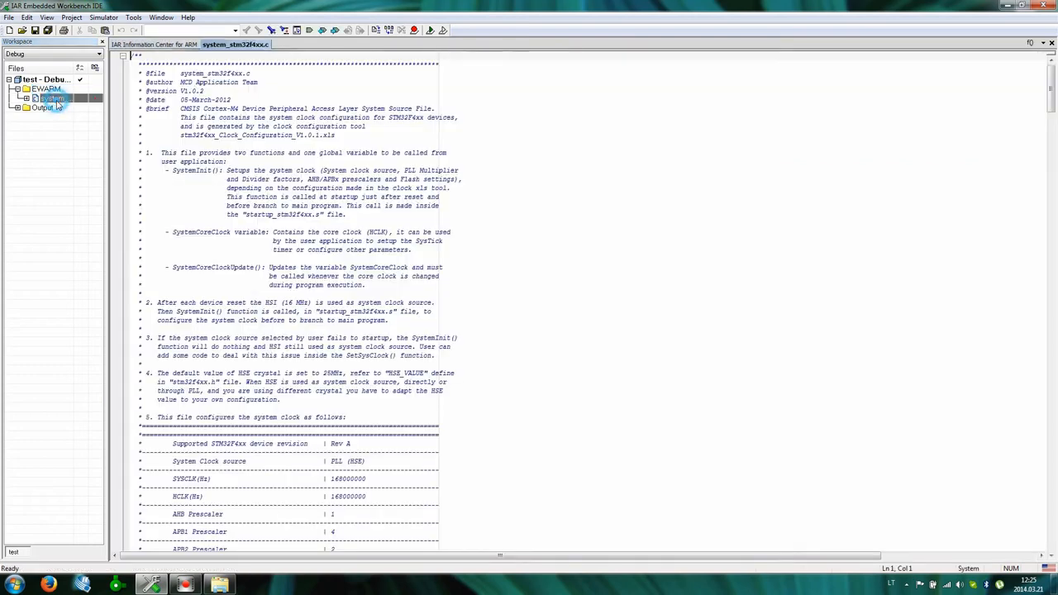
Add startup_stm32f4xx.s from the iar templates folder to the EWARM group
scroll(down, 3)
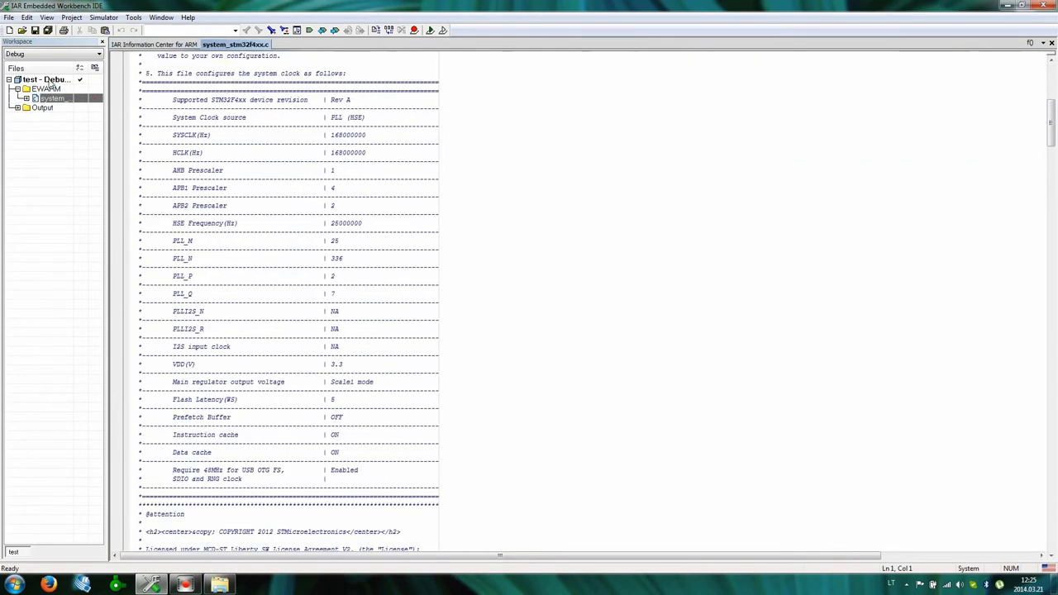
right_click(47, 88)
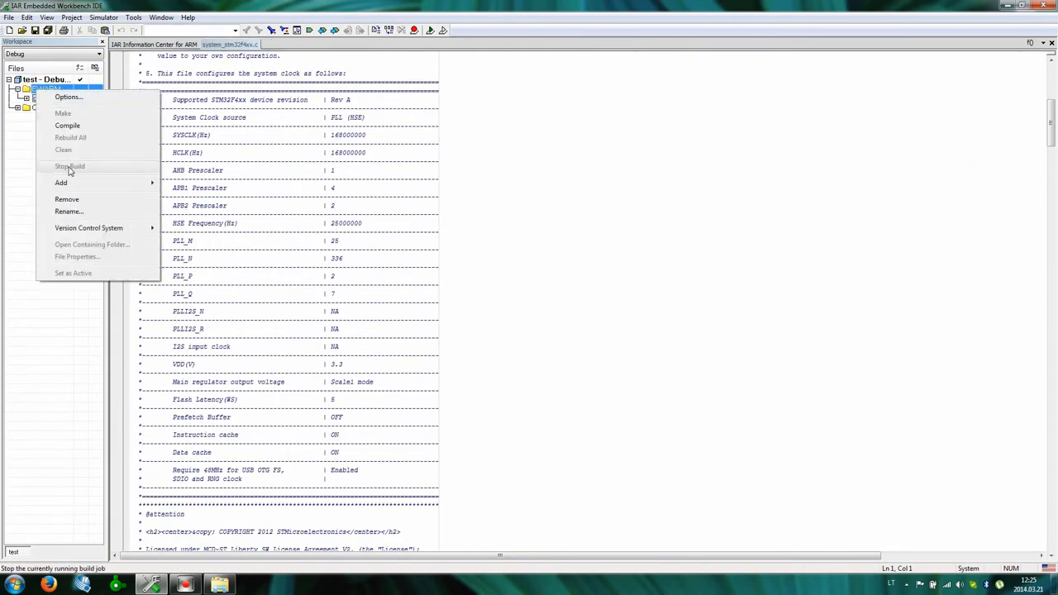
click(61, 183)
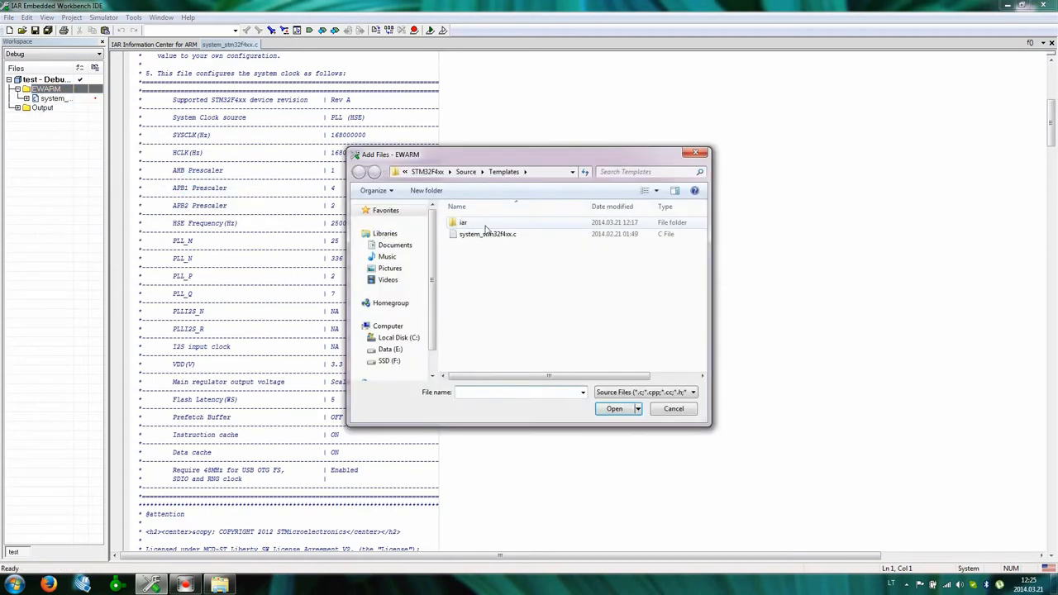
double_click(463, 223)
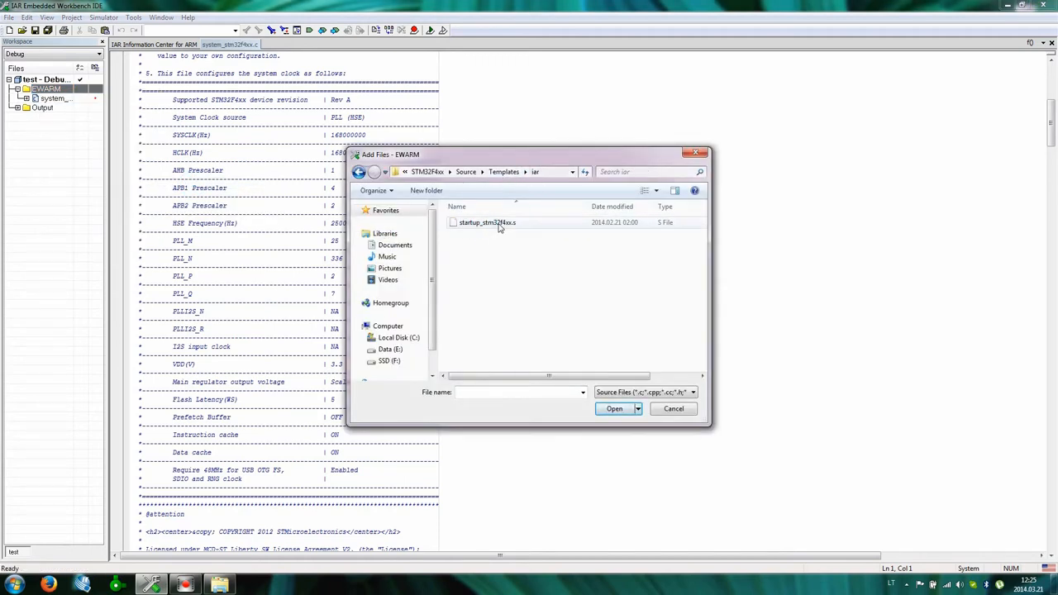
click(613, 408)
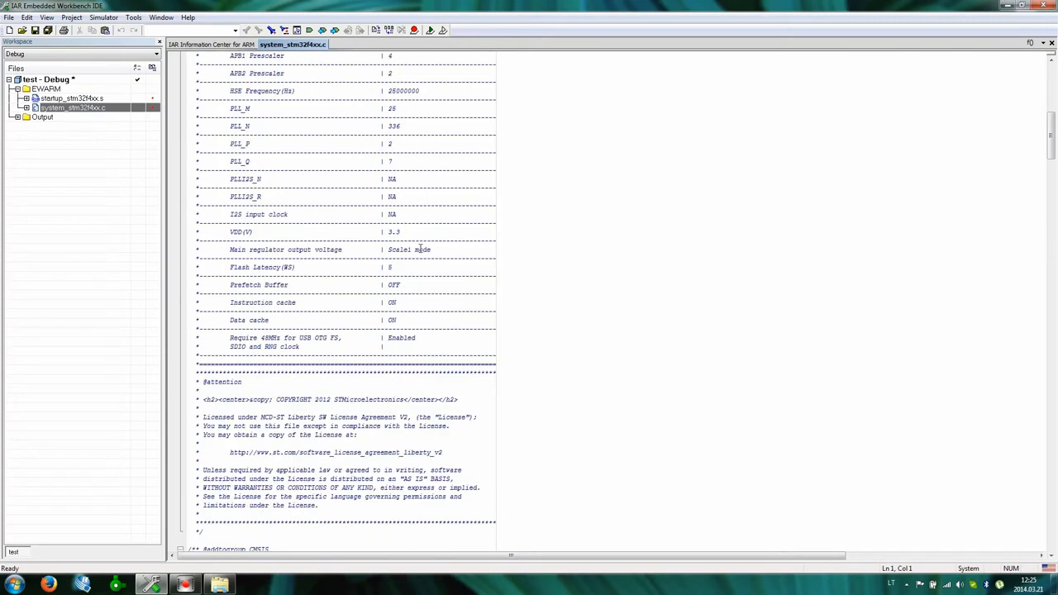
Scroll to the PLL Parameters block and select the PLL_M value, currently 25
scroll(down, 3)
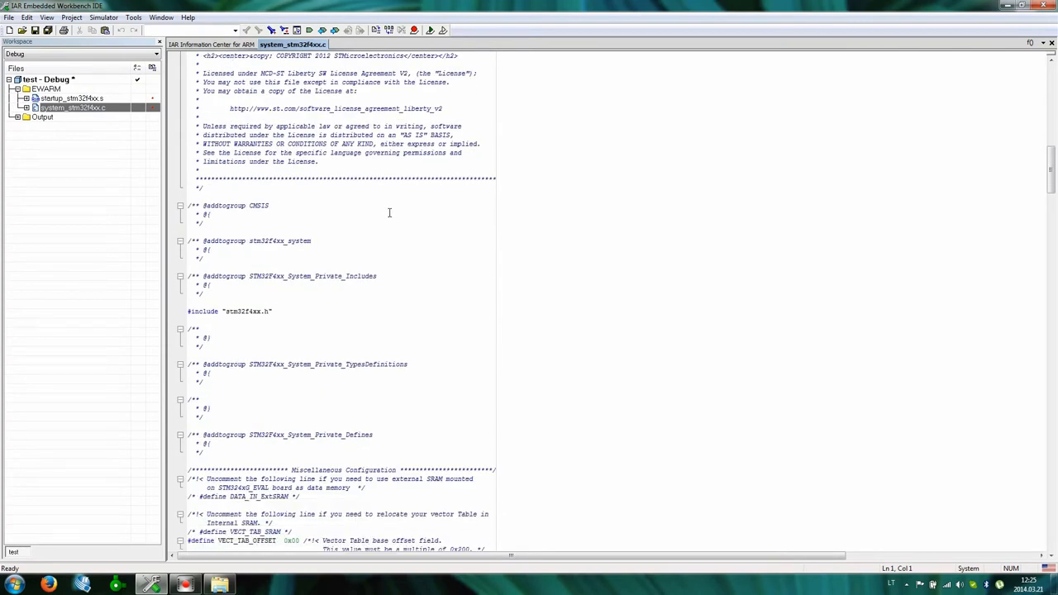
scroll(down, 3)
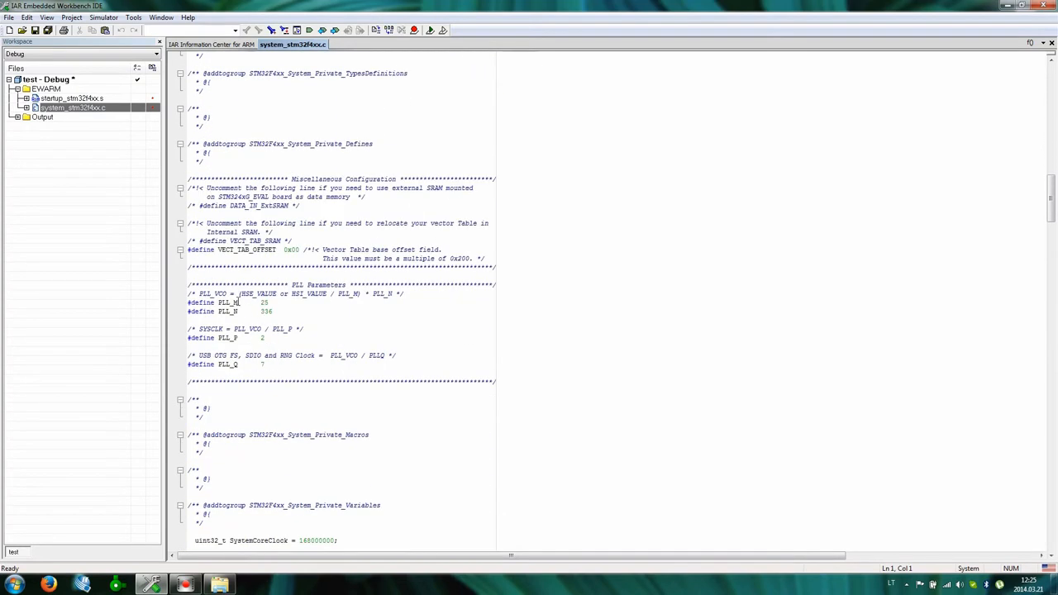
double_click(263, 303)
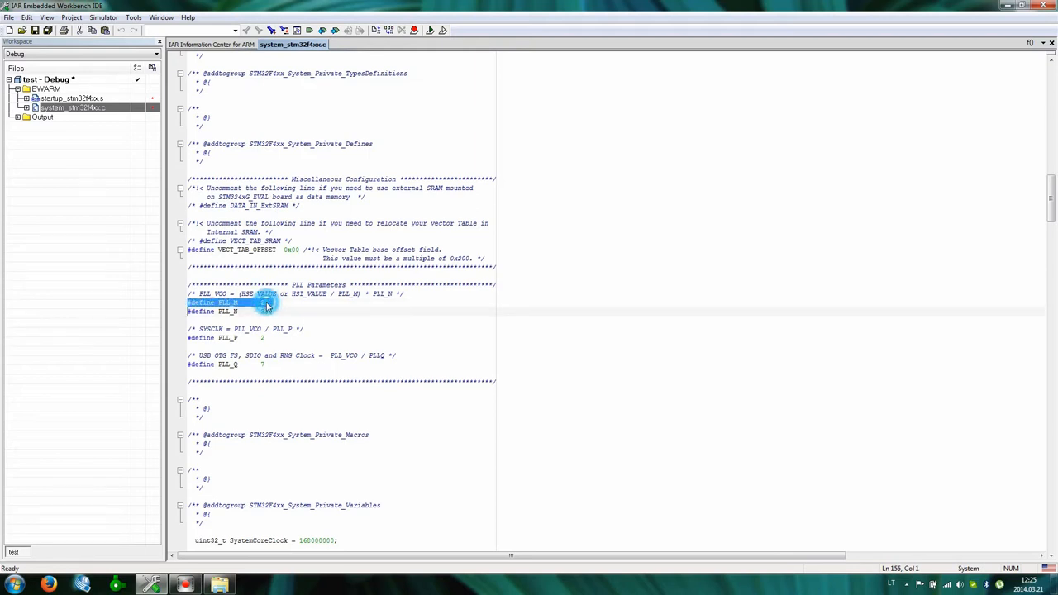
click(265, 302)
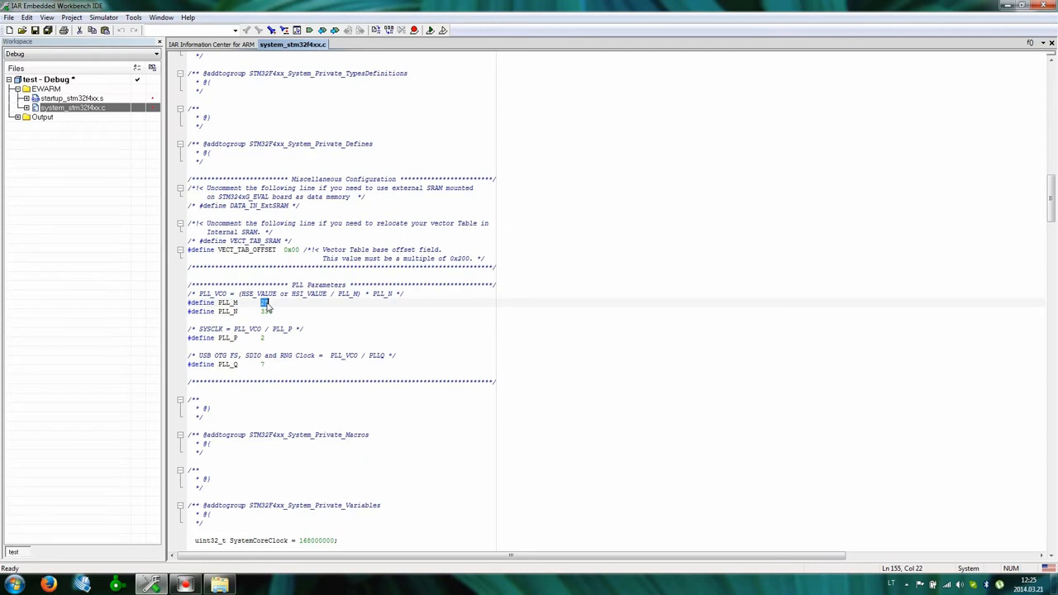
mouse_move(266, 304)
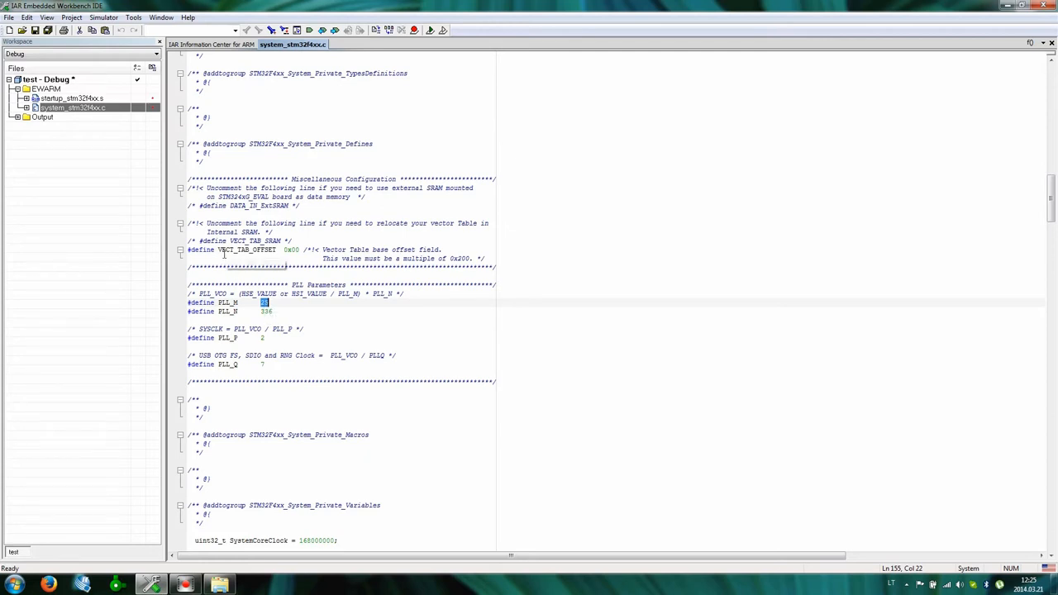
mouse_move(254, 249)
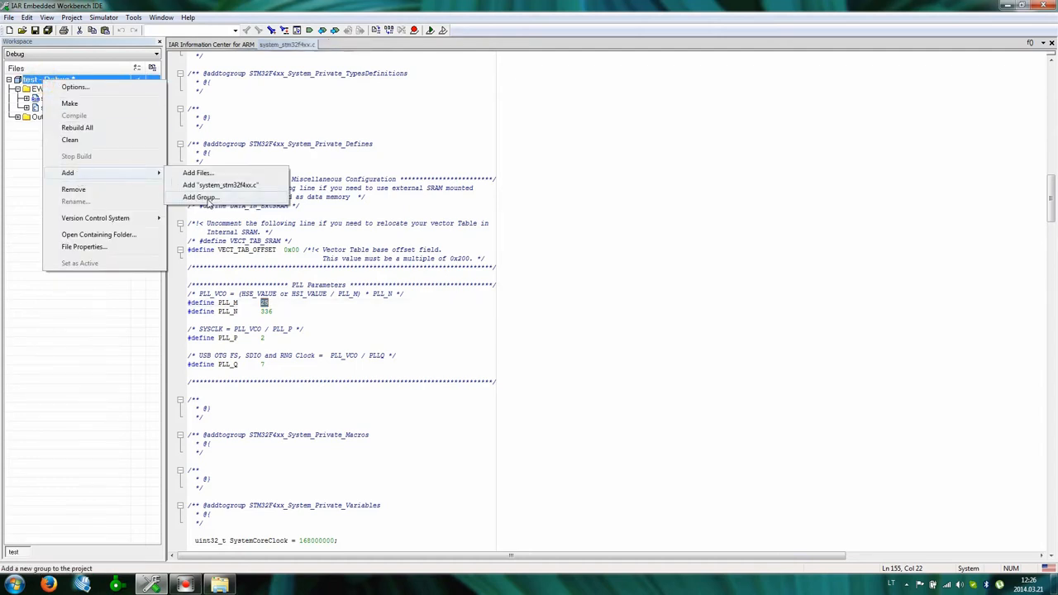
Create group 'std_lib' and add all .c files from STM32F4xx_StdPeriph_Driver\src
click(200, 196)
text(std)
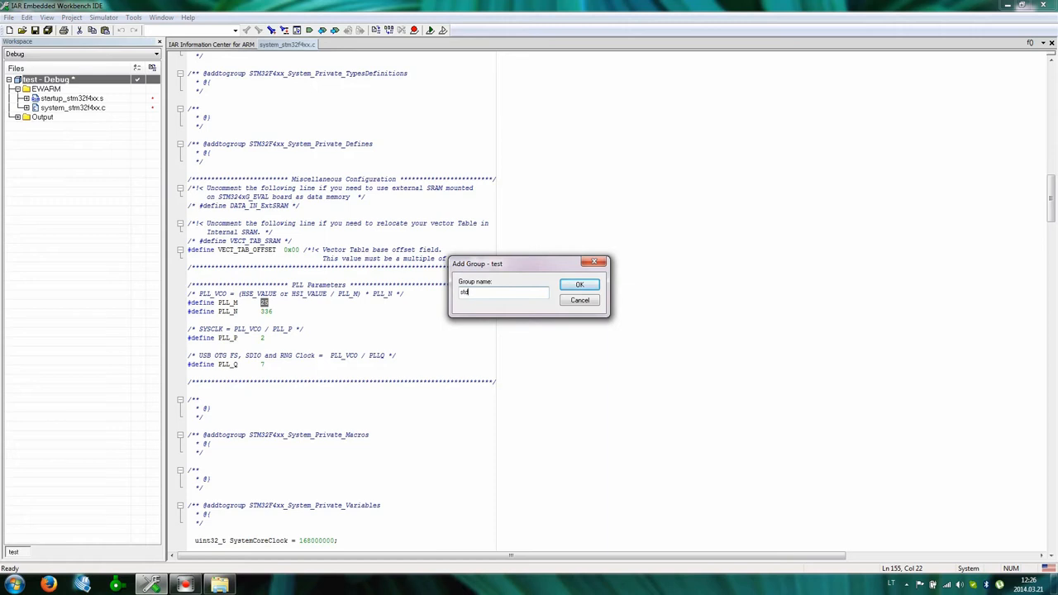
text(_lib)
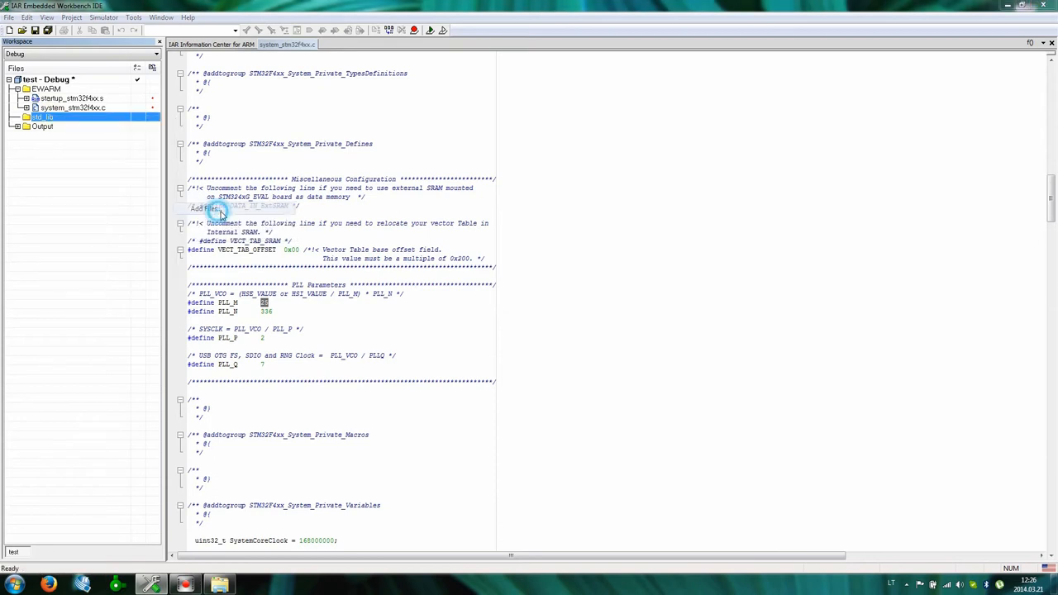
click(208, 208)
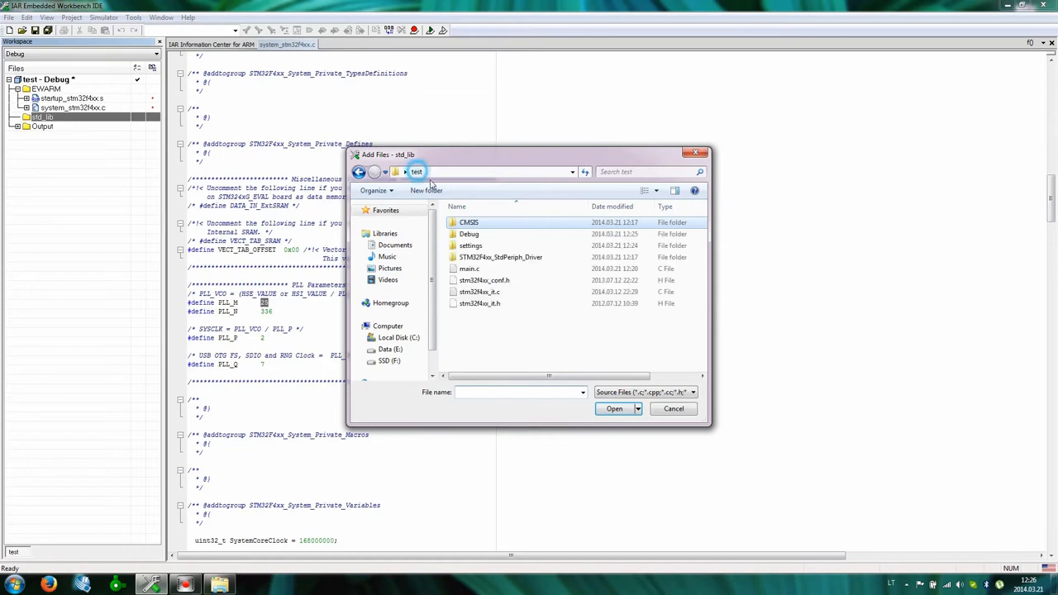
double_click(501, 257)
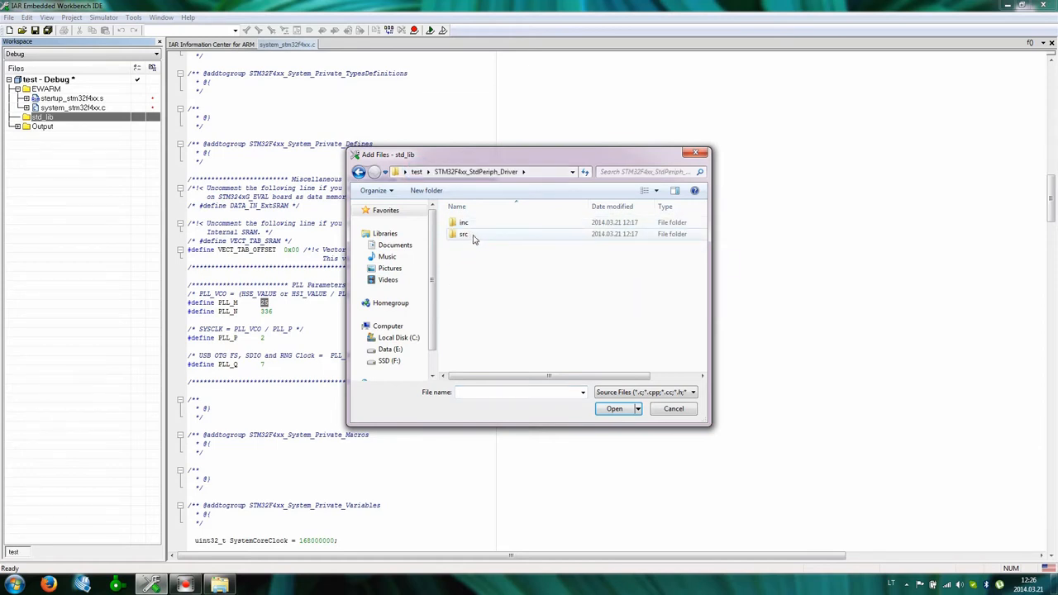
double_click(464, 234)
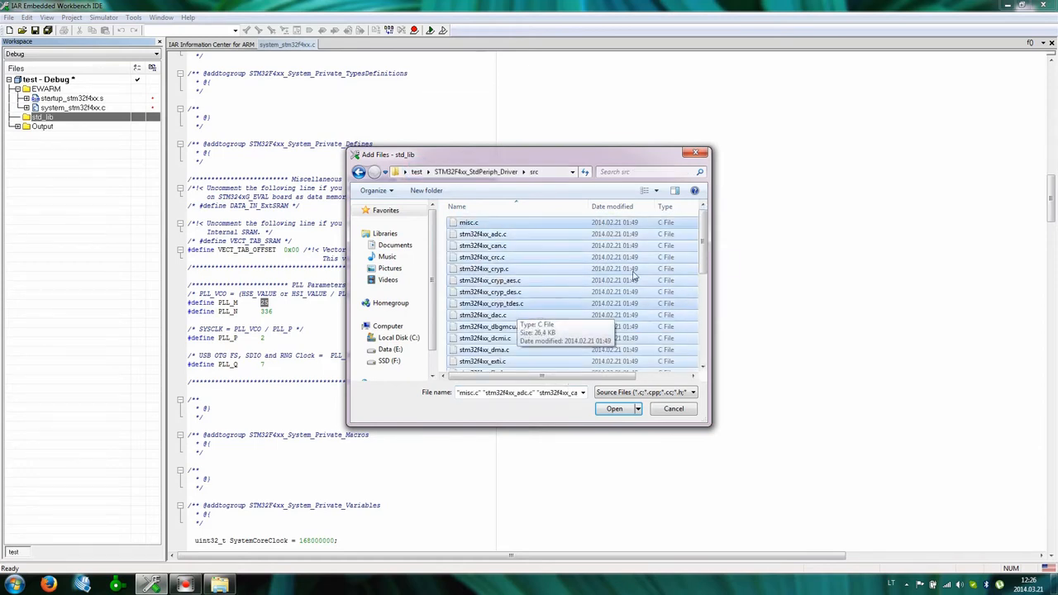
click(614, 408)
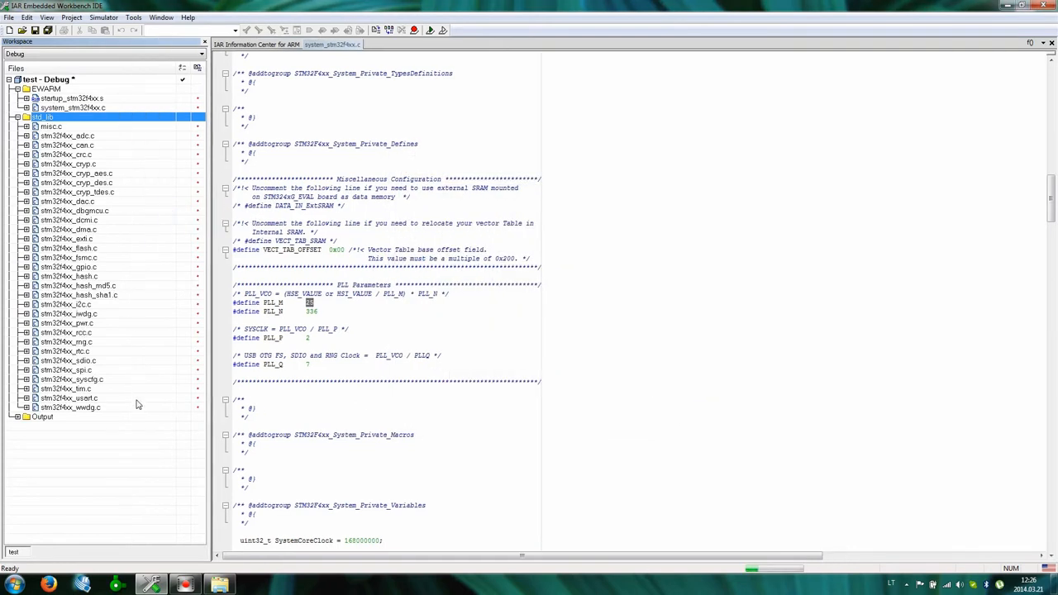
Add main.c to the project, view its clock-enable line, and collapse std_lib
right_click(42, 79)
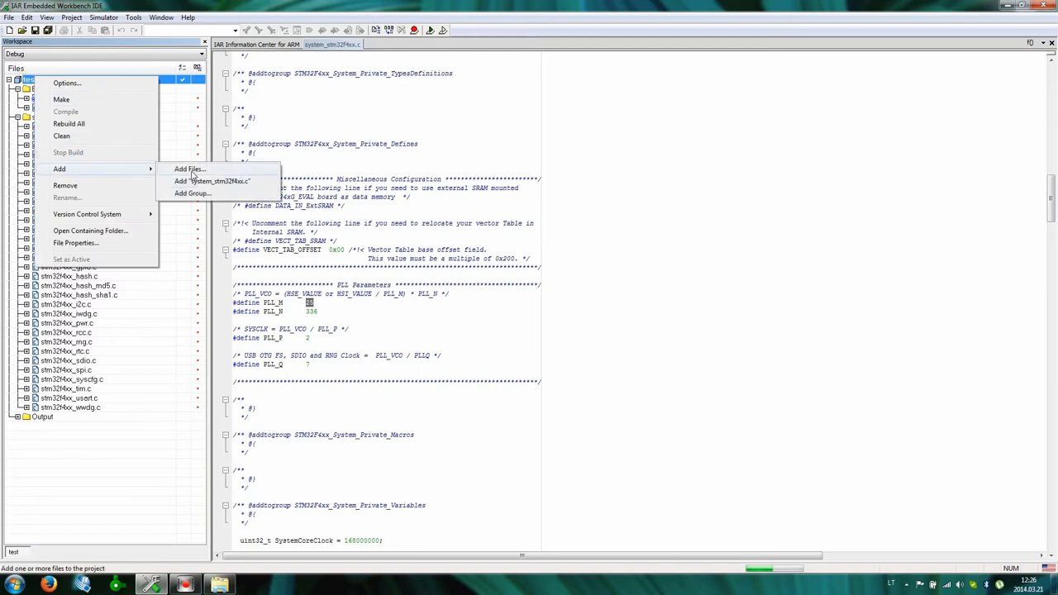
click(189, 169)
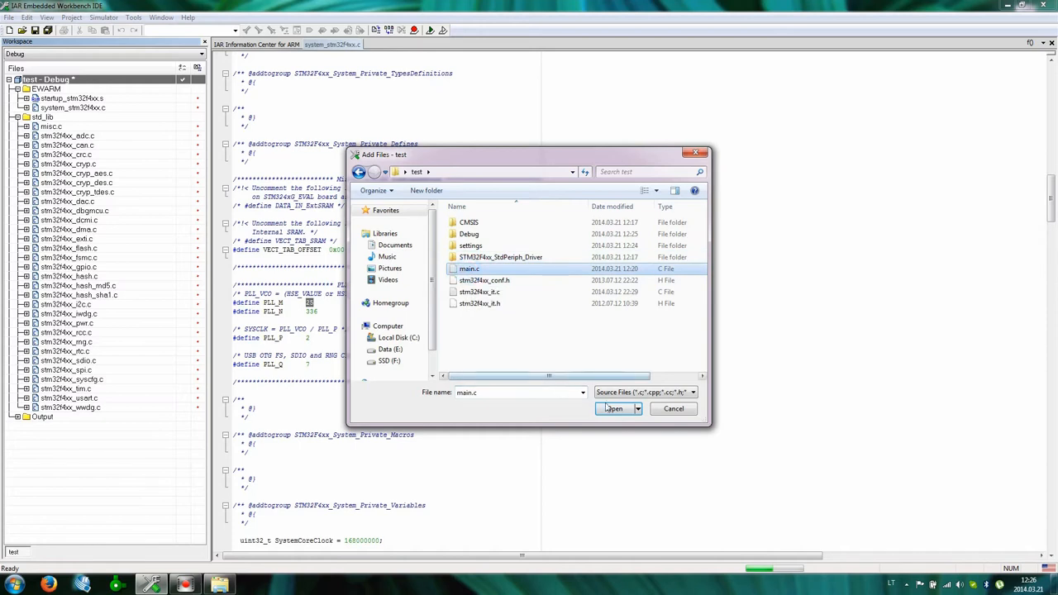
click(614, 409)
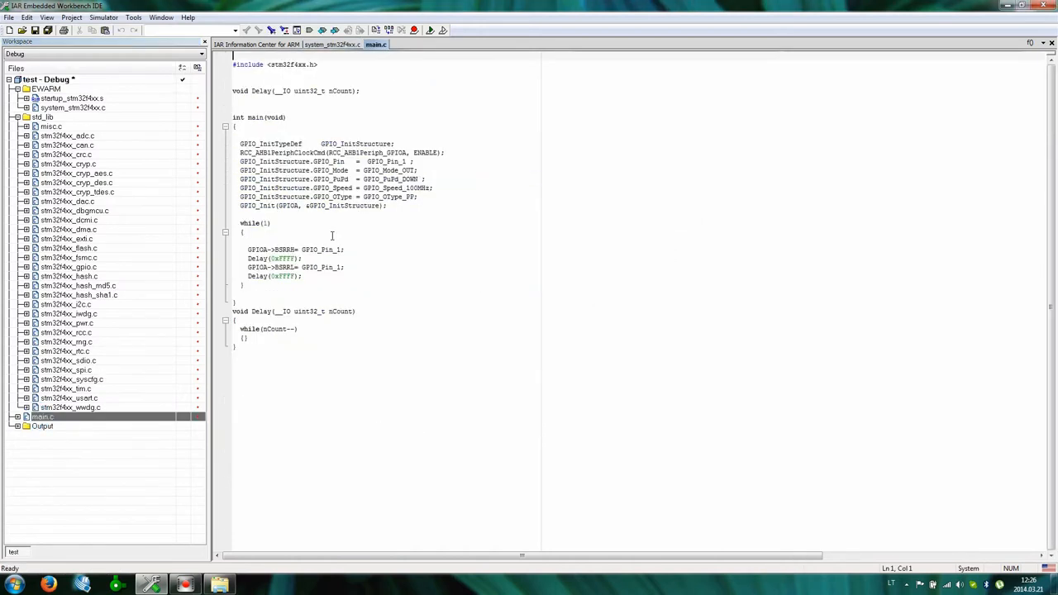
click(446, 152)
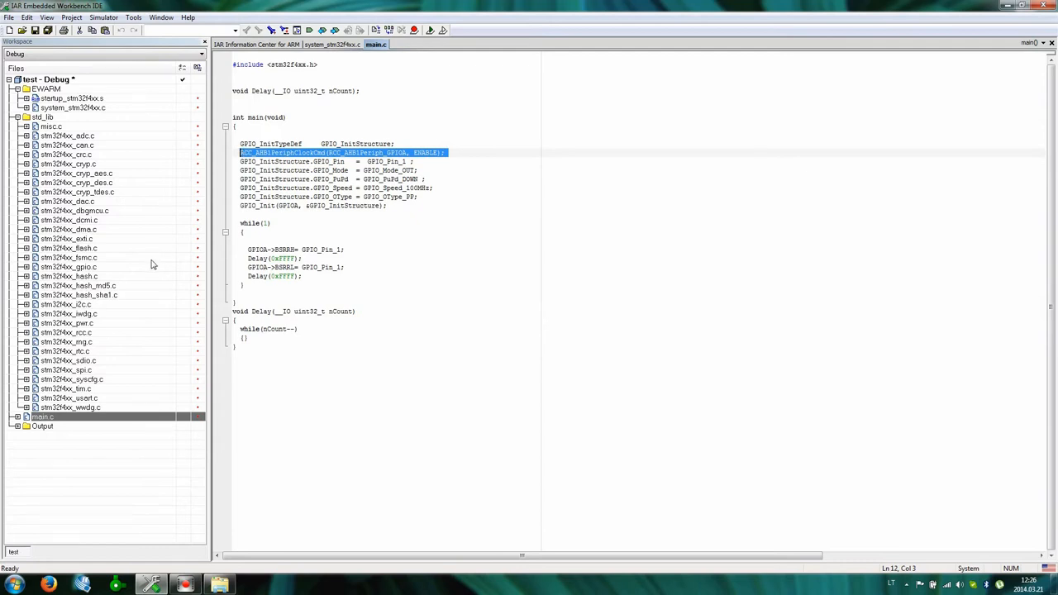
mouse_move(124, 267)
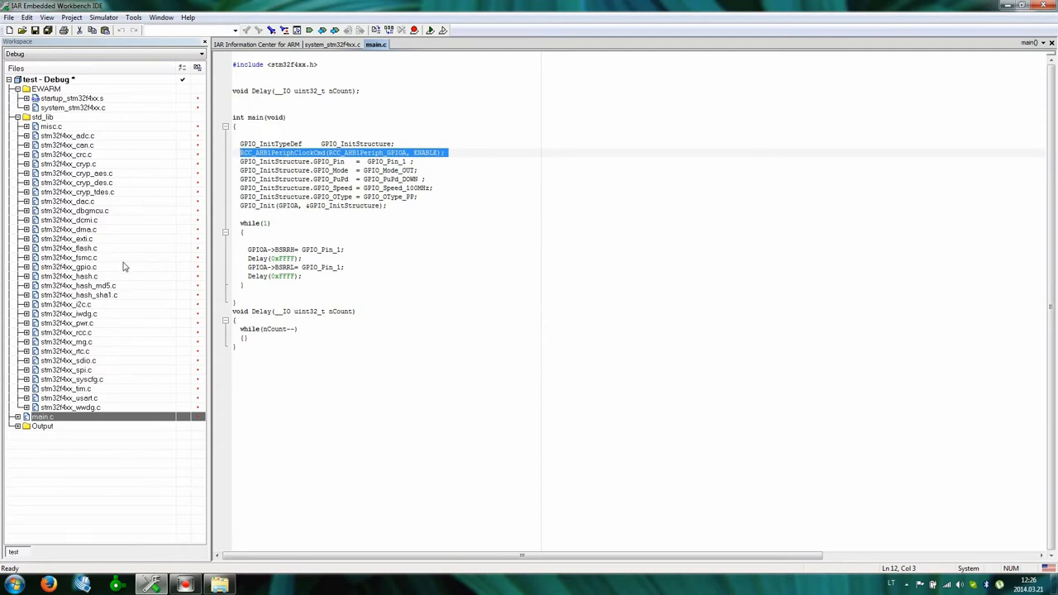
click(49, 116)
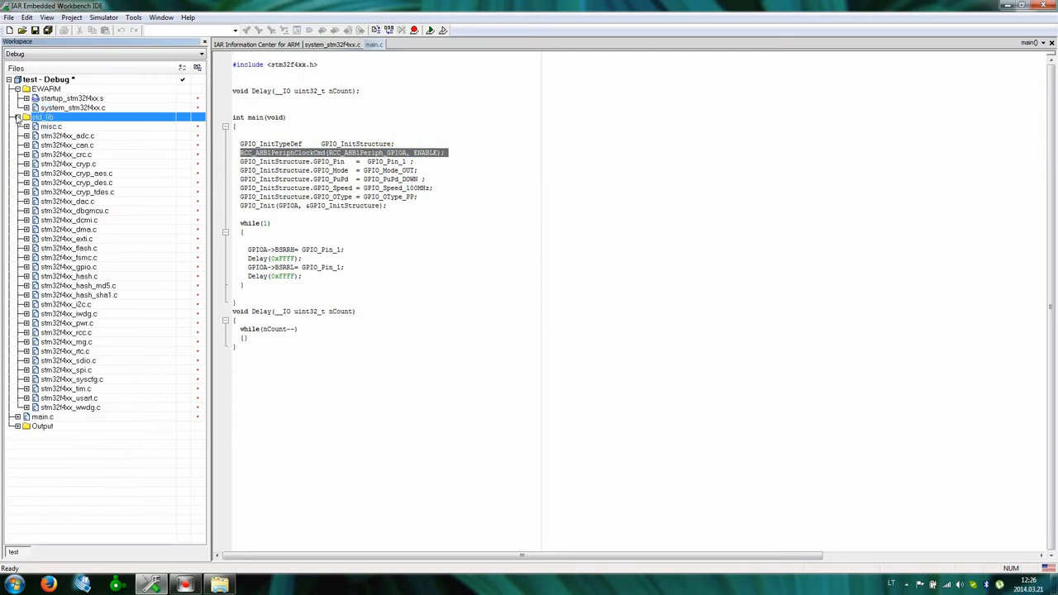
click(16, 117)
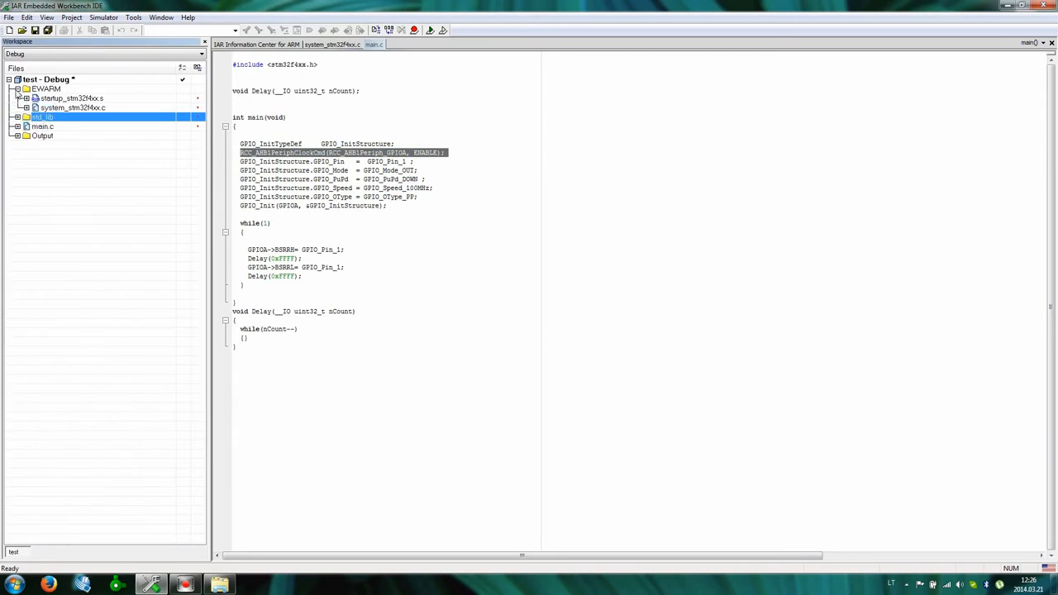
Add stm32f4xx_it.c to EWARM, open it, and browse its exception handlers
right_click(45, 79)
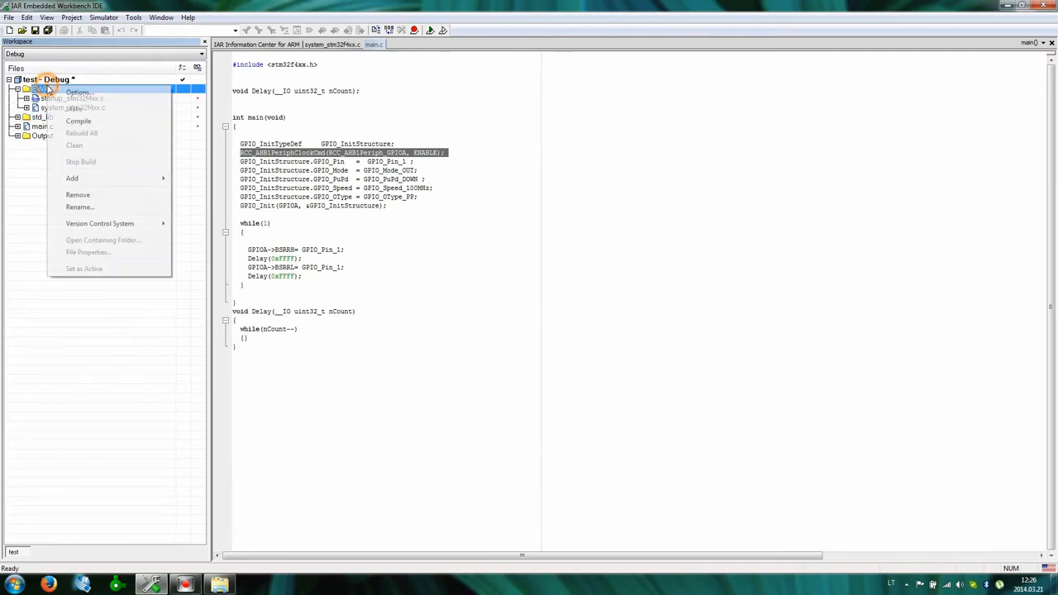
click(72, 178)
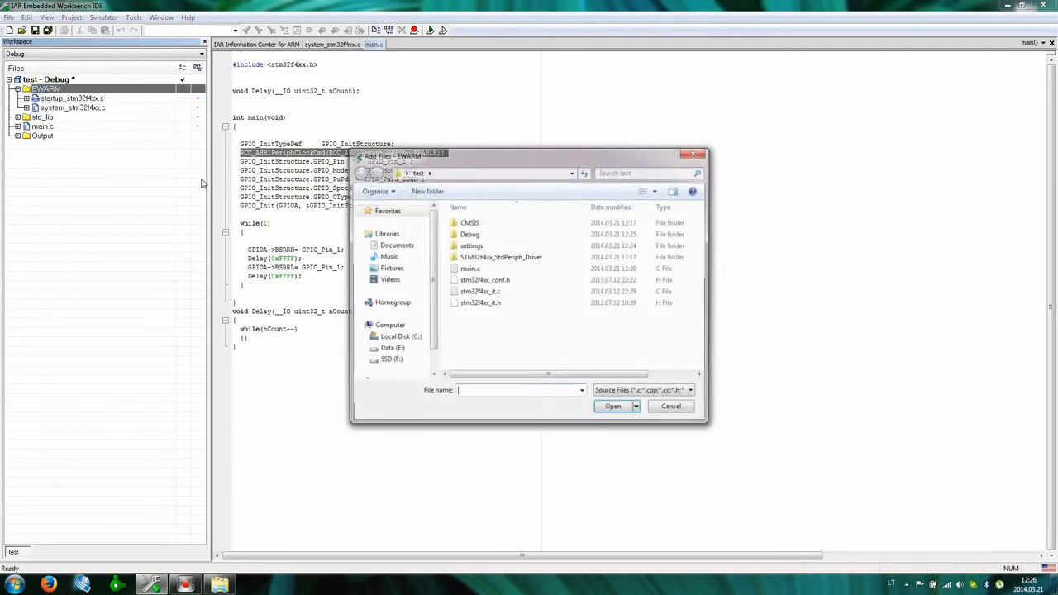
click(479, 292)
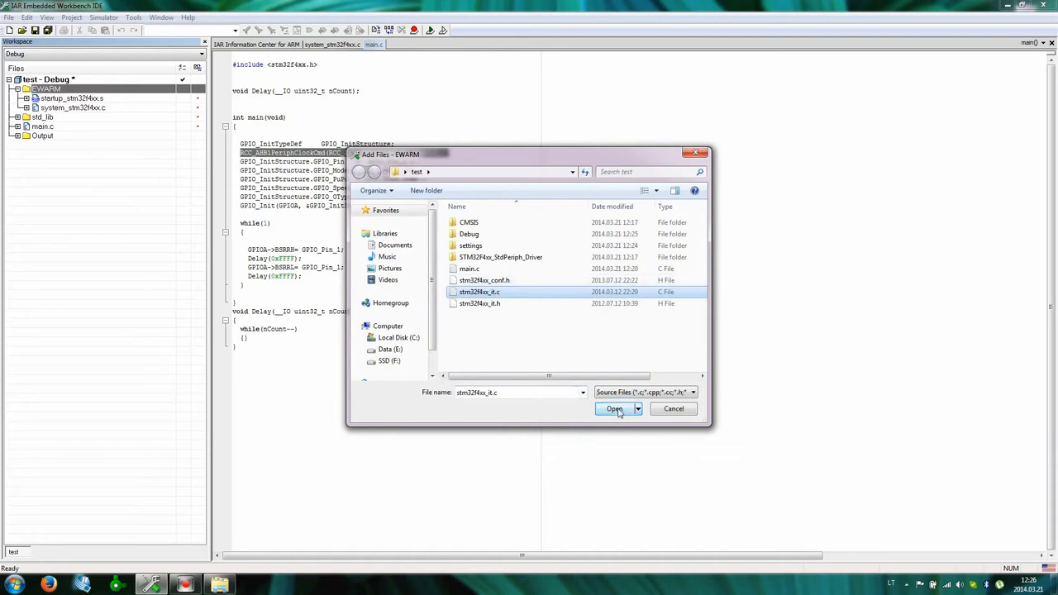
click(613, 409)
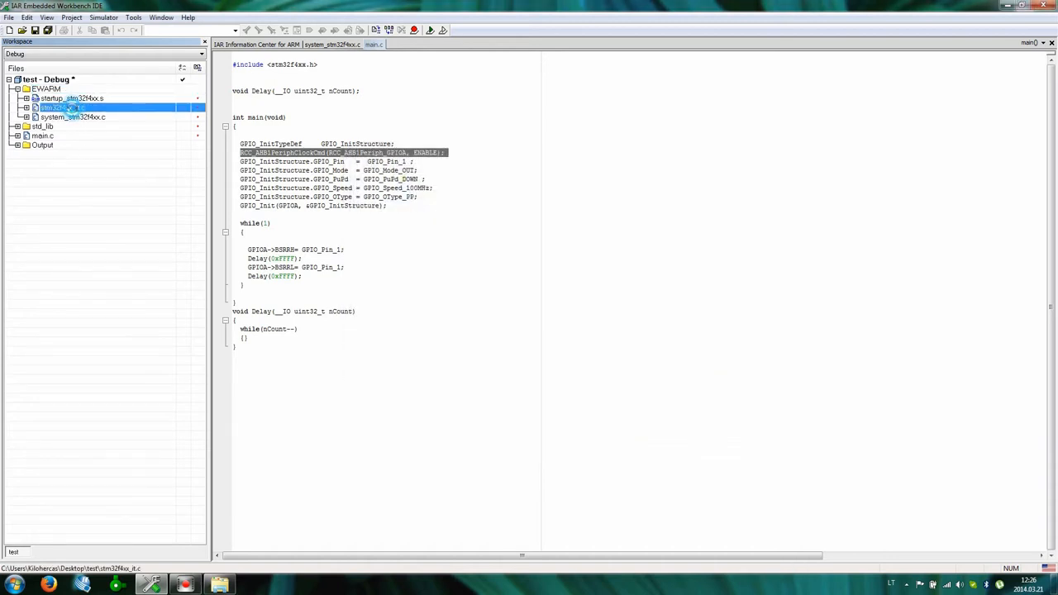
double_click(63, 108)
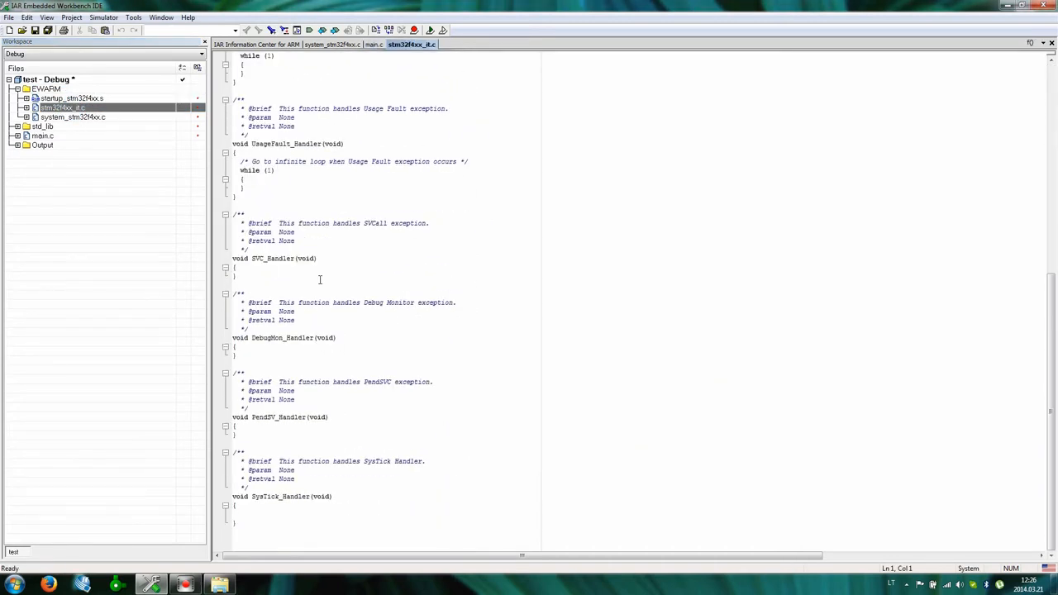
scroll(up, 3)
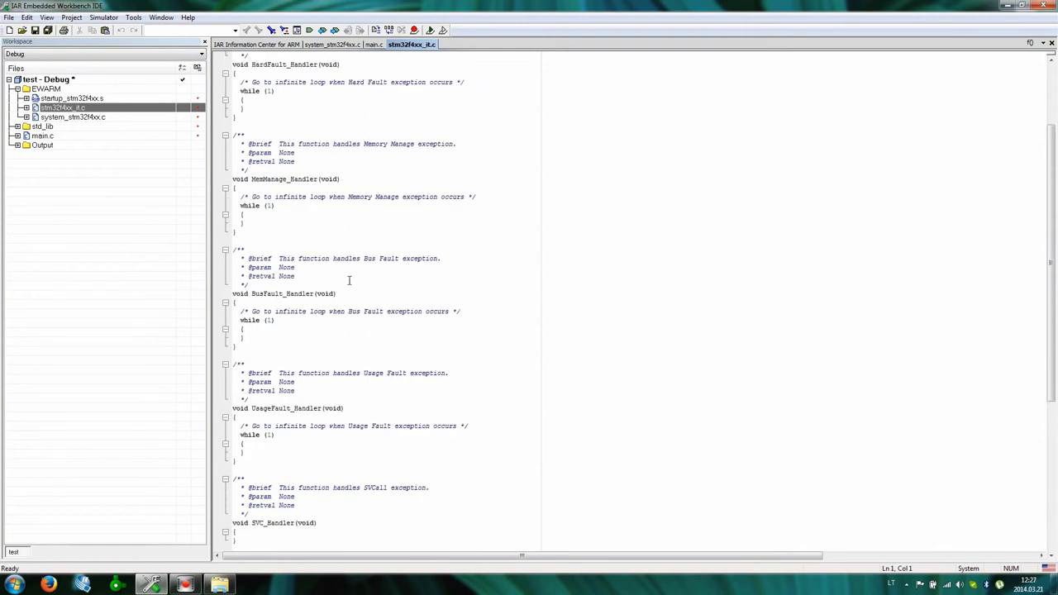
scroll(down, 3)
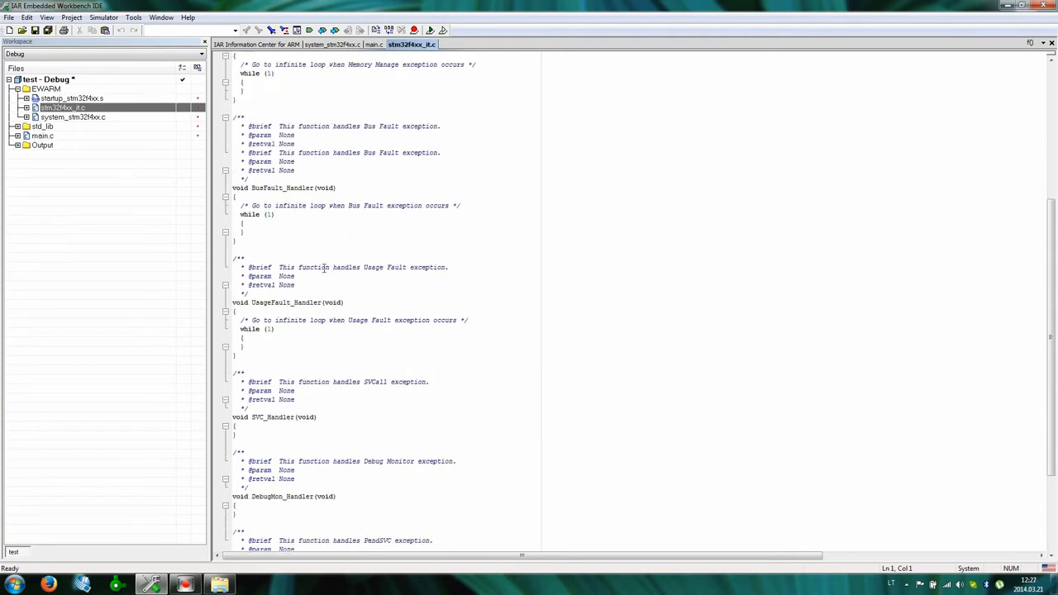
scroll(up, 3)
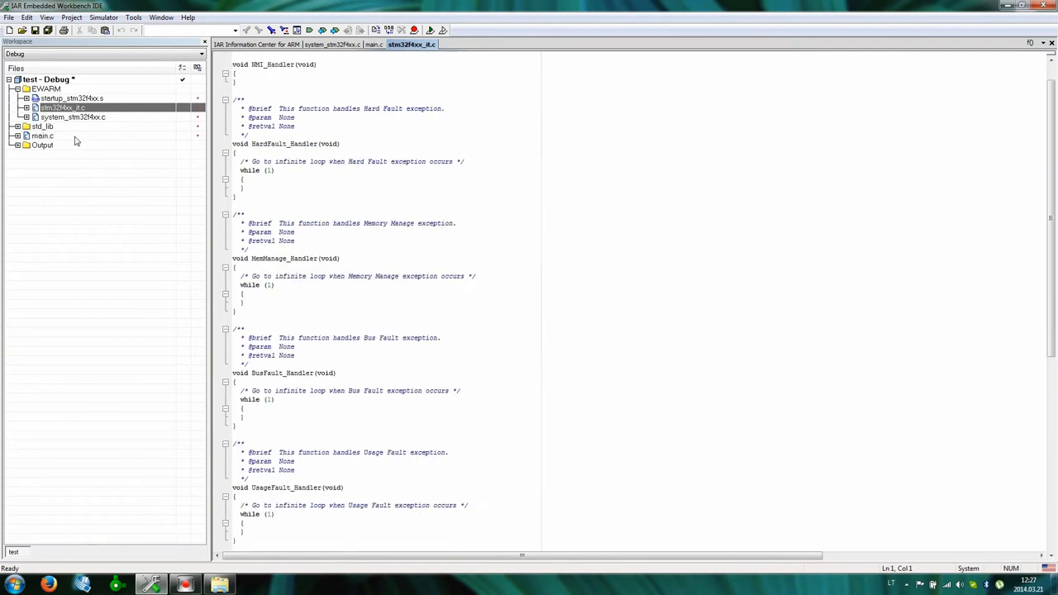
Set the project's General Options target device to ST STM32F407VG
right_click(48, 78)
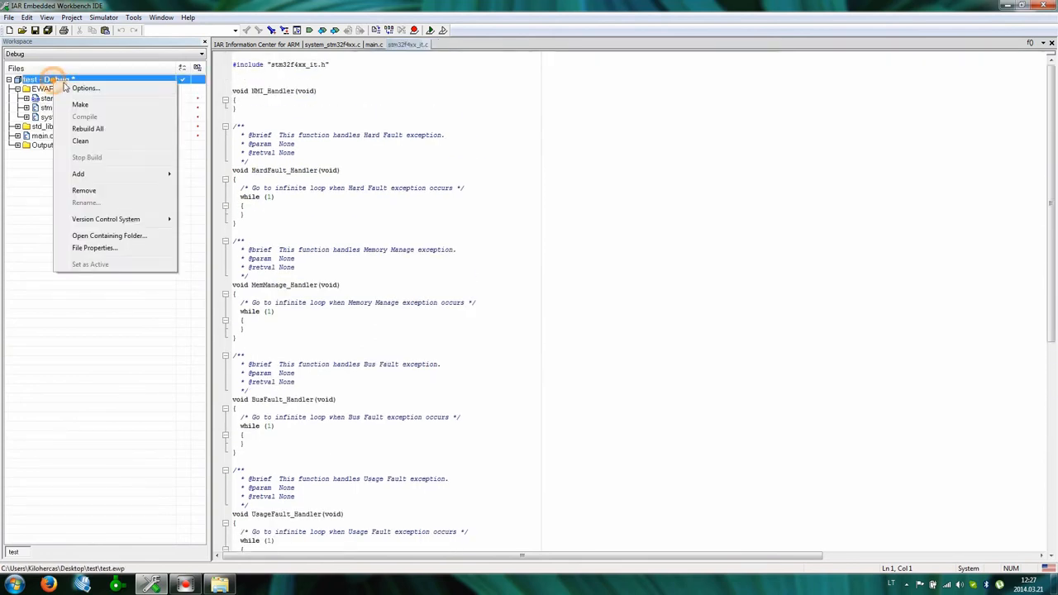
click(85, 88)
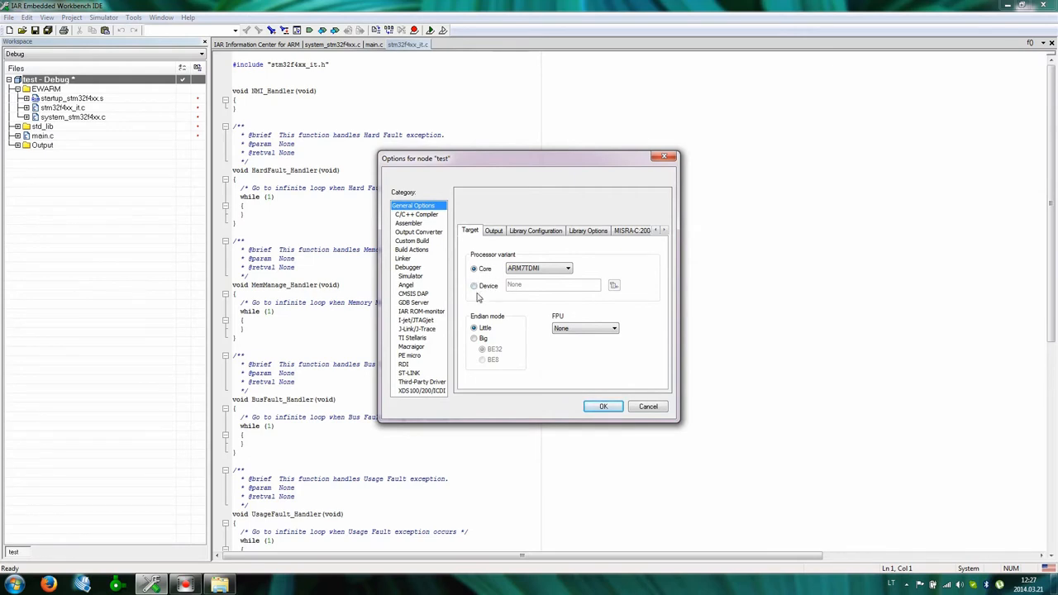
click(614, 284)
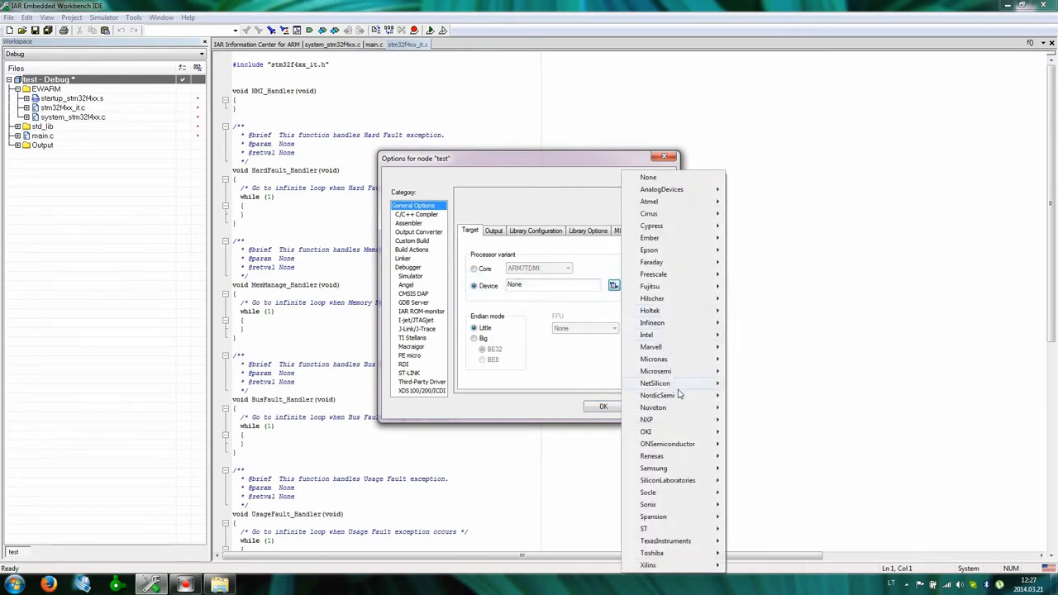
click(644, 528)
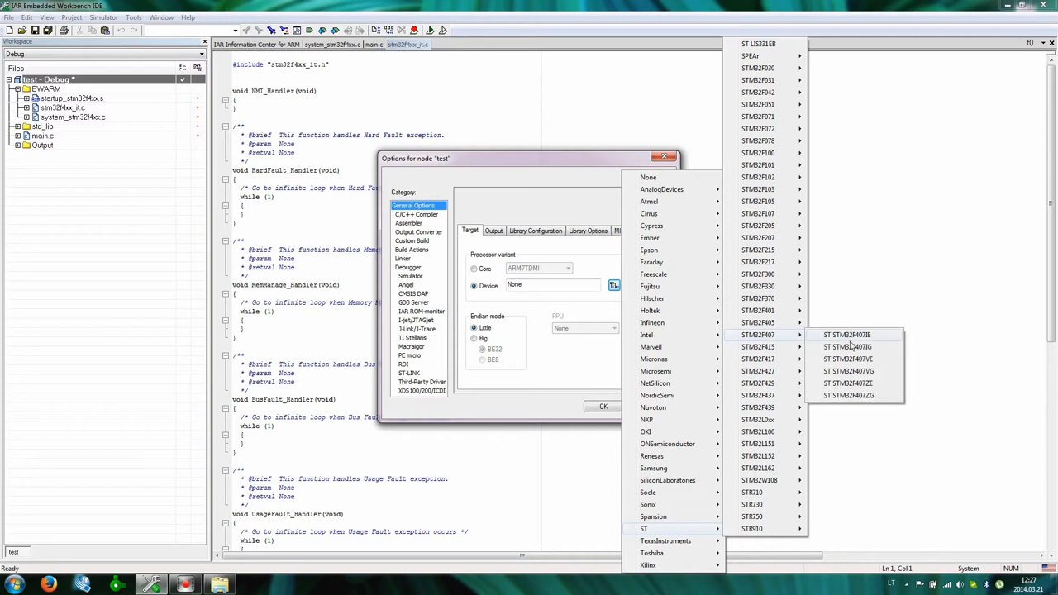
mouse_move(855, 371)
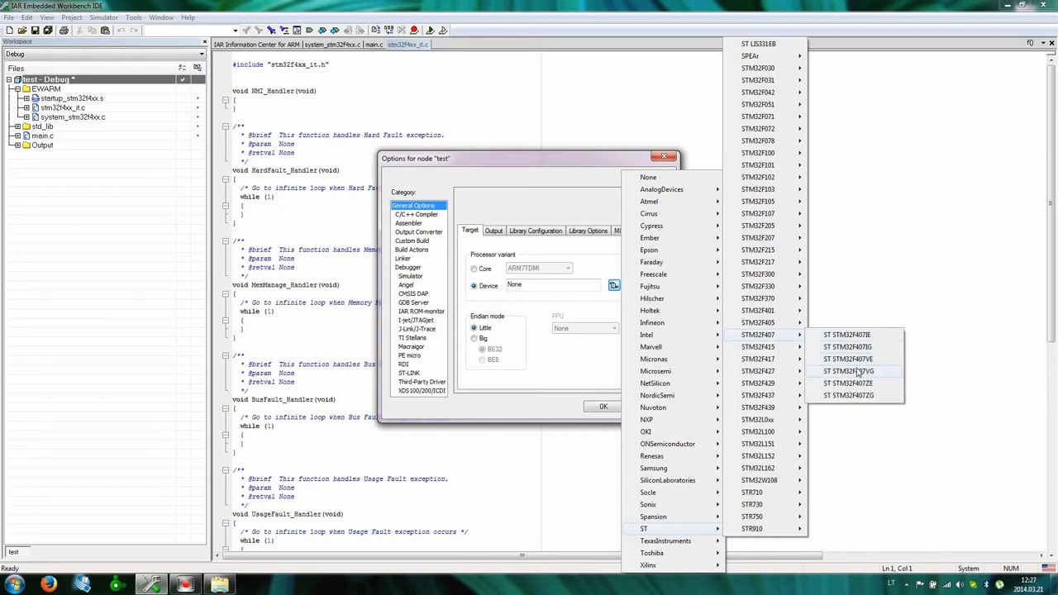
click(847, 371)
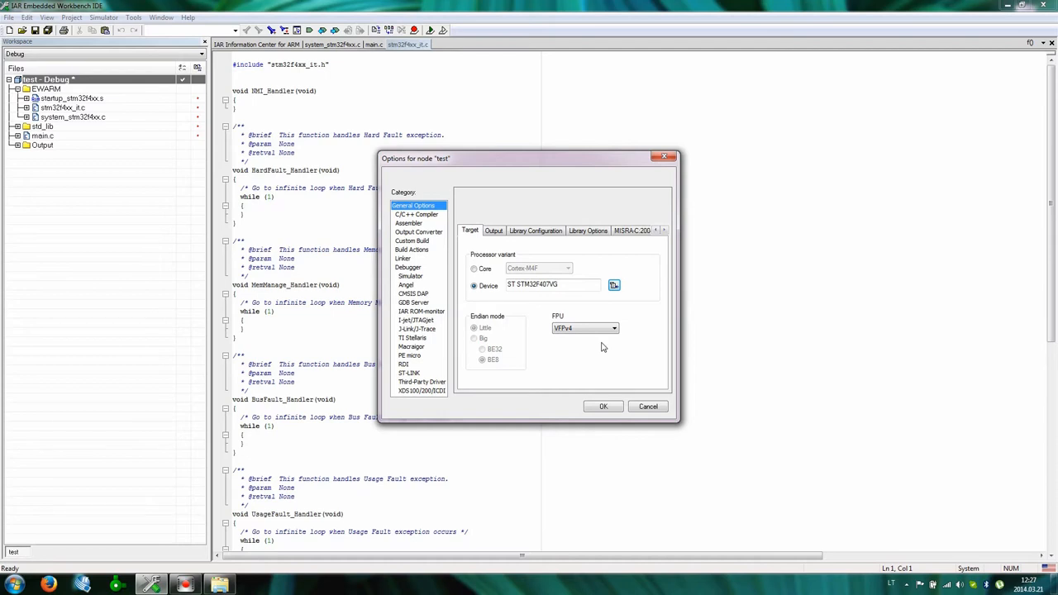
Set the debugger driver to ST-LINK, enable flash loaders, and view linker library settings
click(408, 267)
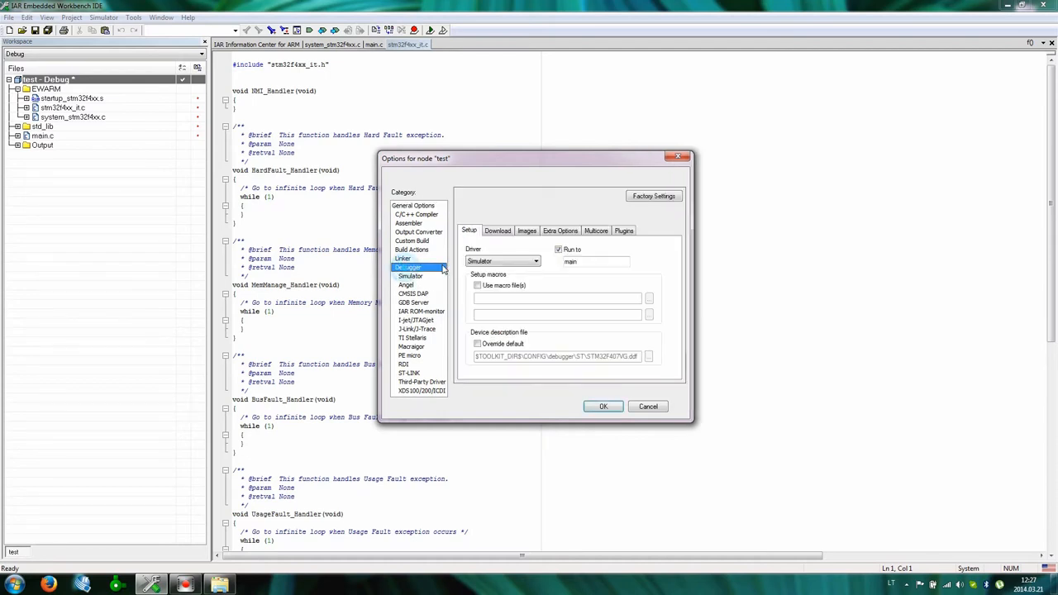
click(536, 261)
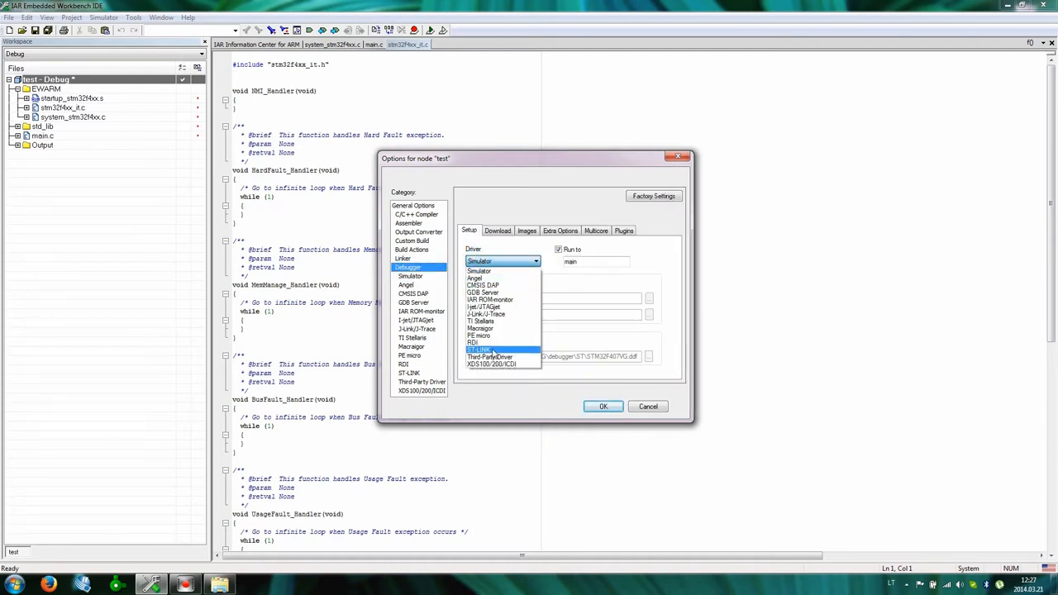
click(497, 230)
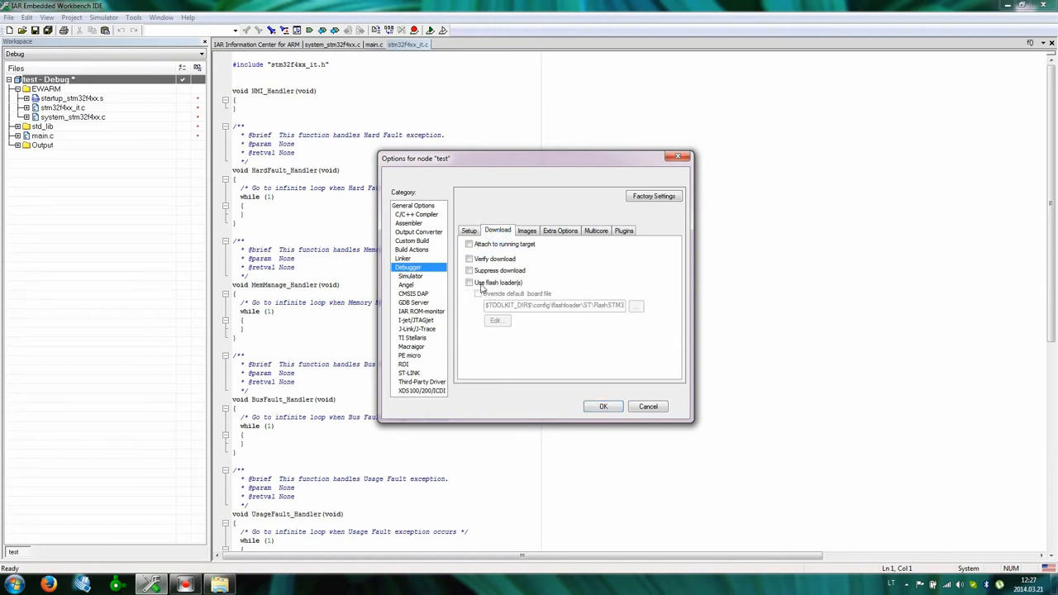
click(470, 283)
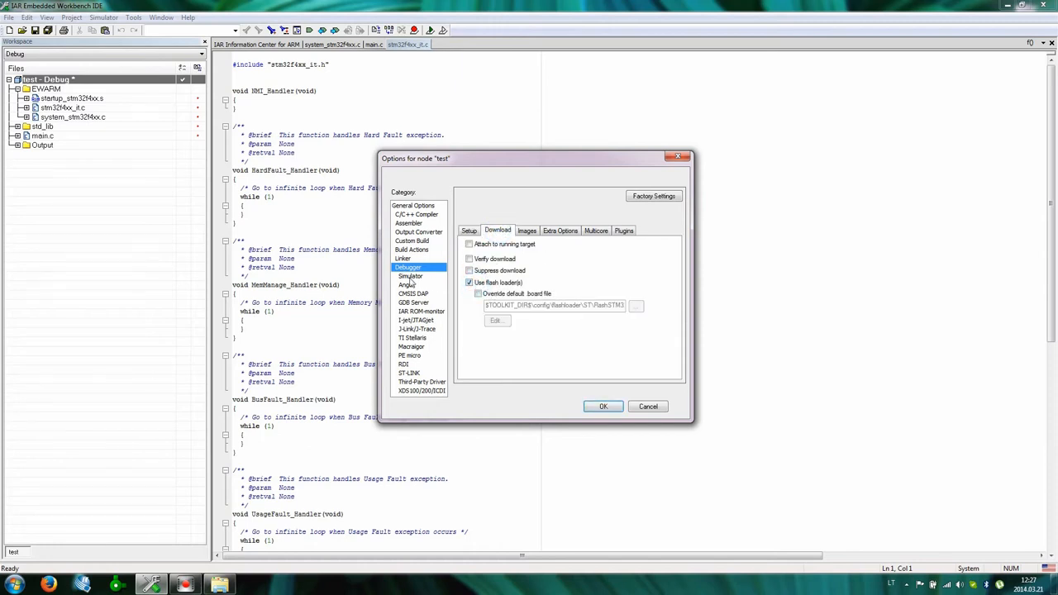
click(403, 258)
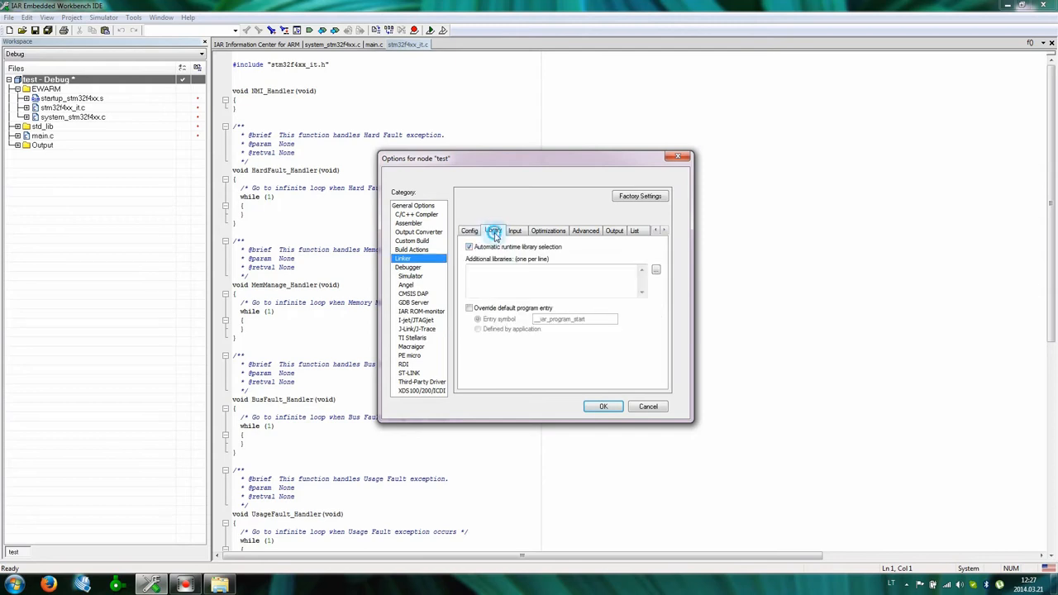
click(469, 231)
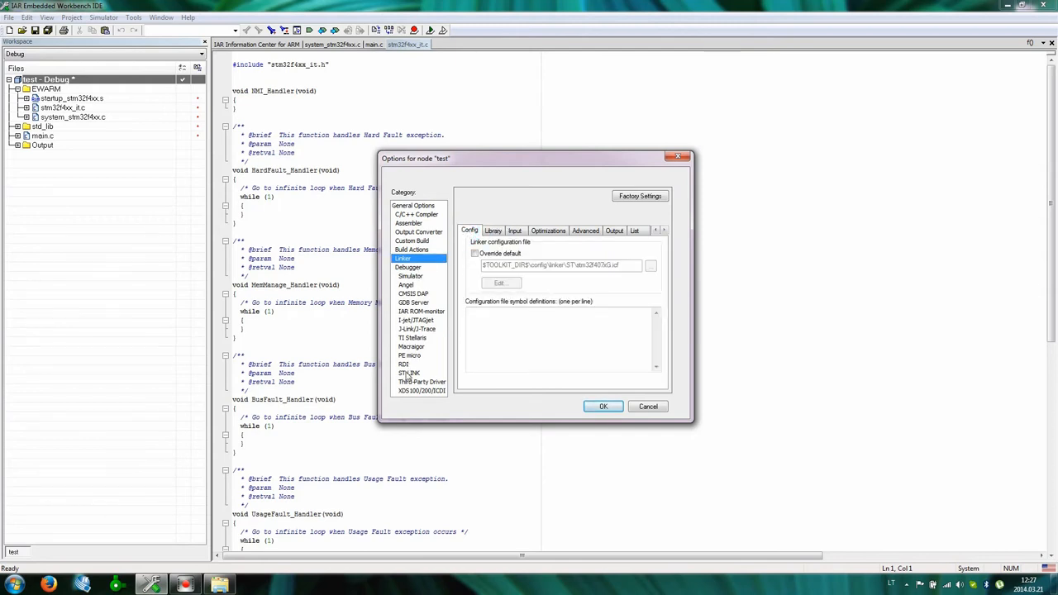
In the ST-LINK category, choose Reset Pin as the reset mode
click(410, 373)
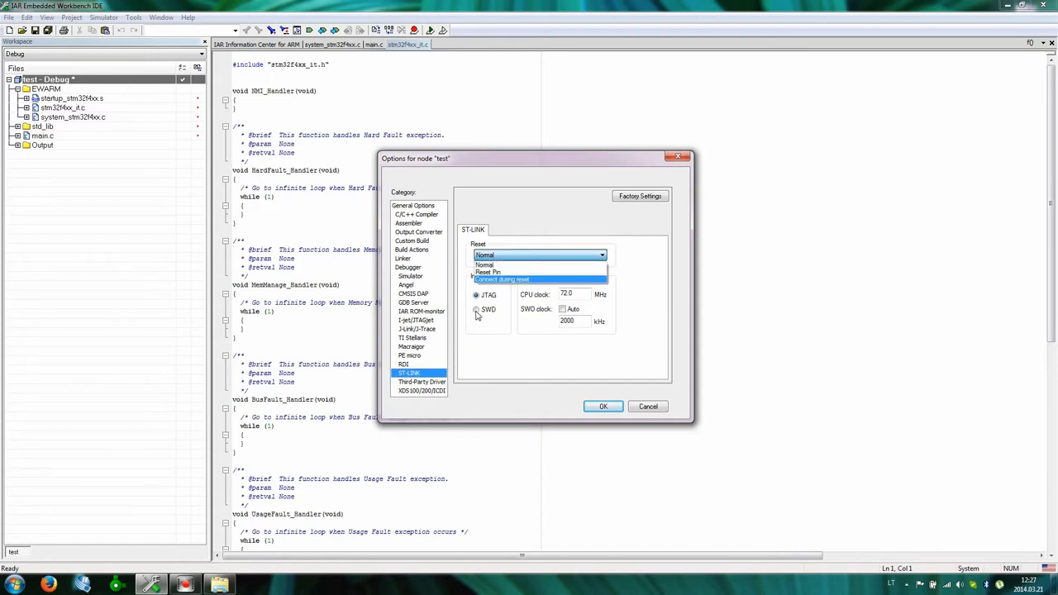
click(486, 272)
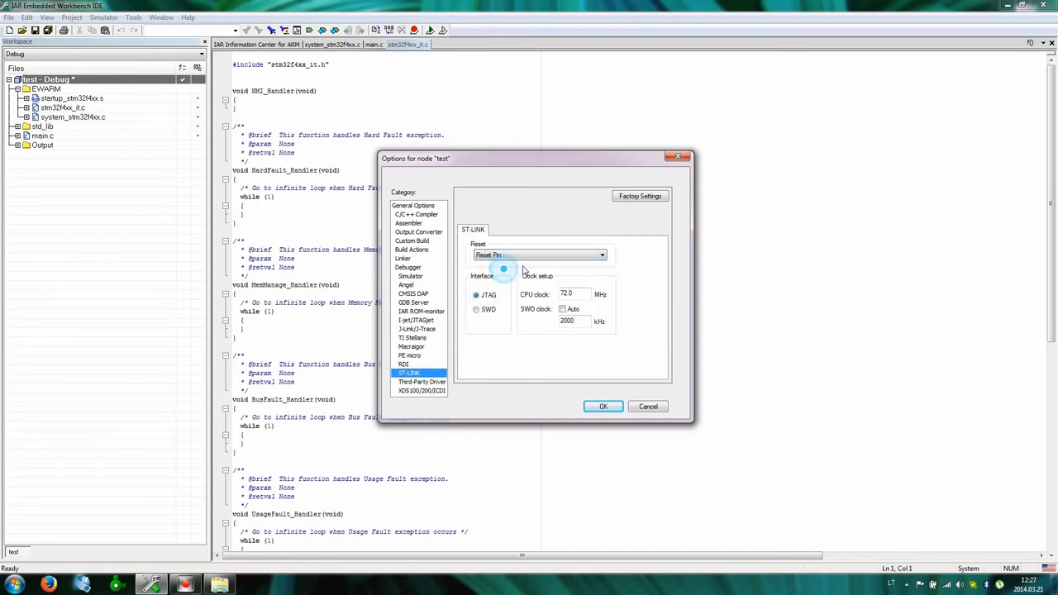
click(601, 255)
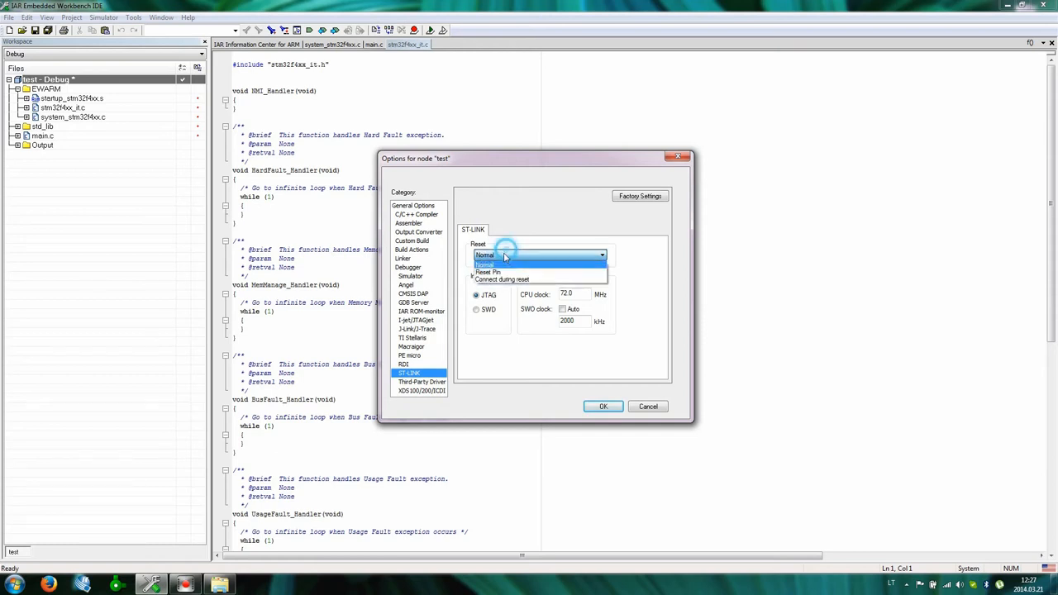
click(501, 278)
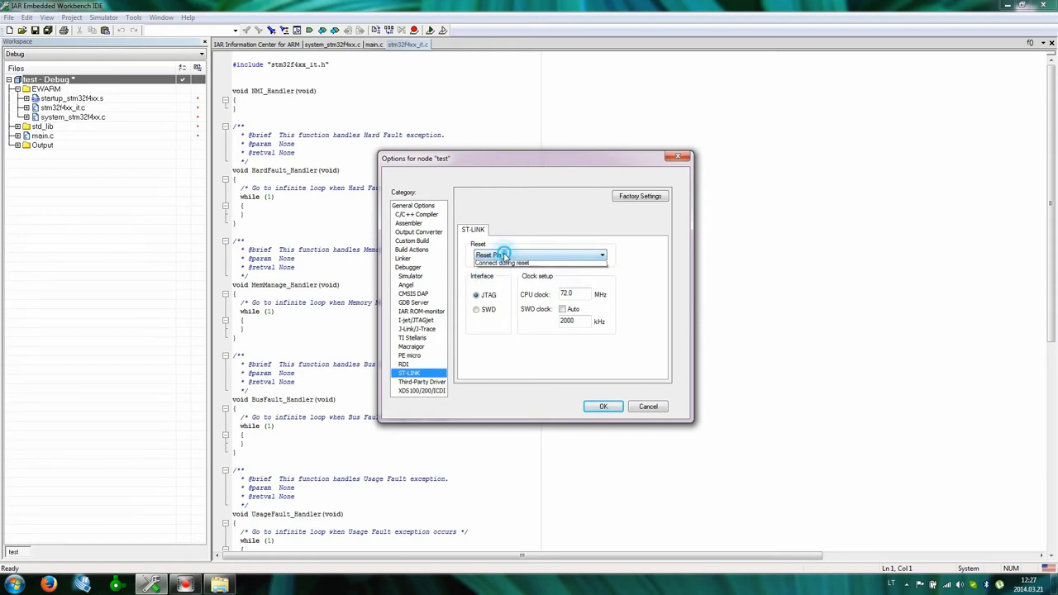
click(602, 255)
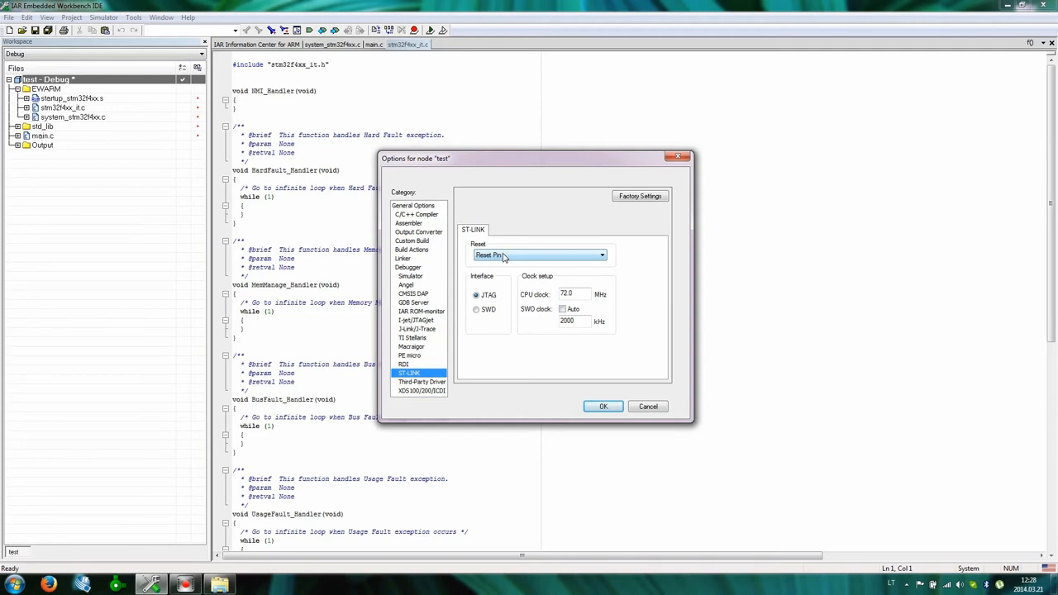
mouse_move(447, 271)
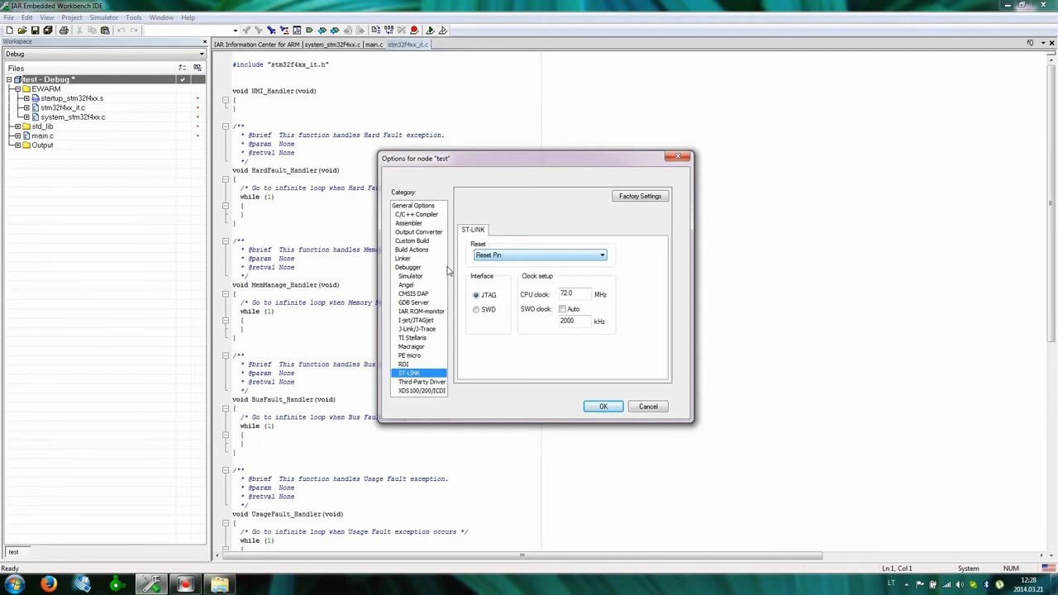
click(402, 258)
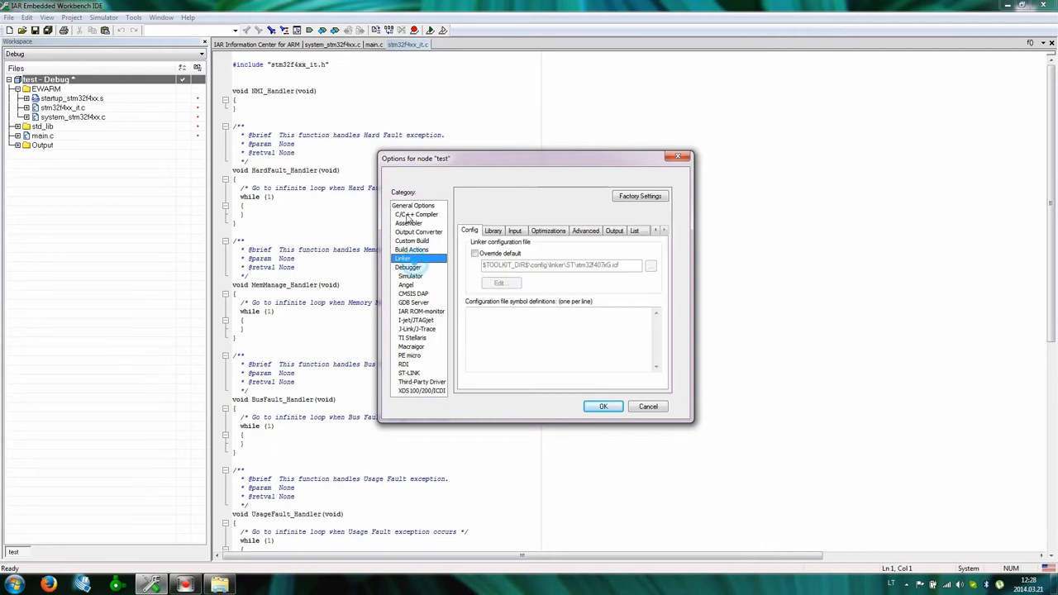
click(418, 214)
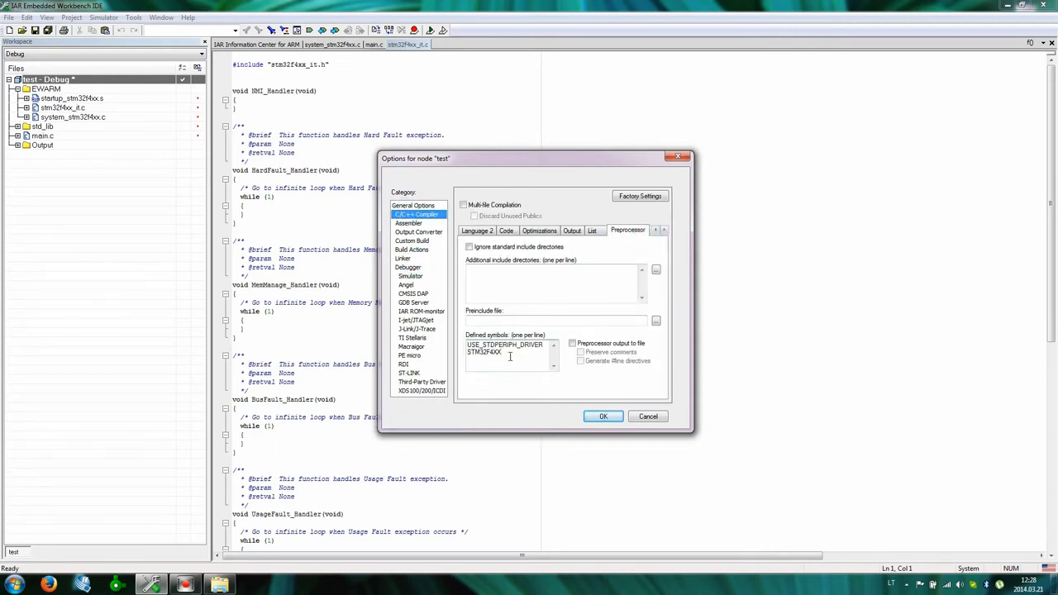
Check the USE_STDPERIPH_DRIVER symbol and enter $PROJ_DIR$\ as an additional include directory
double_click(504, 345)
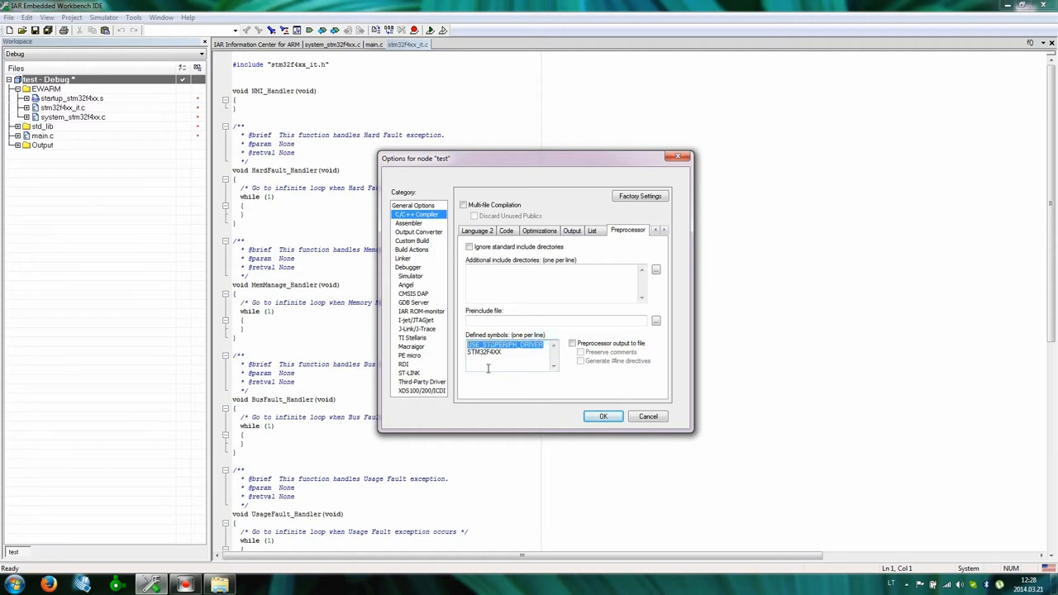
click(483, 351)
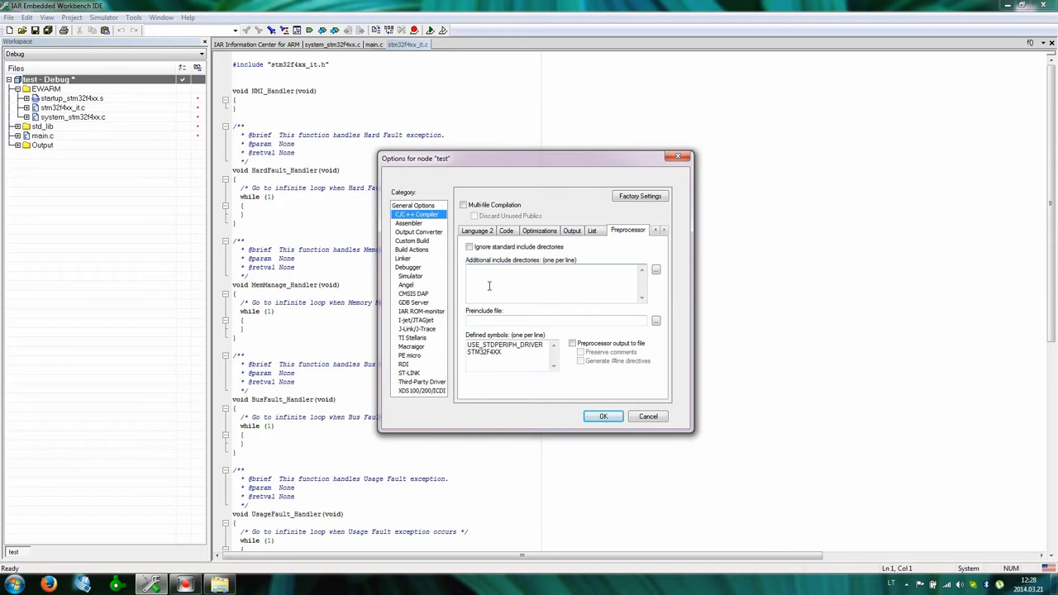
text($)
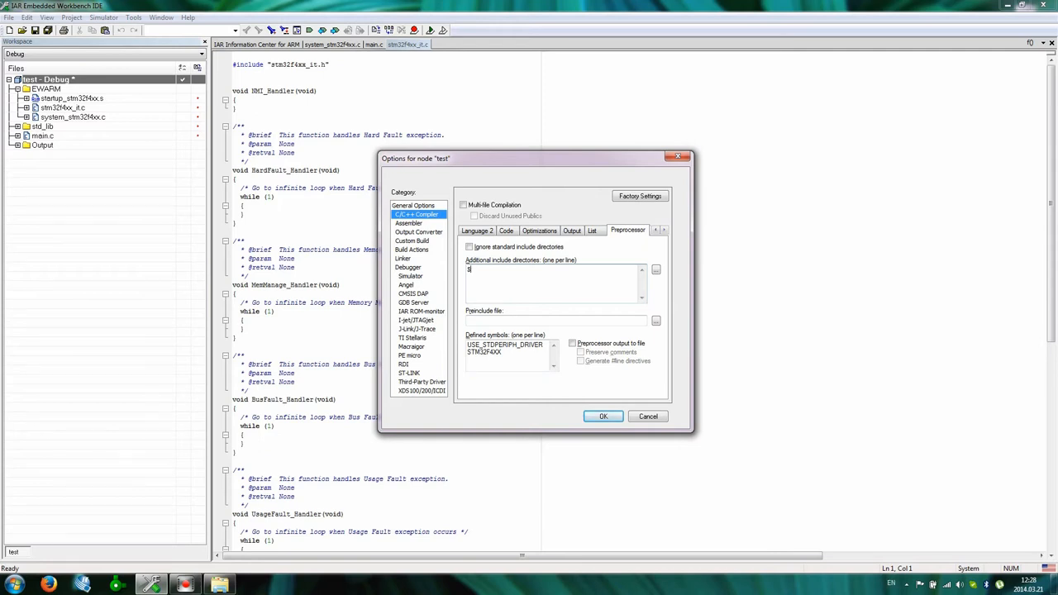
text(PROJ_)
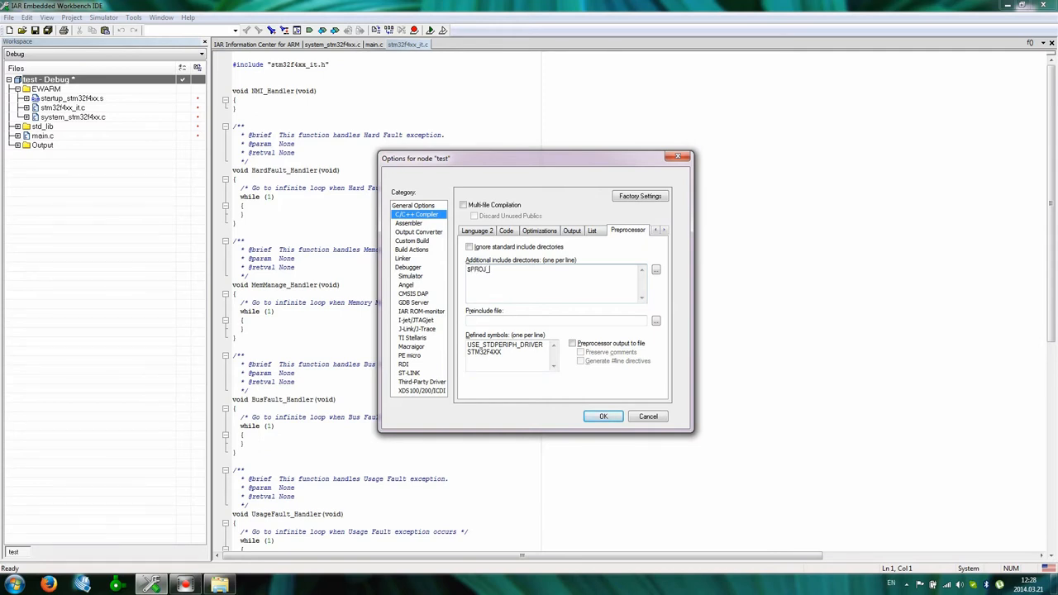
text(DIR$\)
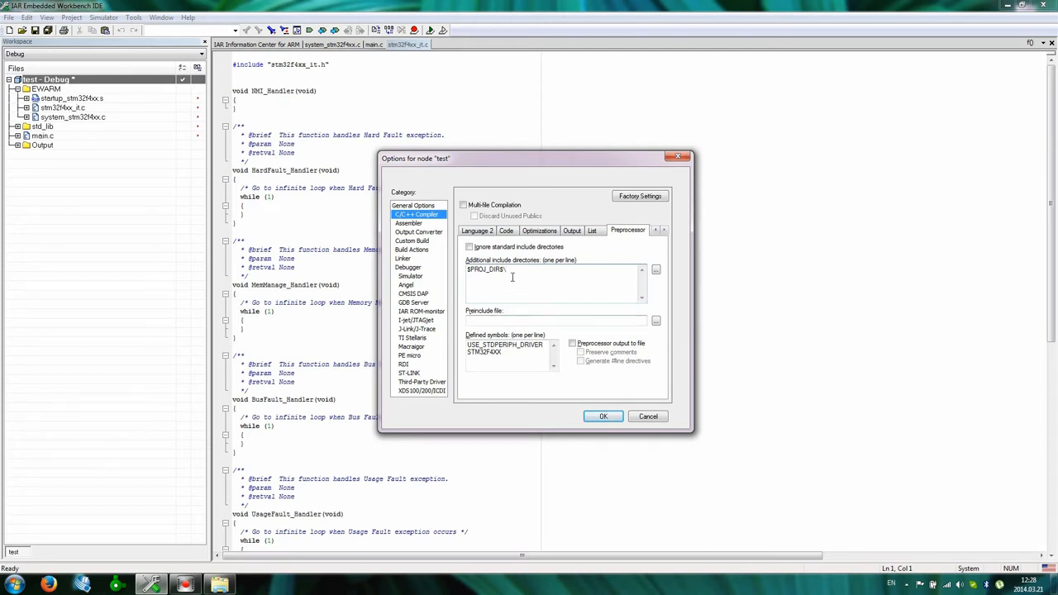
text($PROJ_DIRS\)
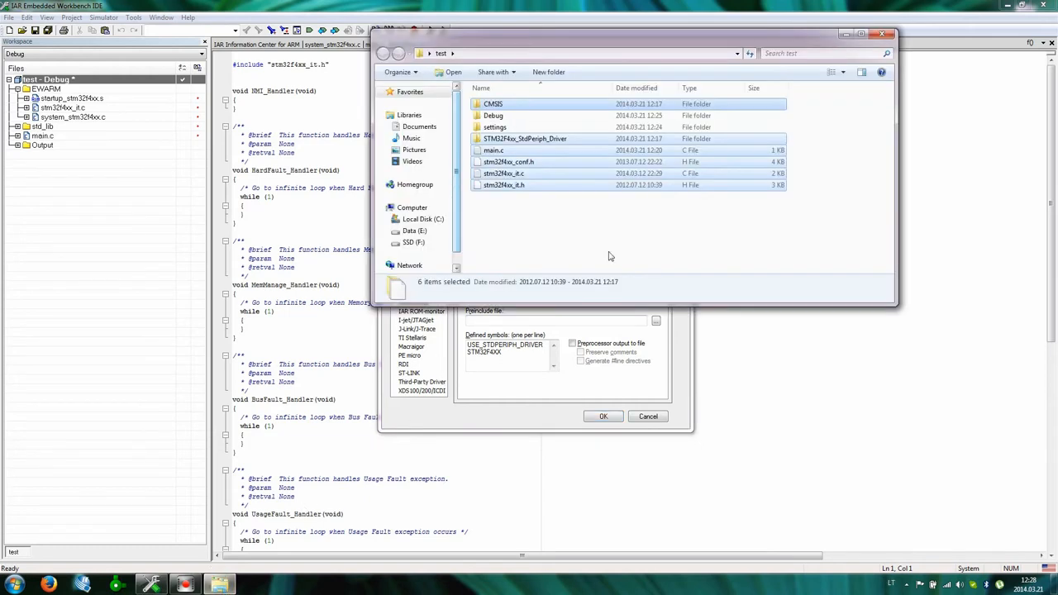
Add the STM32F4xx_StdPeriph_Driver inc folder to the include directories
double_click(525, 138)
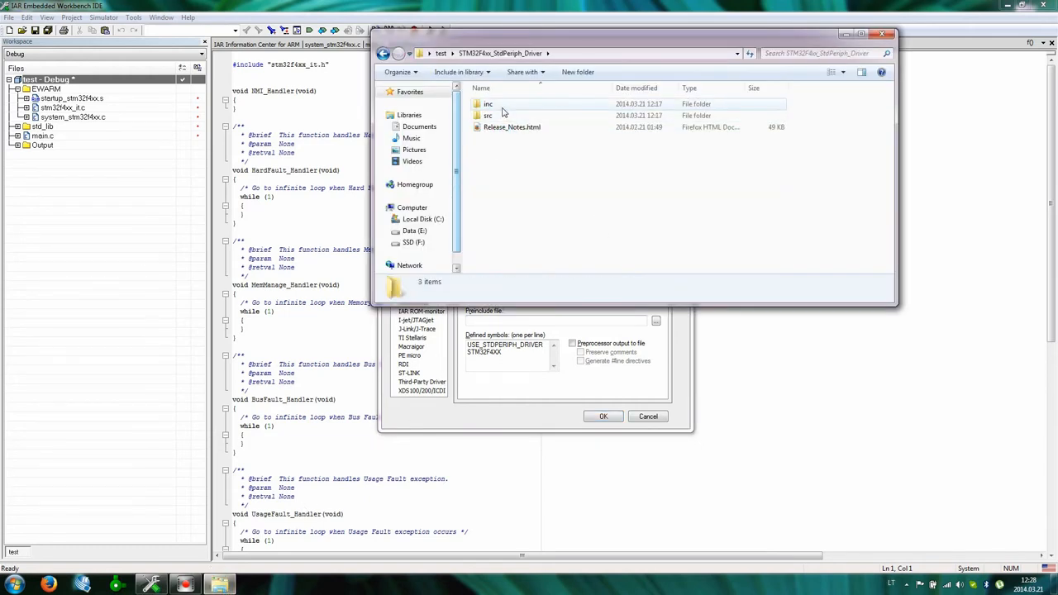
double_click(488, 104)
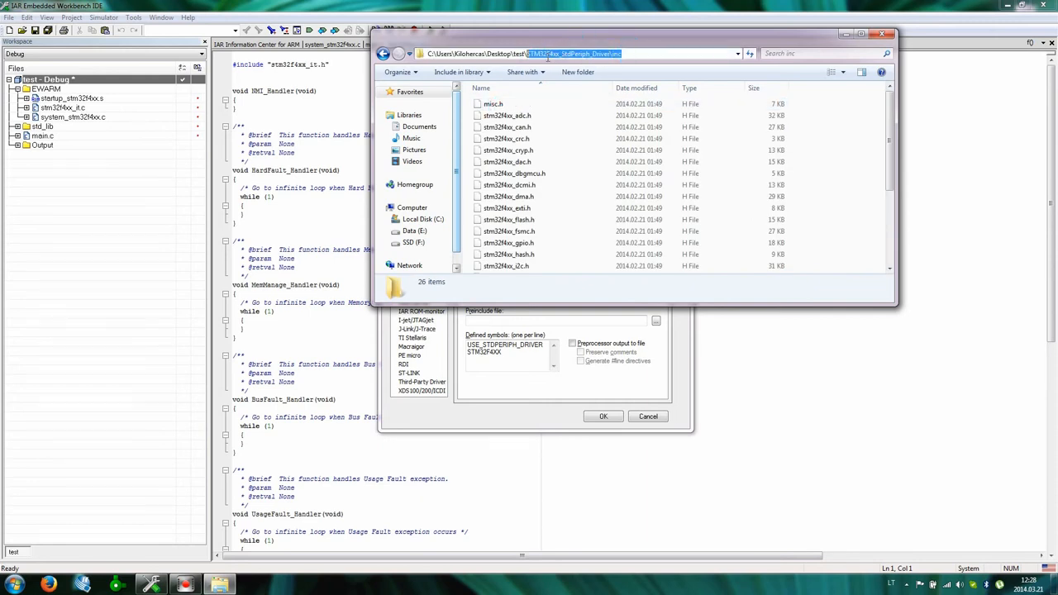
click(604, 416)
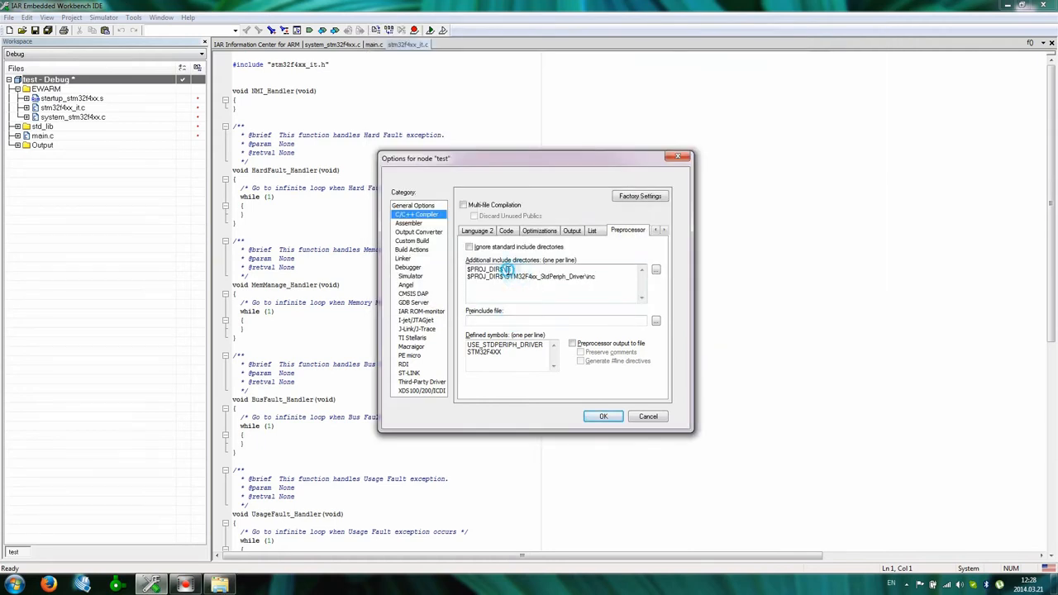
text($PROJ_DIRS\)
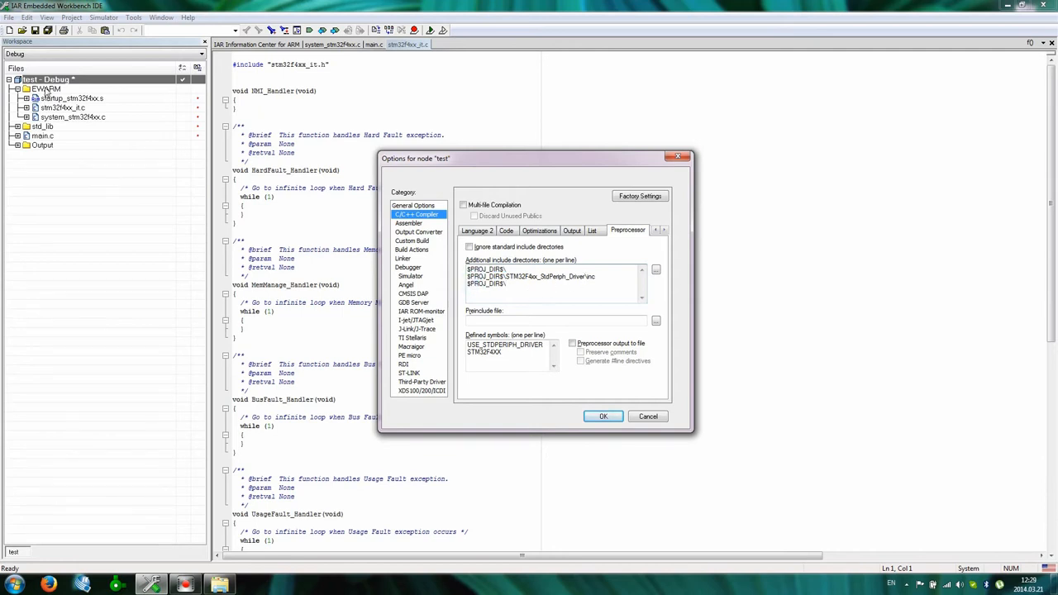
mouse_move(240, 577)
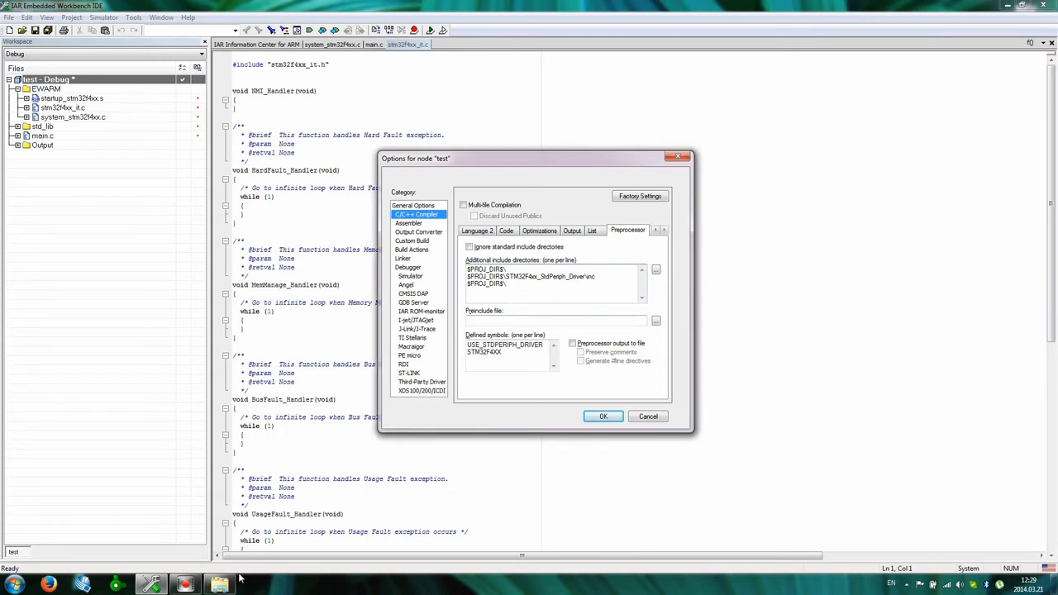
Add the CMSIS STM32F4xx Include folder path and confirm the options with OK
click(655, 269)
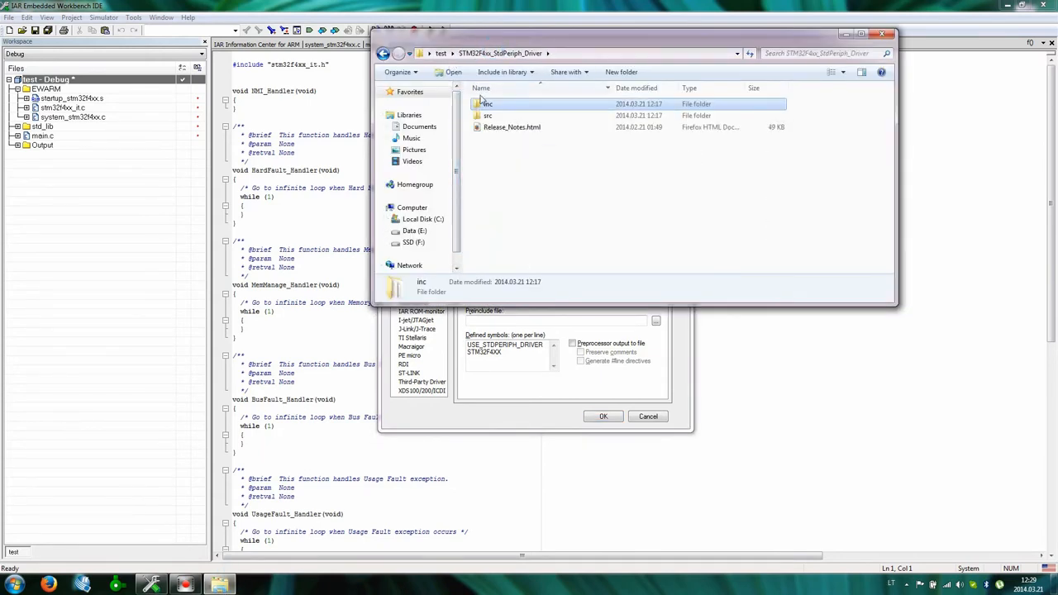
click(441, 53)
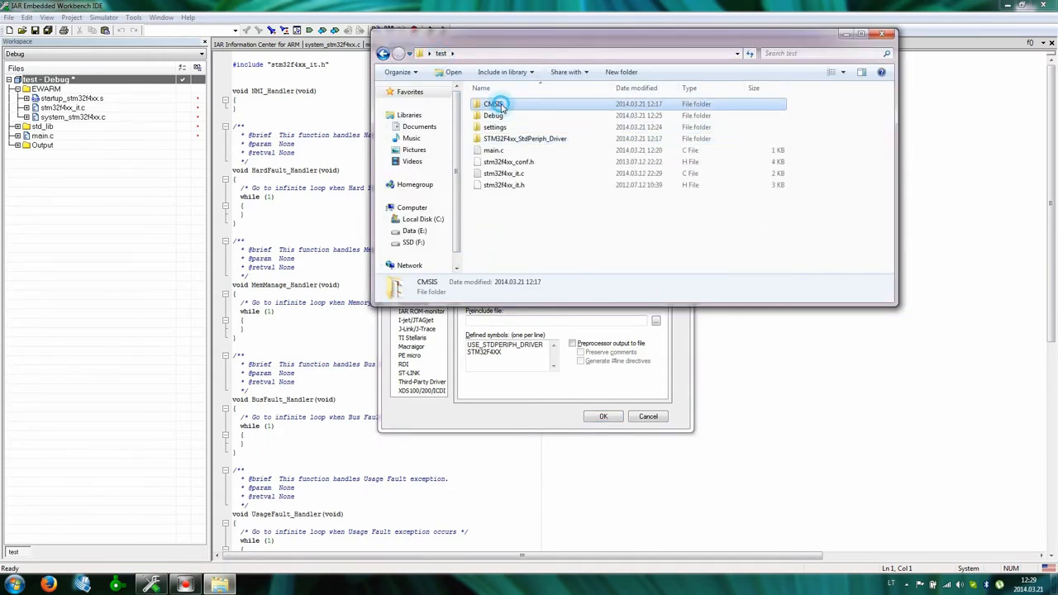
double_click(496, 103)
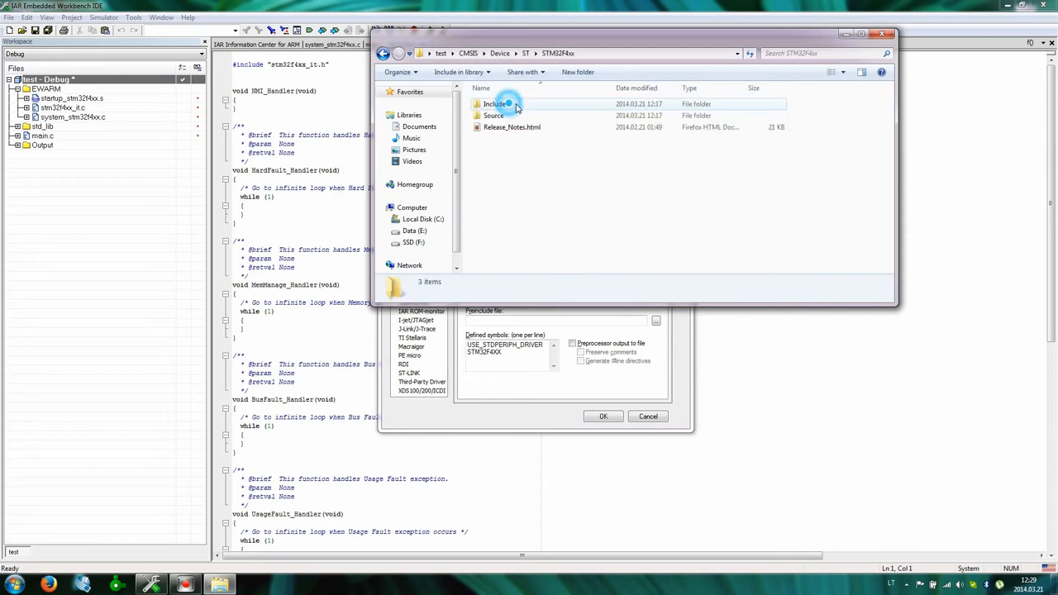
double_click(495, 104)
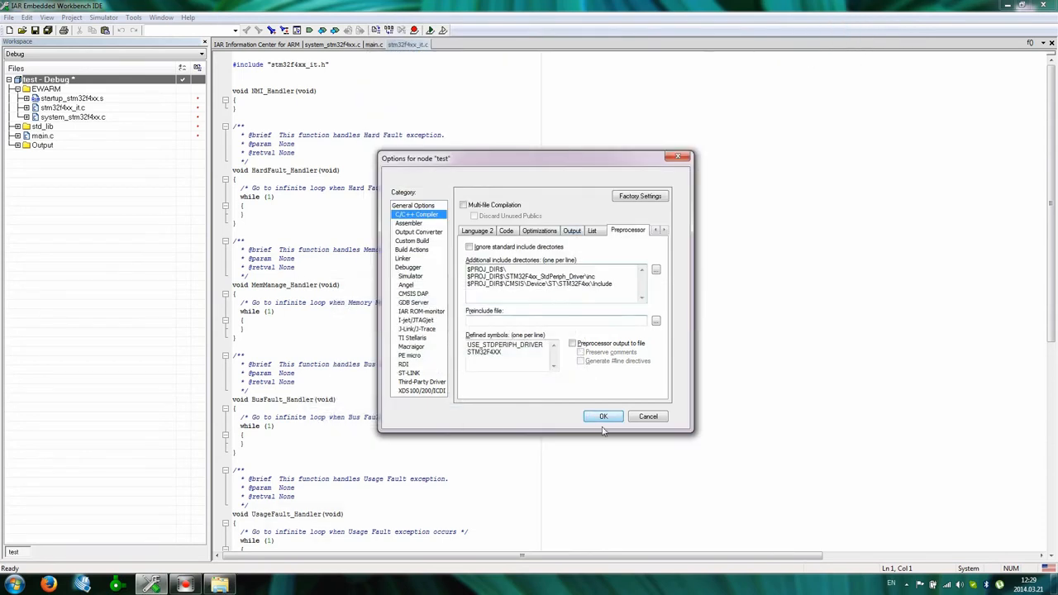
click(603, 416)
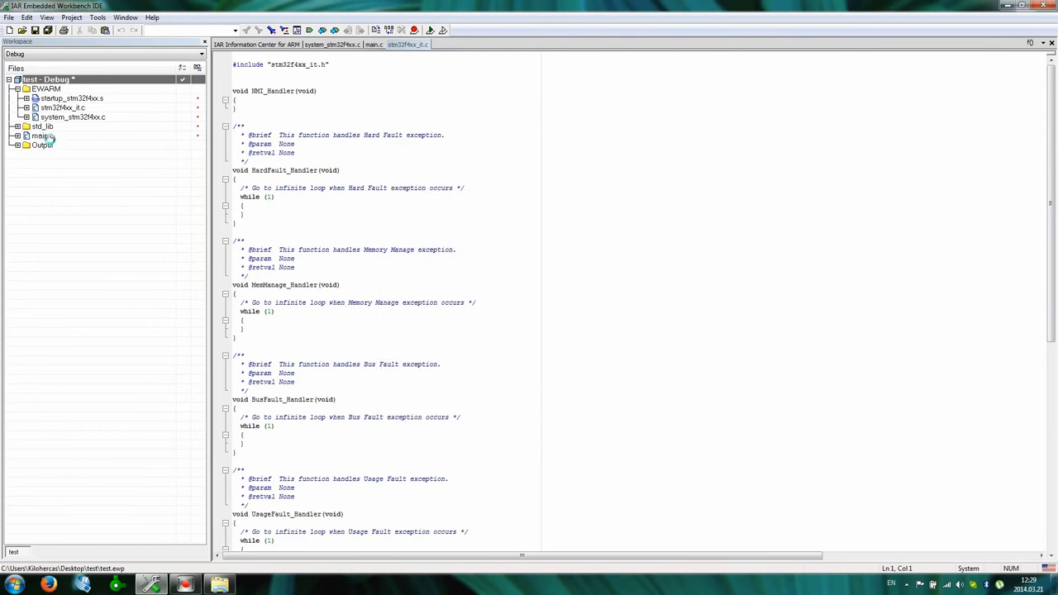
Save the workspace as test
click(376, 44)
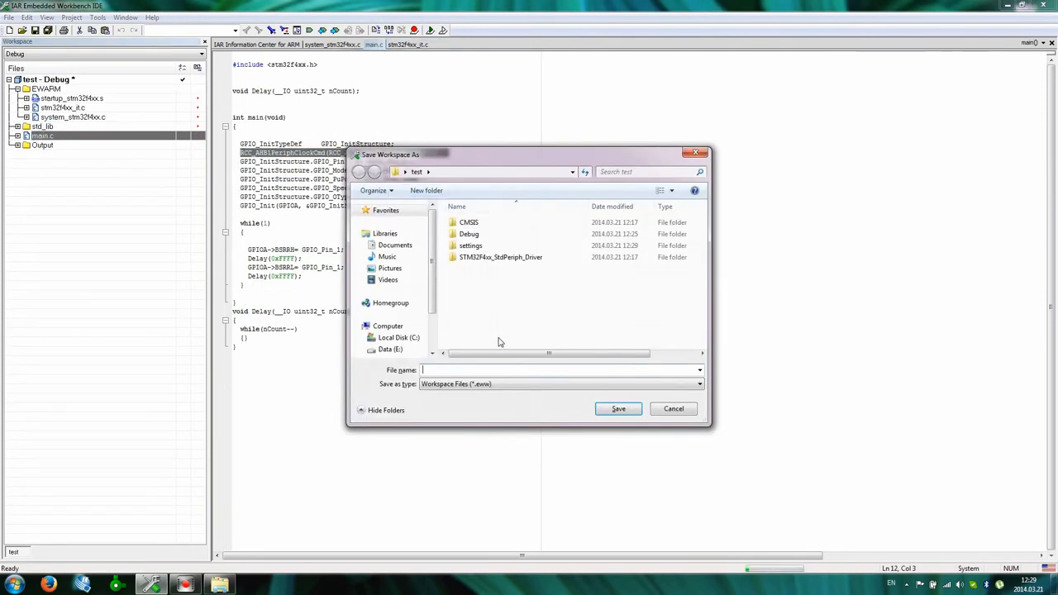
text(test)
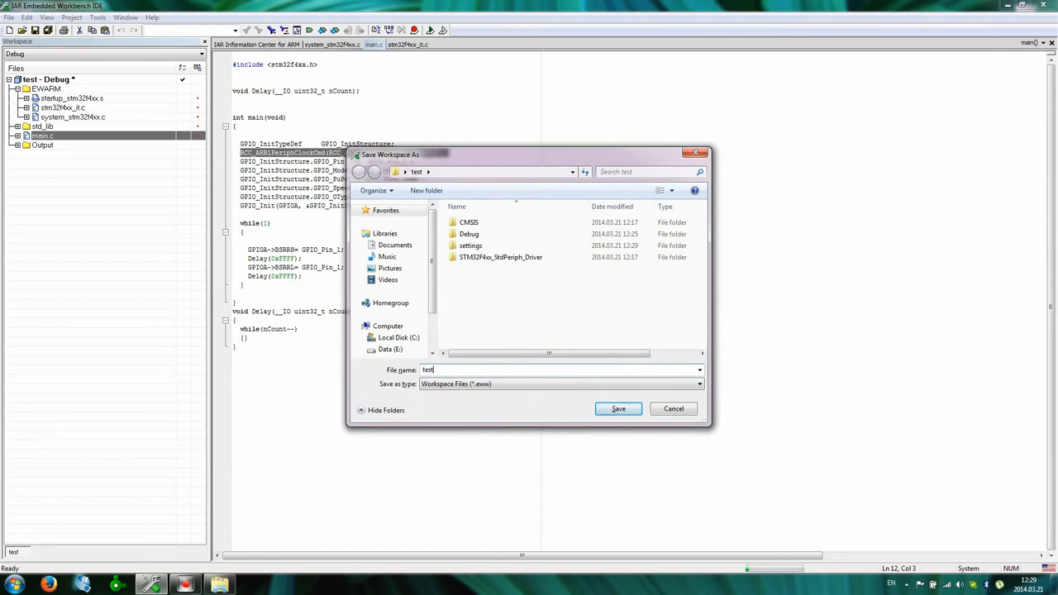
click(617, 409)
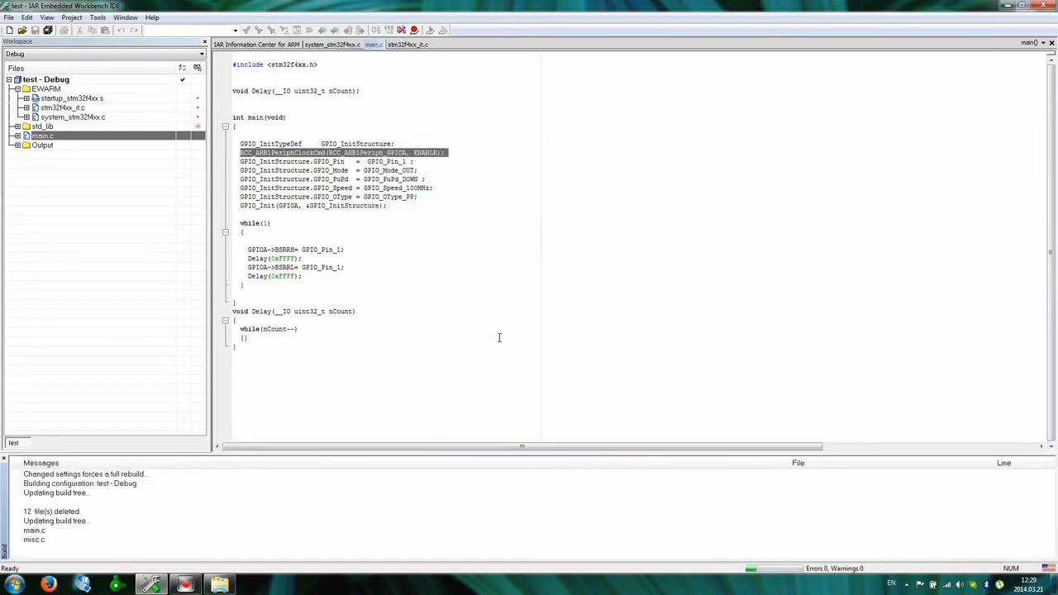
Review the rebuild output and launch Download and Debug
scroll(down, 3)
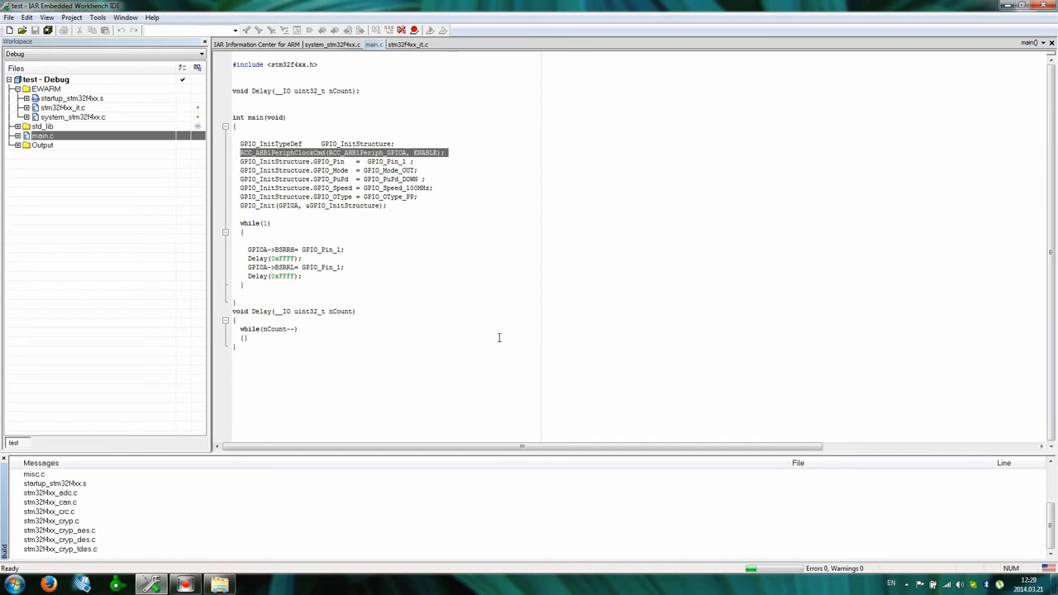
scroll(down, 3)
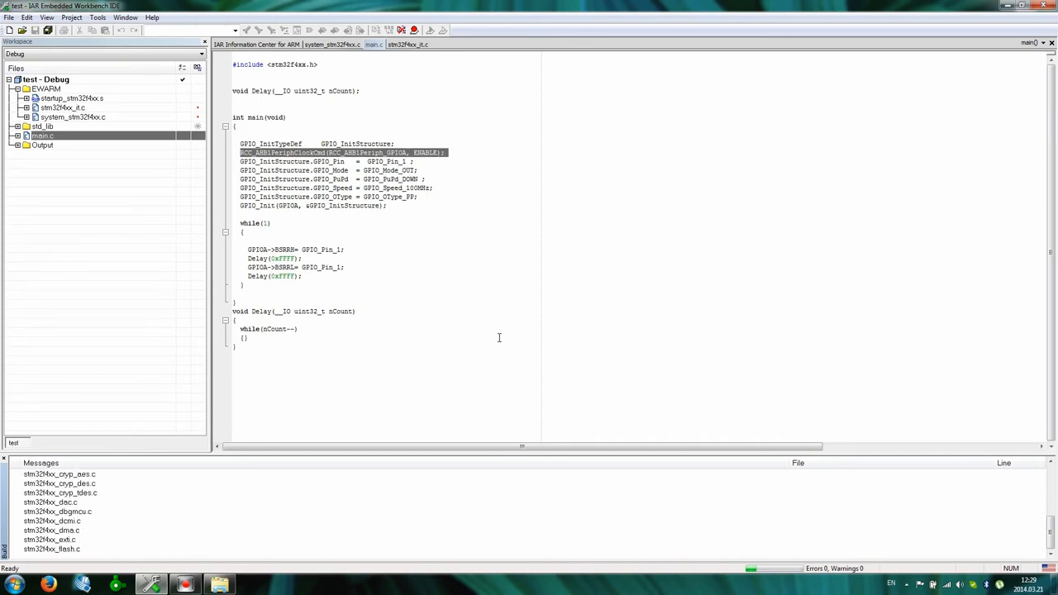
scroll(down, 3)
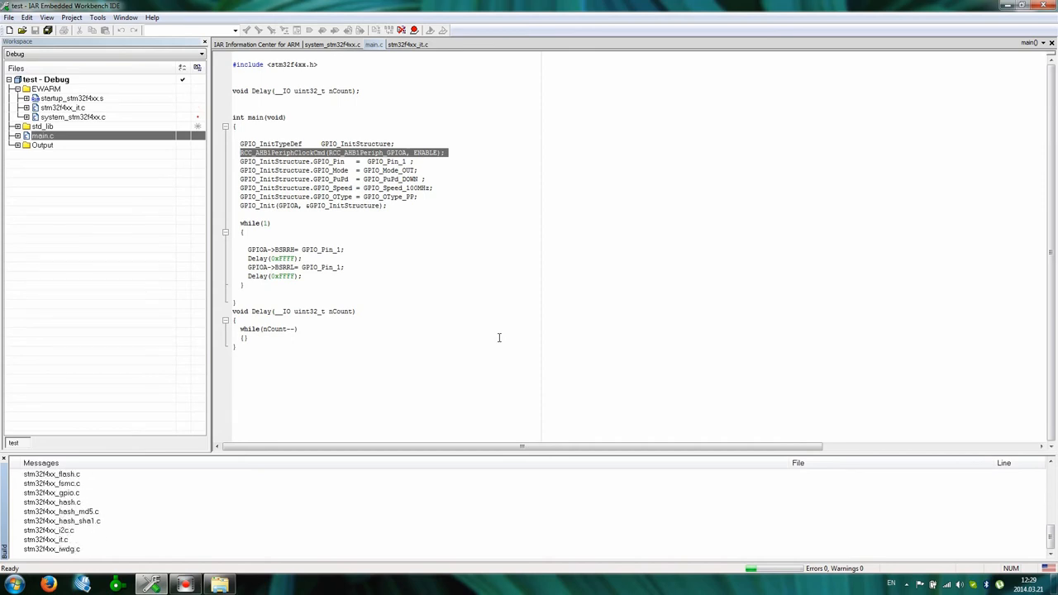
scroll(down, 3)
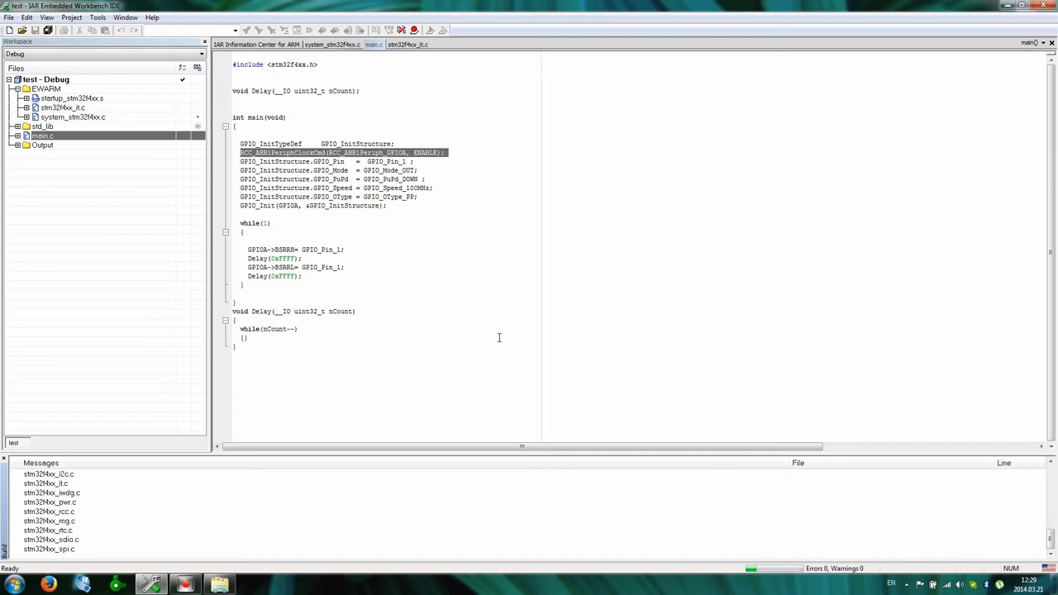
click(430, 31)
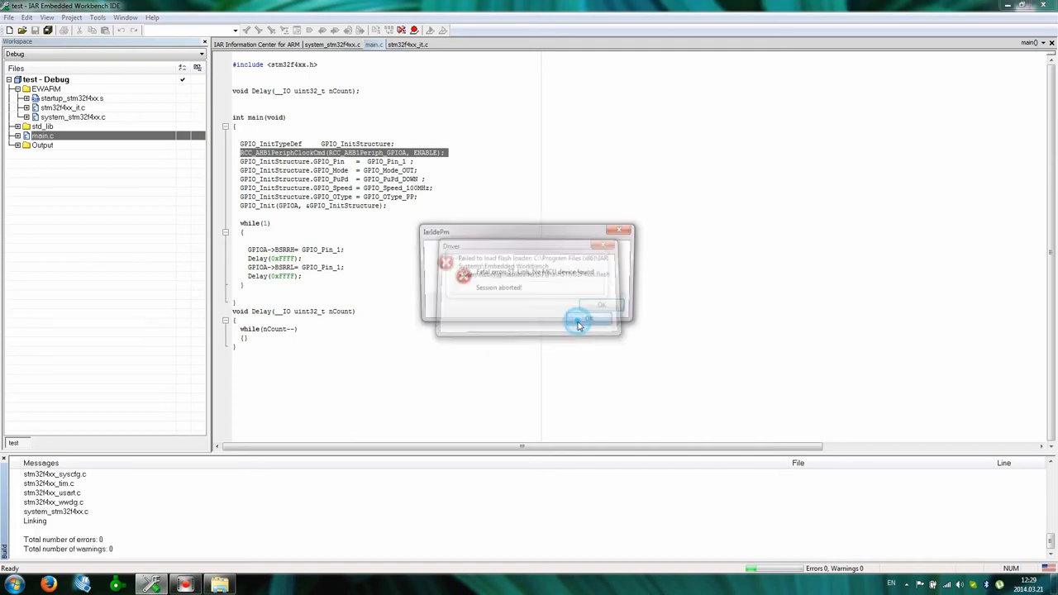
Dismiss the 'No MCU device found' errors and pick a different ST-LINK reset strategy
click(601, 305)
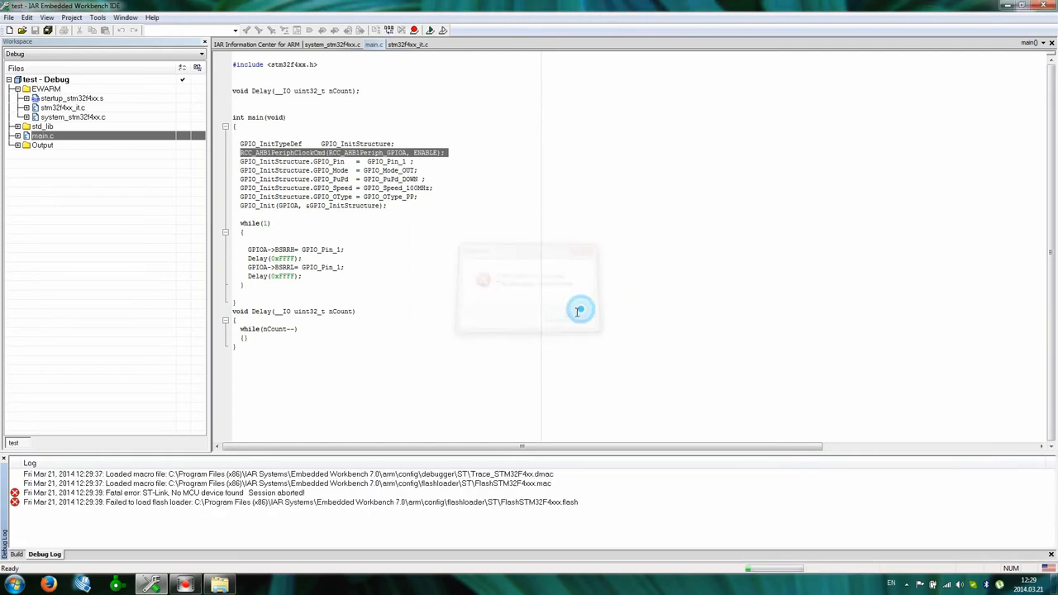
right_click(45, 79)
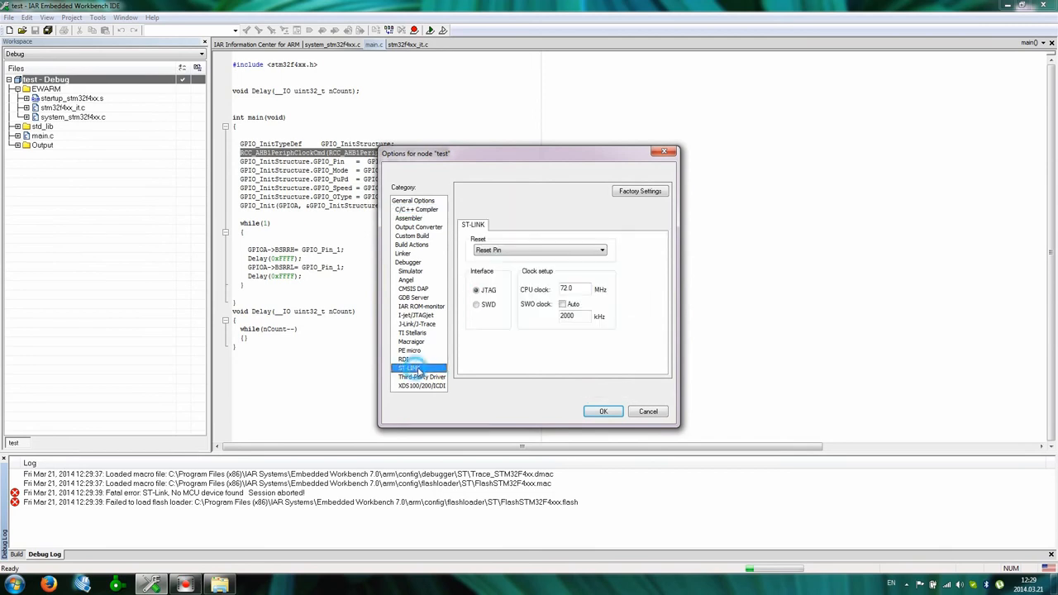
click(602, 250)
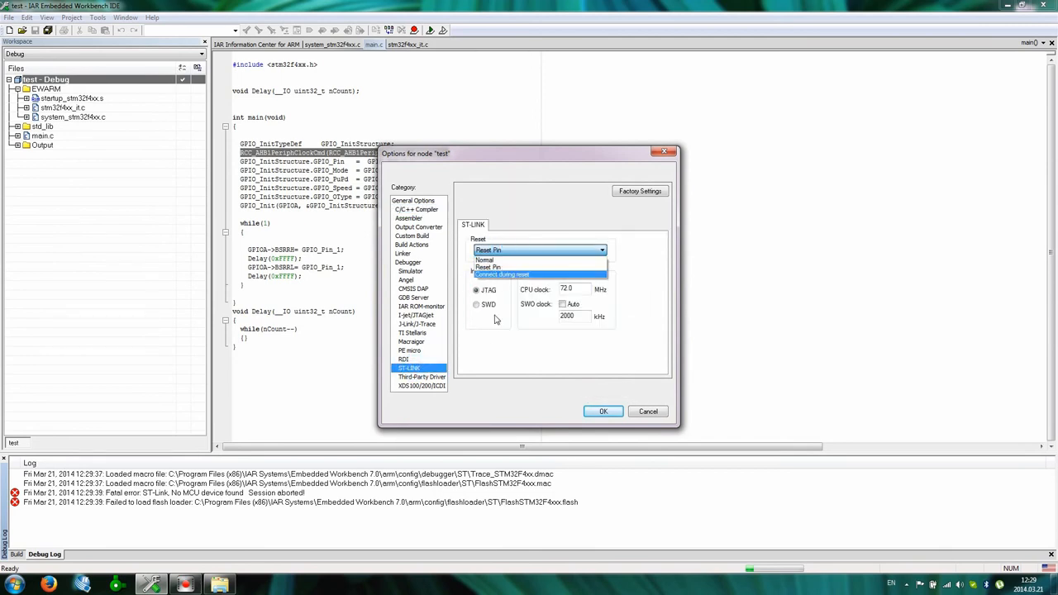
click(475, 304)
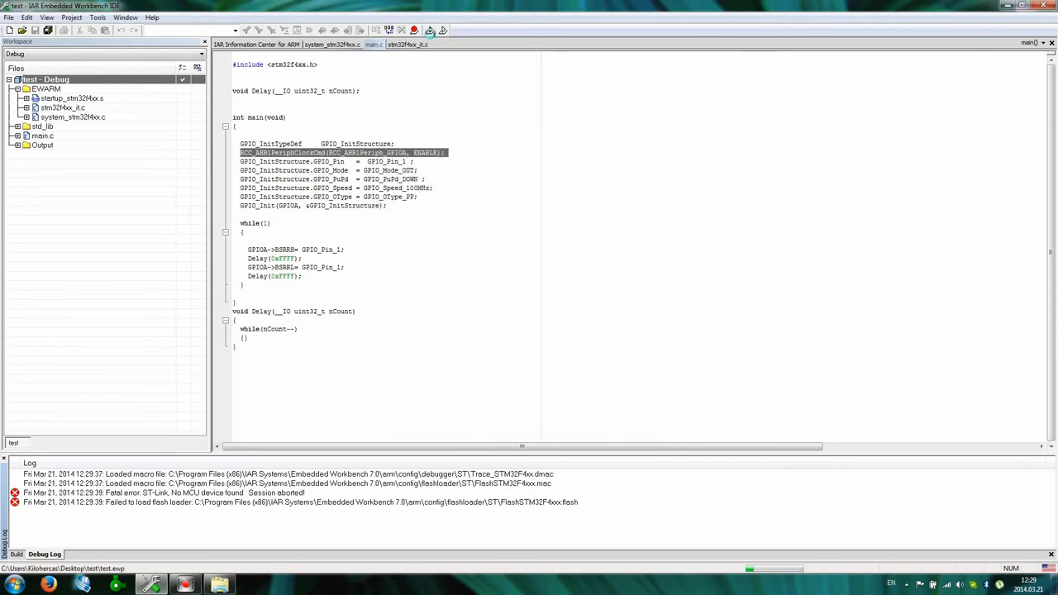
Start Download and Debug, then run the blink program until it halts in Delay
click(401, 31)
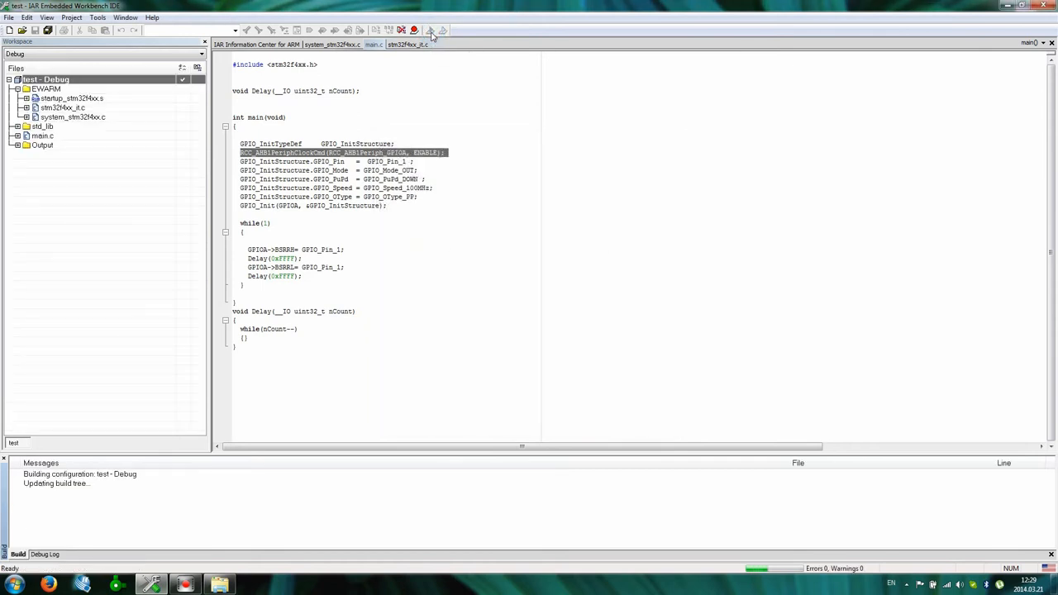
click(413, 30)
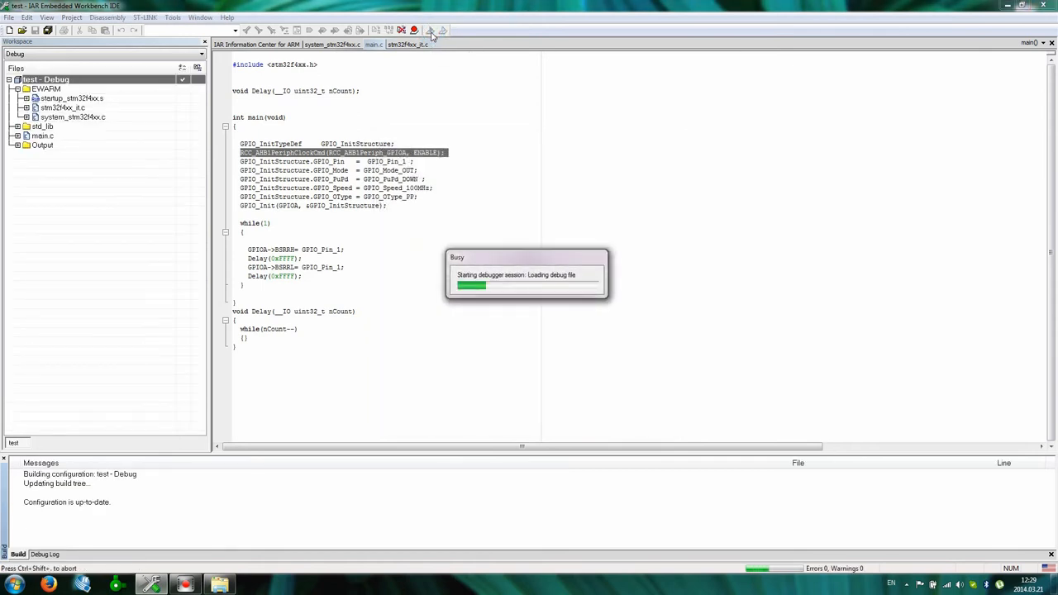
click(414, 30)
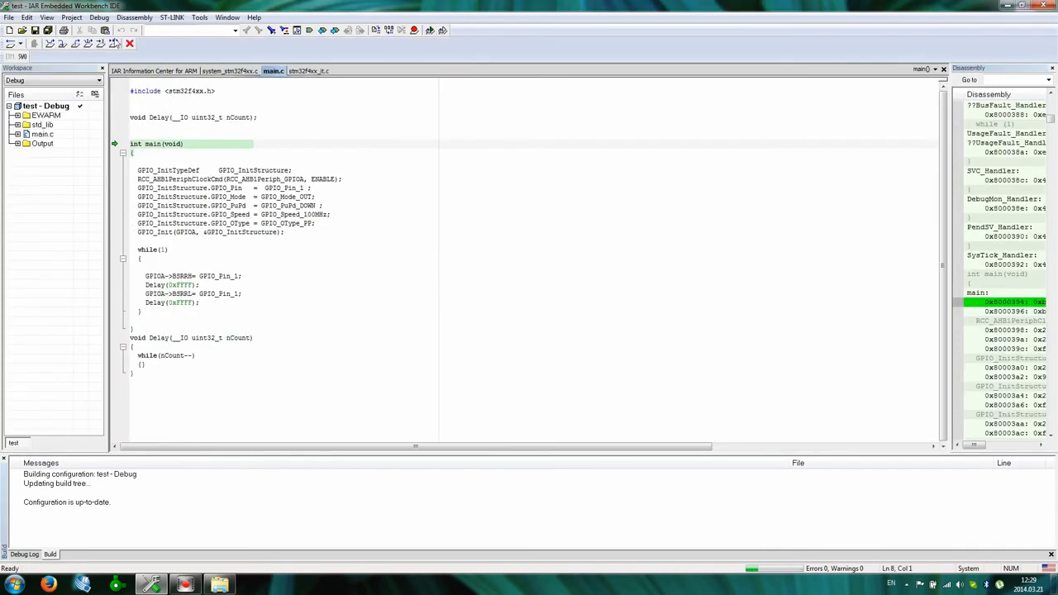
click(34, 44)
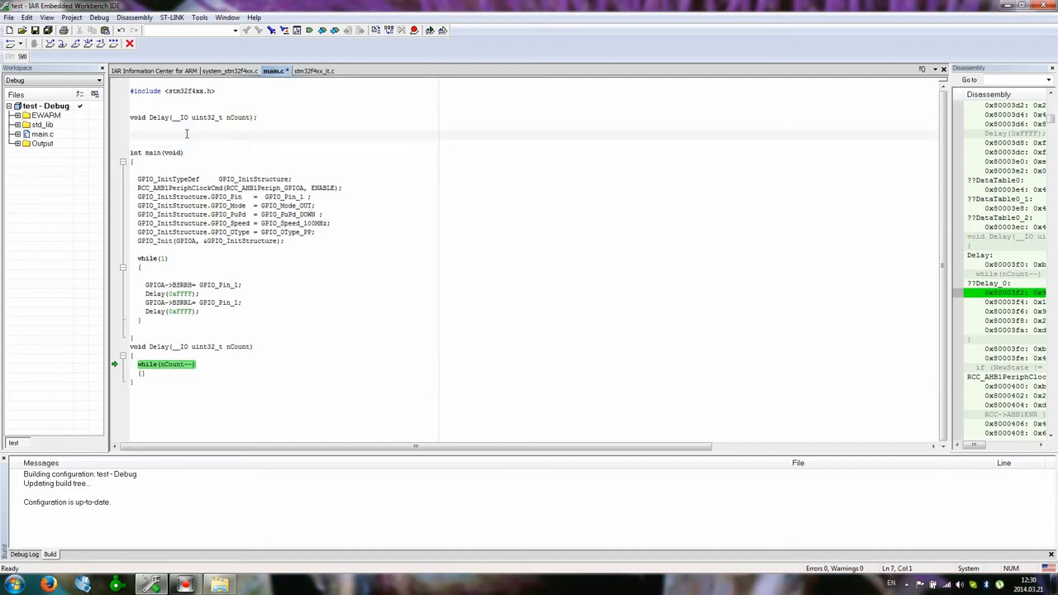
Add 'int a = 0;' at the start of main and 'a++' after the last Delay
click(132, 135)
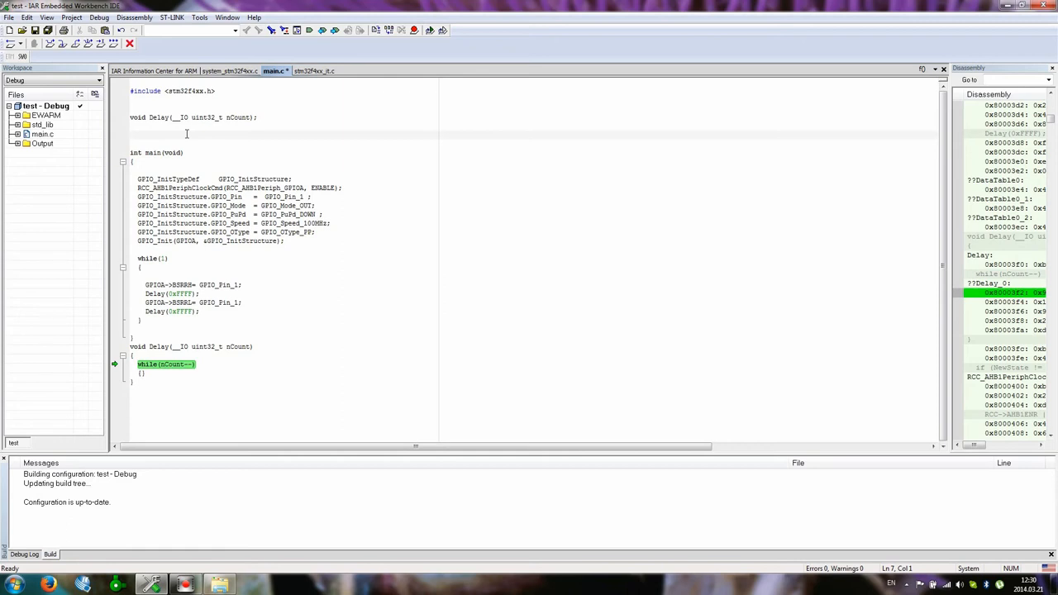
click(166, 168)
text(int a = 0;)
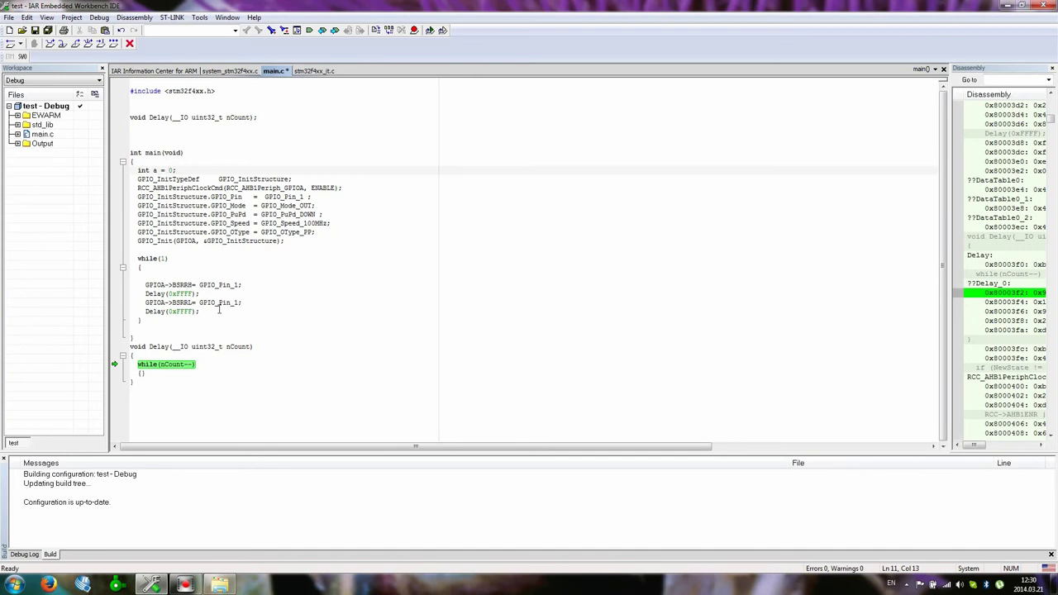
text(a++;)
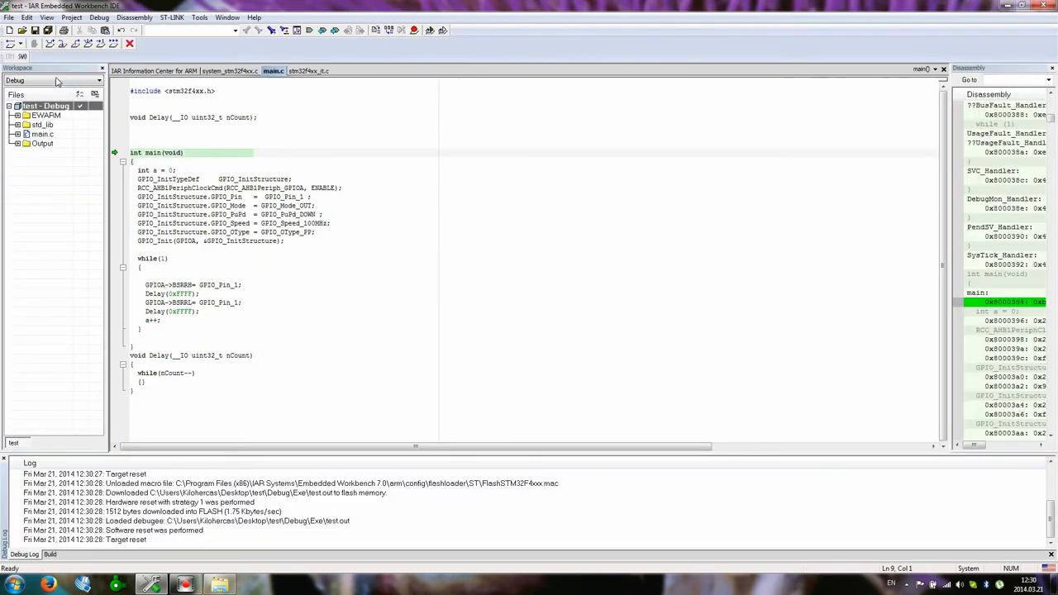
Stop debugging and set the C/C++ compiler optimization level to None
click(129, 44)
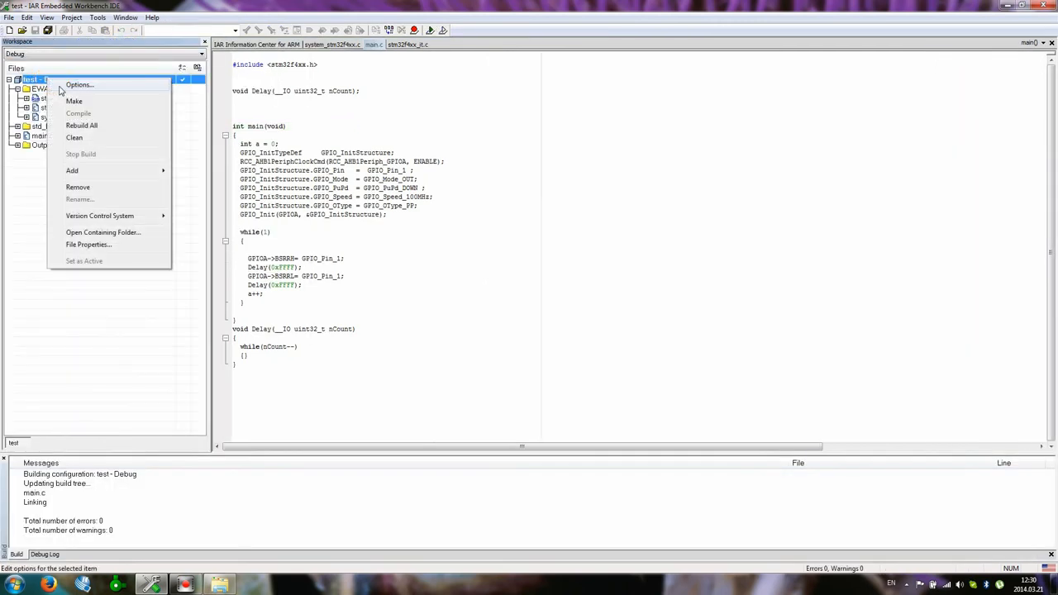
click(79, 84)
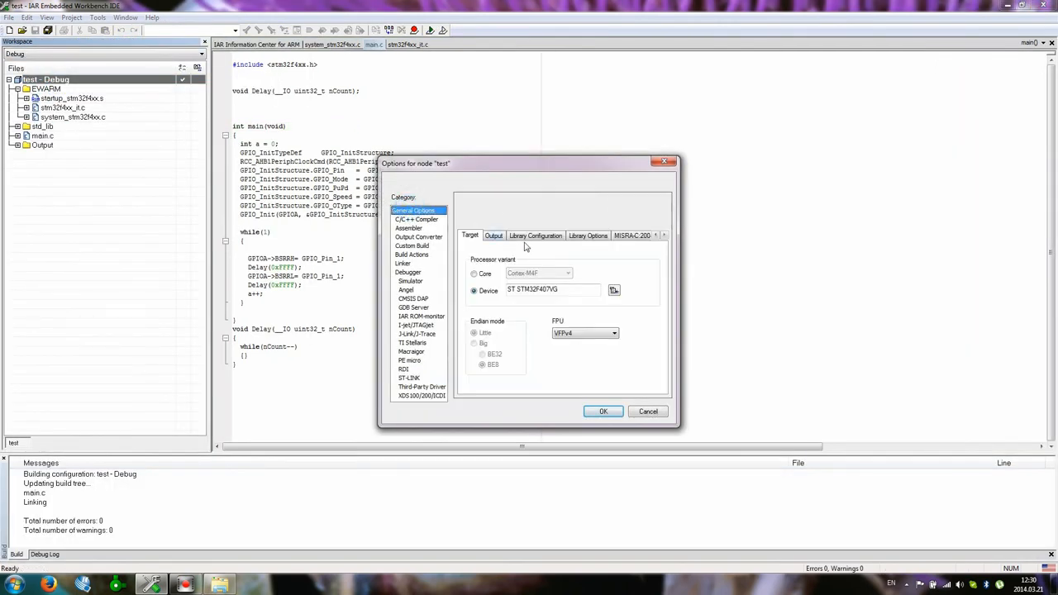
click(417, 219)
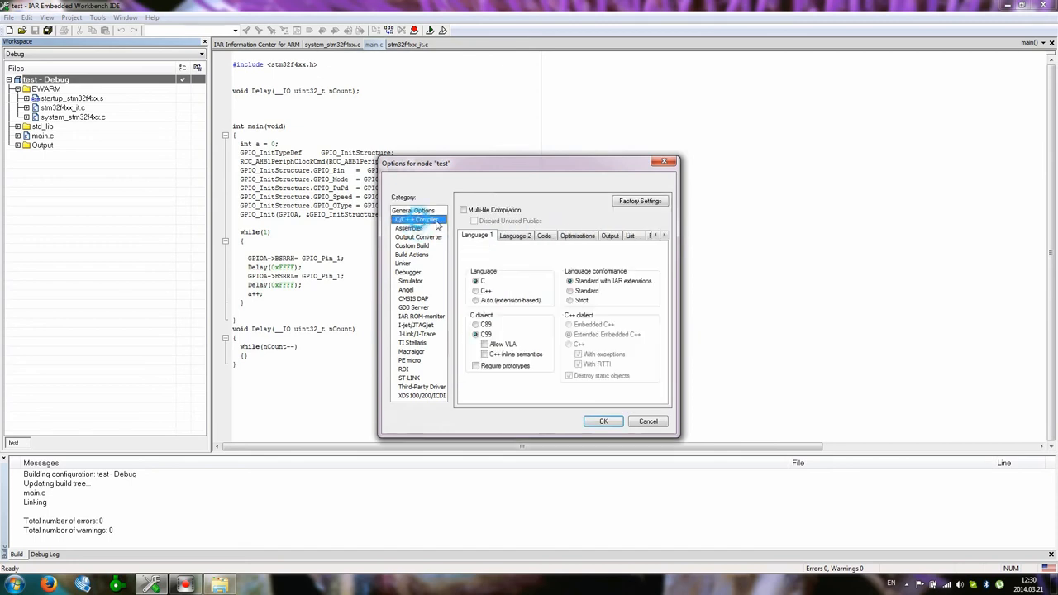
click(577, 235)
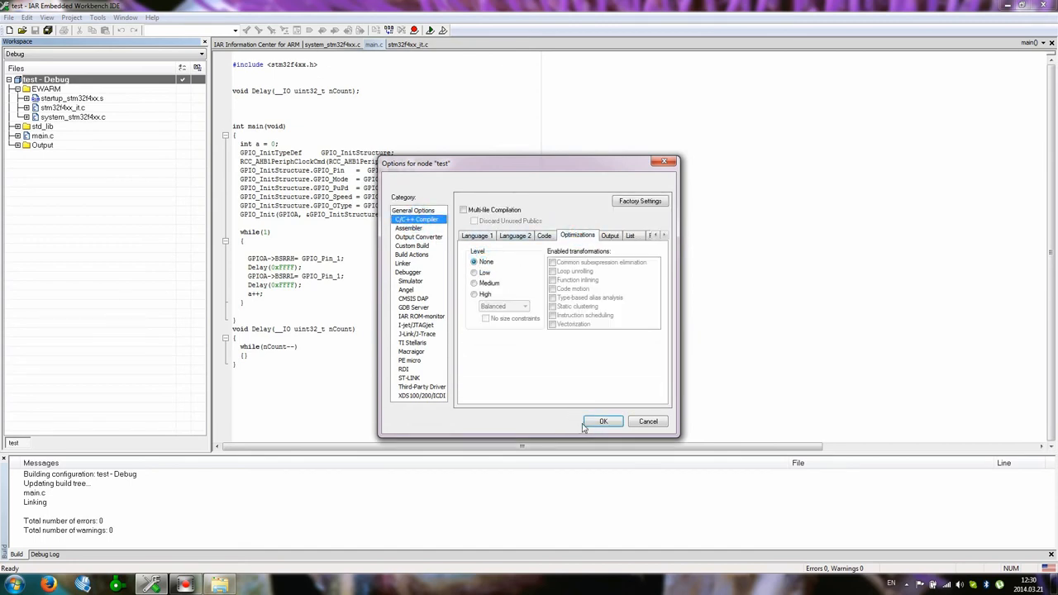
click(603, 421)
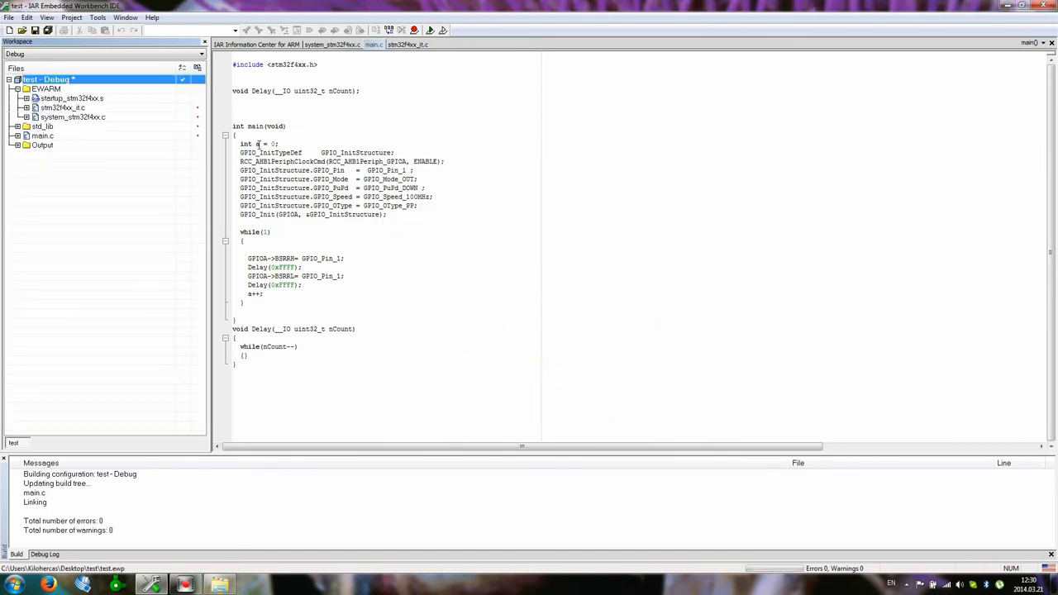
Rebuild, download and restart the debug session halting at main
double_click(255, 293)
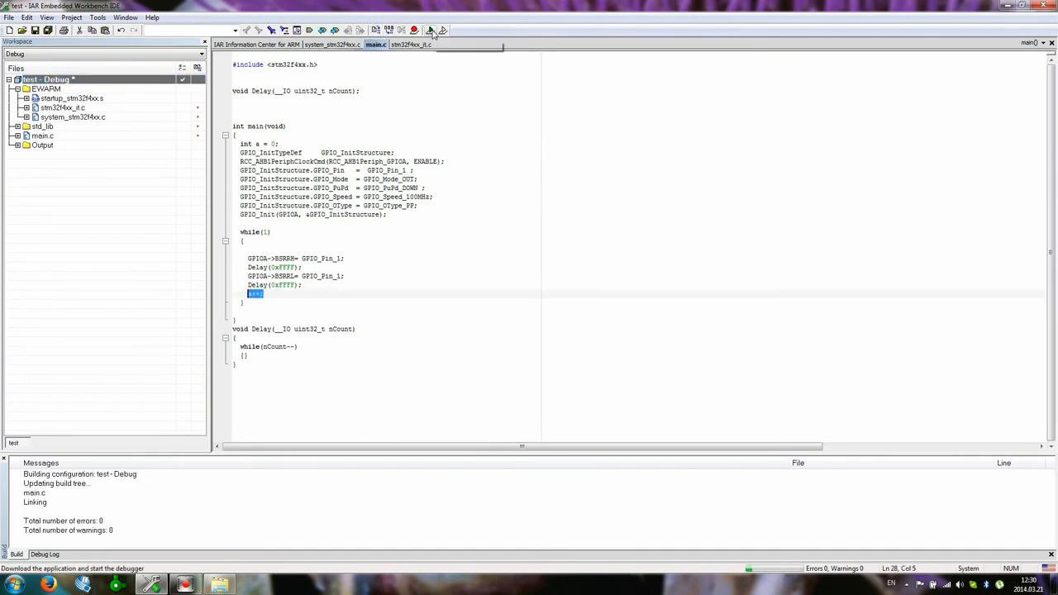
click(429, 31)
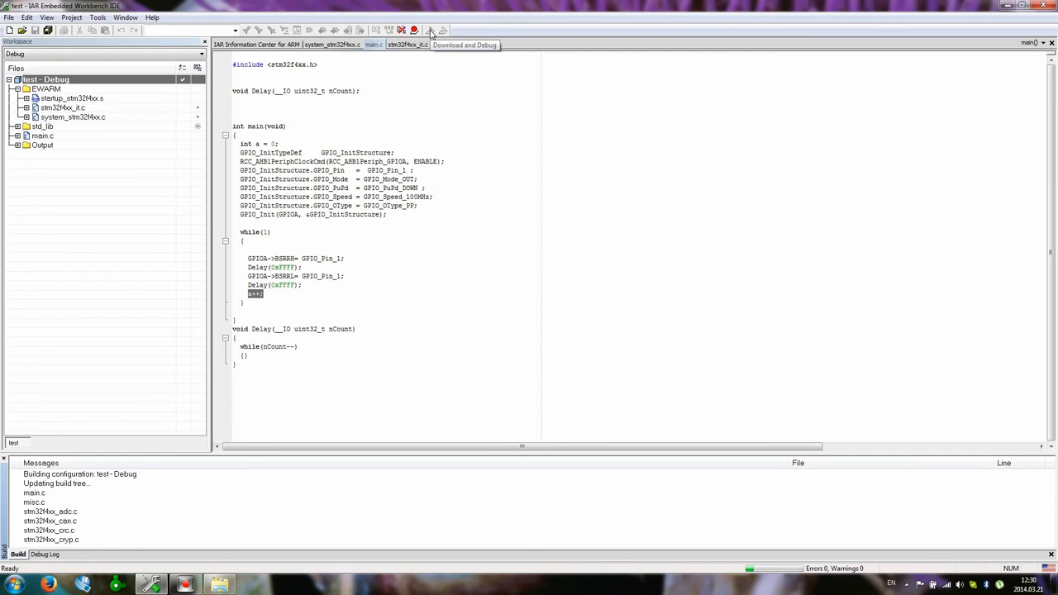
scroll(down, 3)
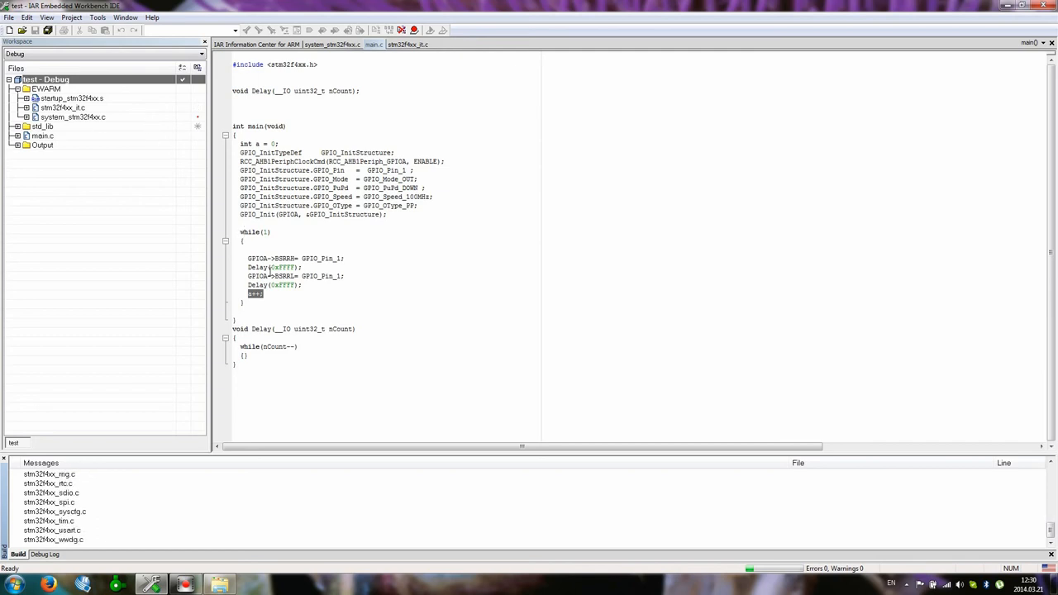
click(415, 31)
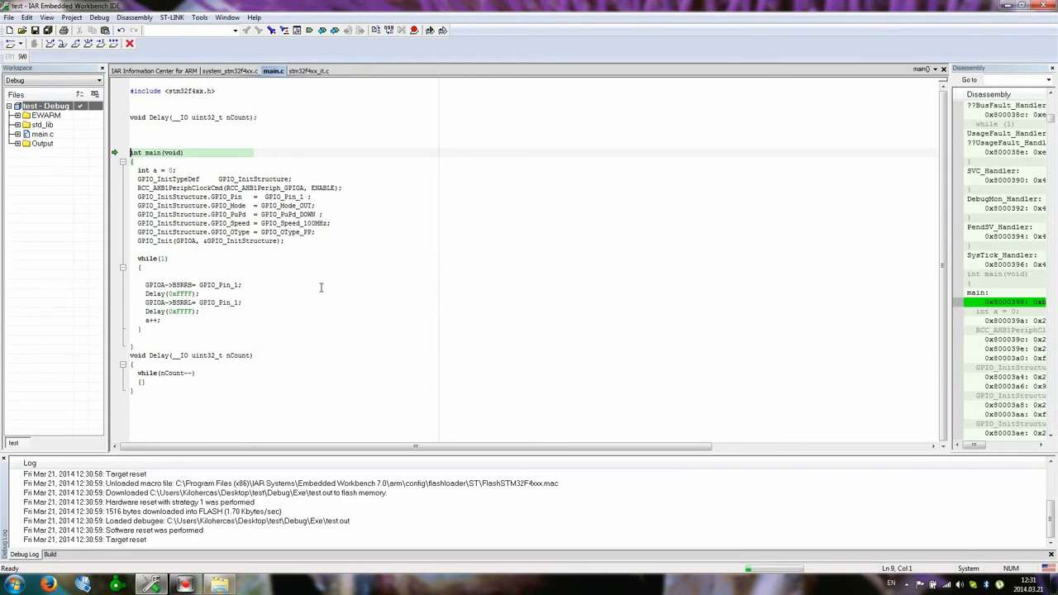
Open the Auto variables window and close the Disassembly view
click(46, 17)
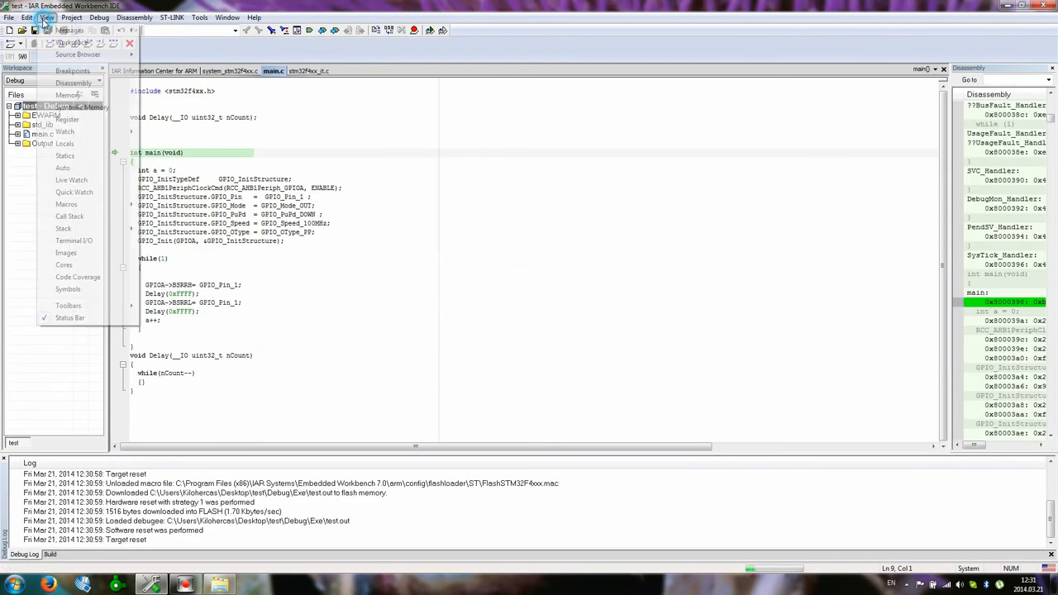
mouse_move(70, 215)
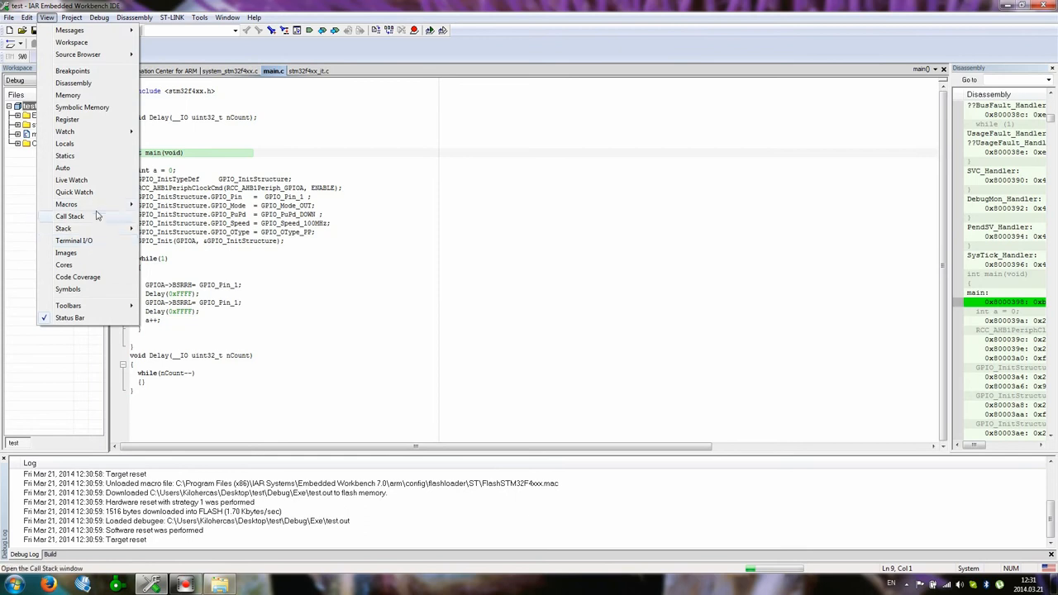
mouse_move(71, 180)
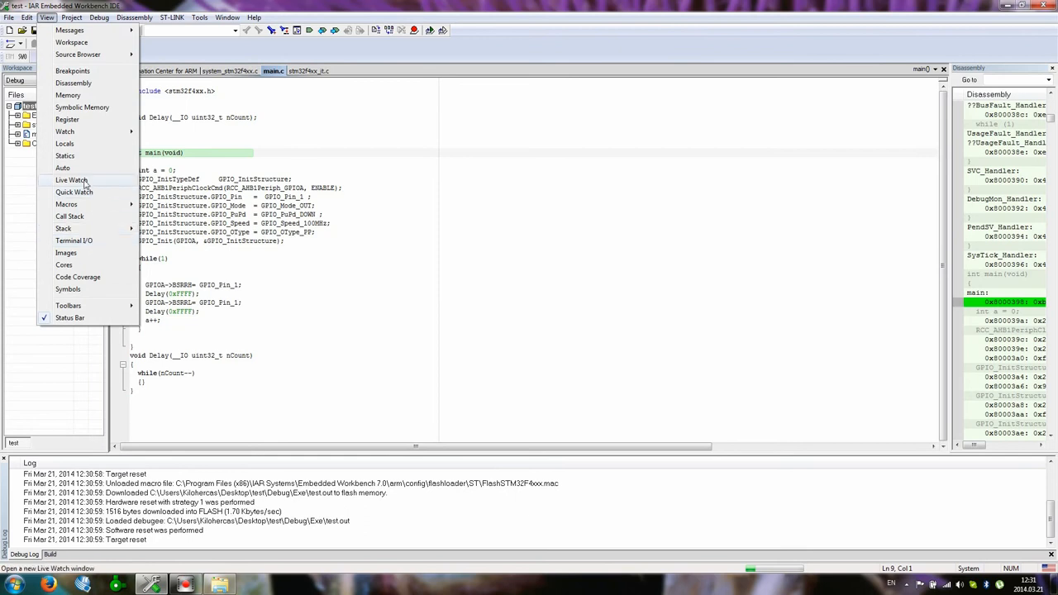
click(63, 168)
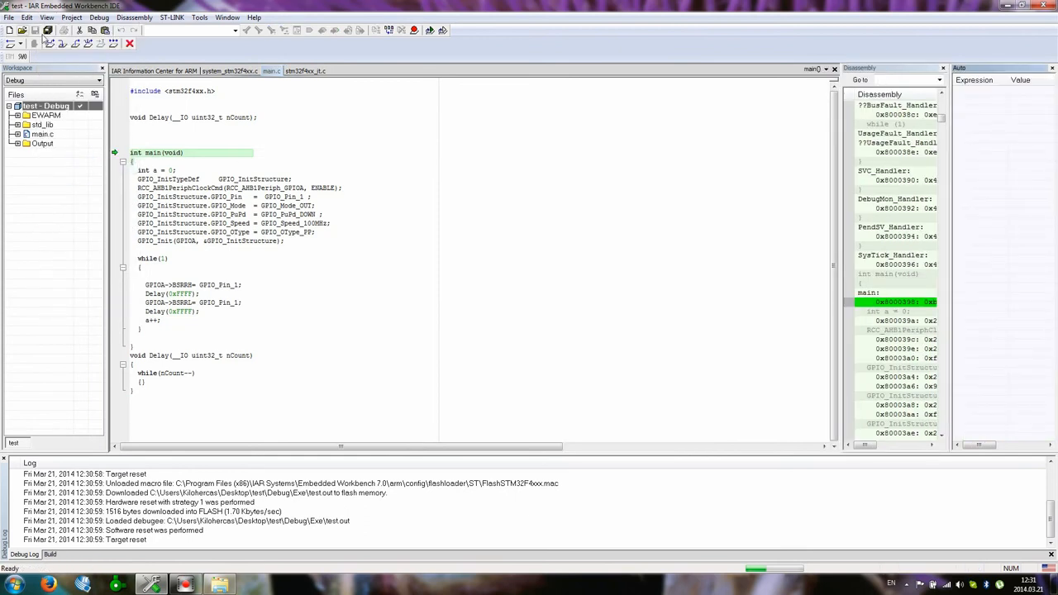
click(942, 68)
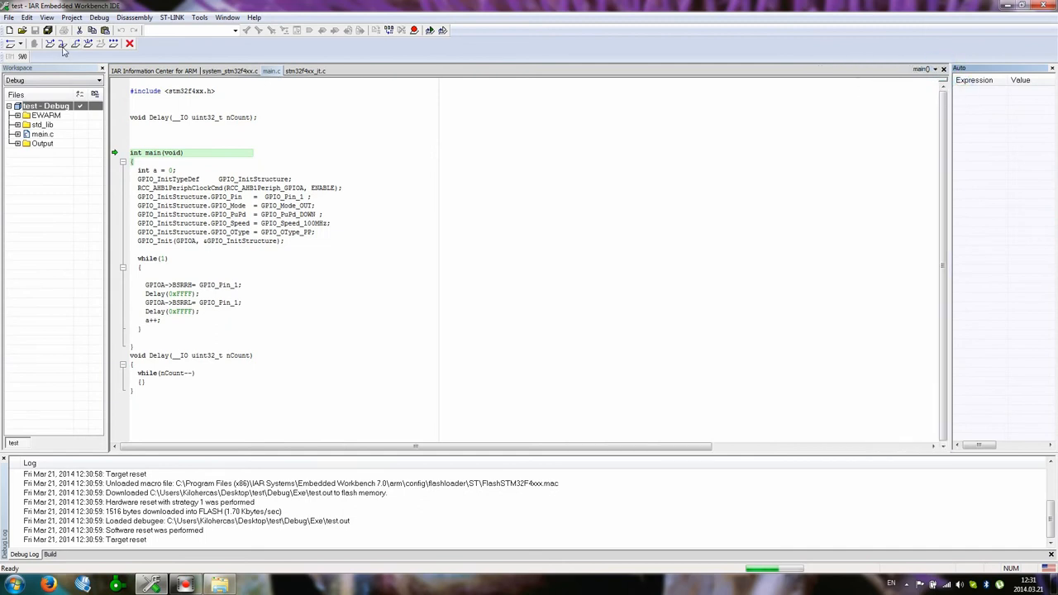
Step over statements to the Delay call, then stop debugging
click(49, 43)
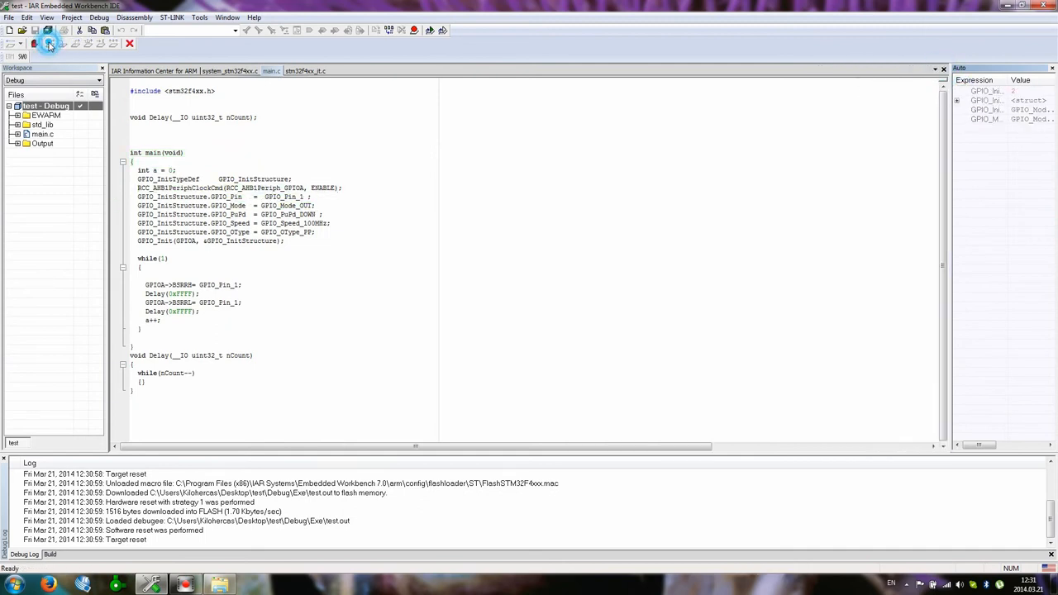
click(49, 43)
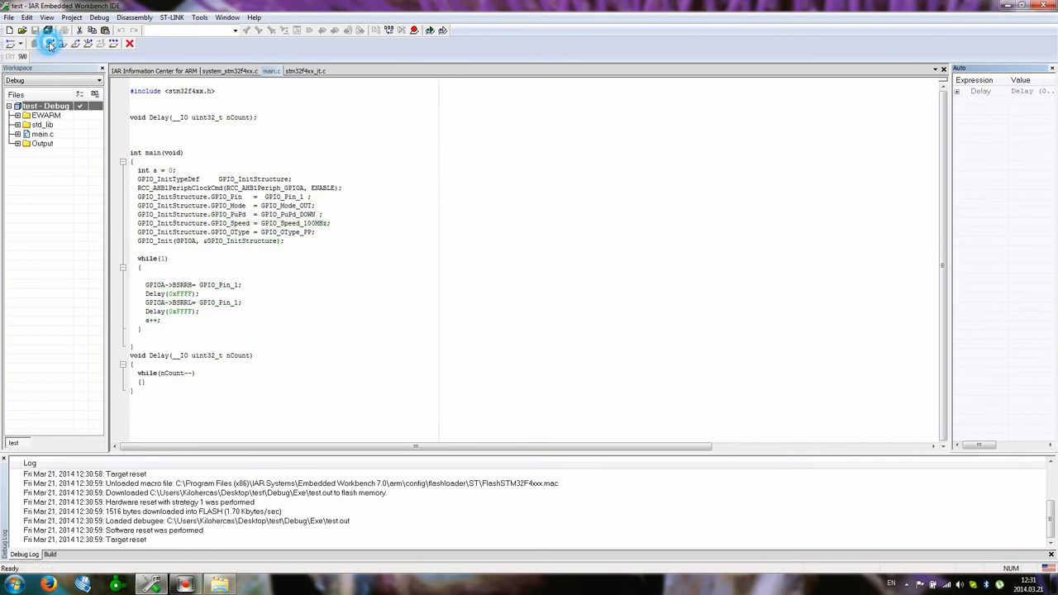
click(49, 44)
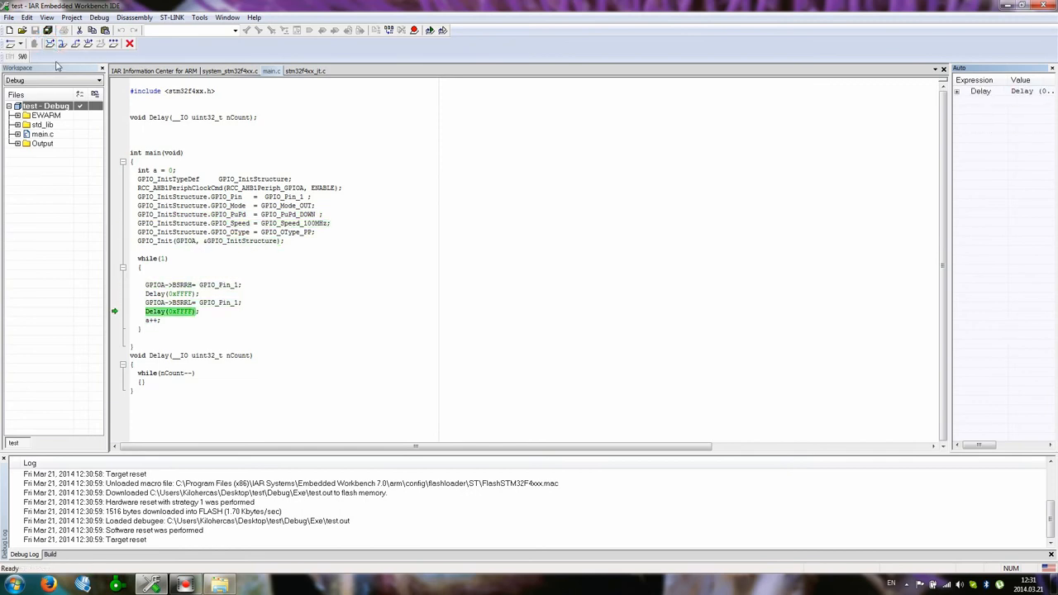
click(129, 43)
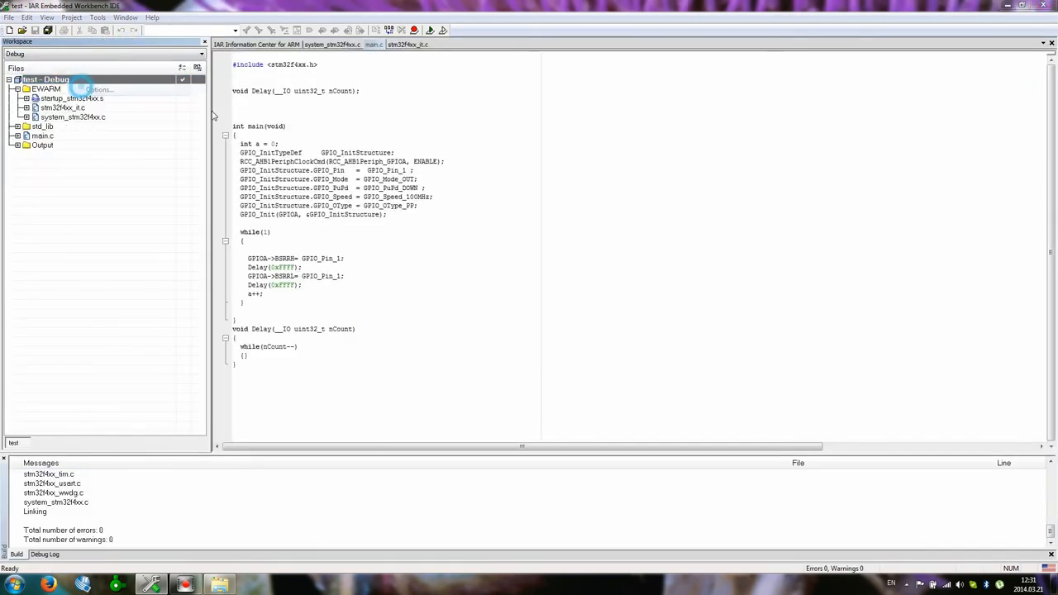
Confirm compiler optimization None, step over through the blink loop's delay calls, then stop debugging
click(98, 89)
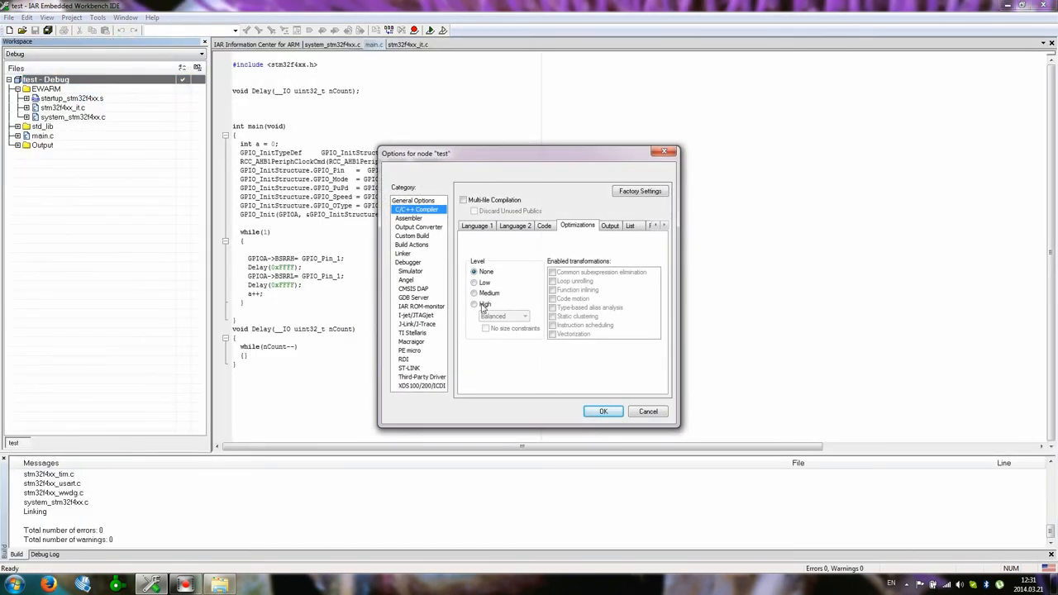
click(603, 411)
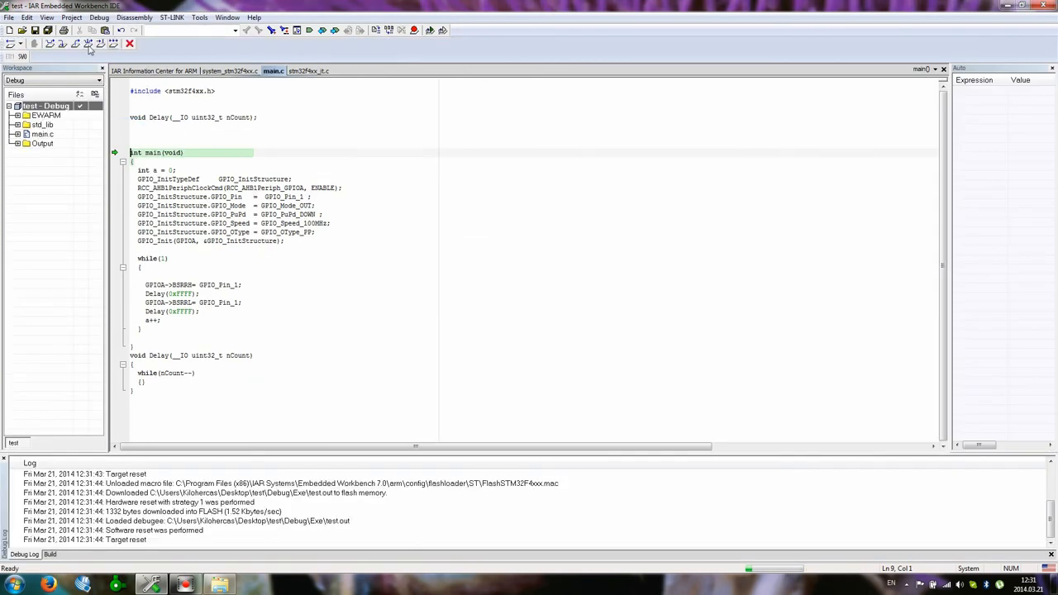
click(47, 43)
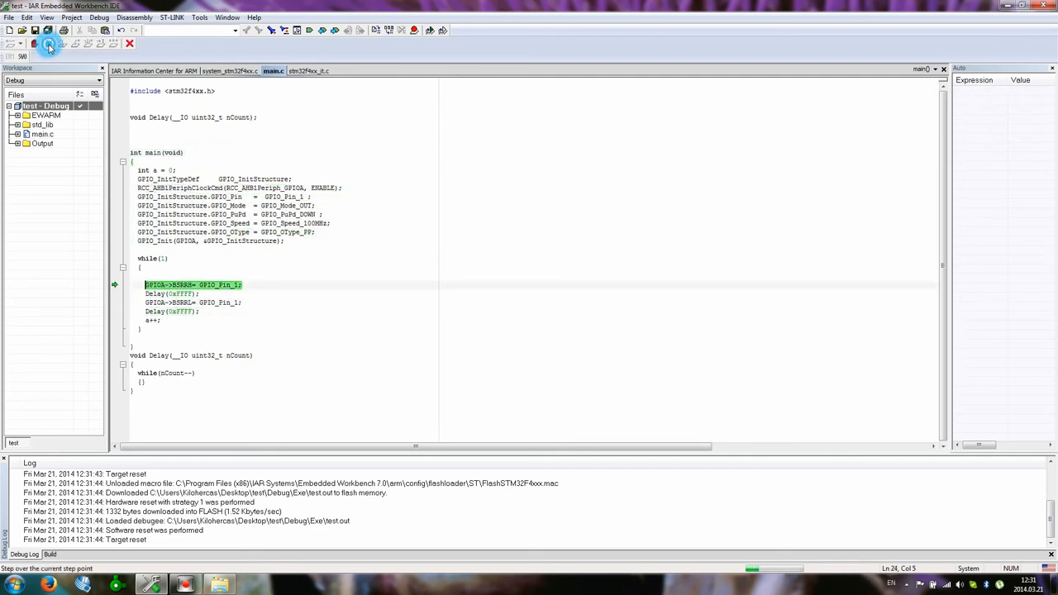
click(49, 43)
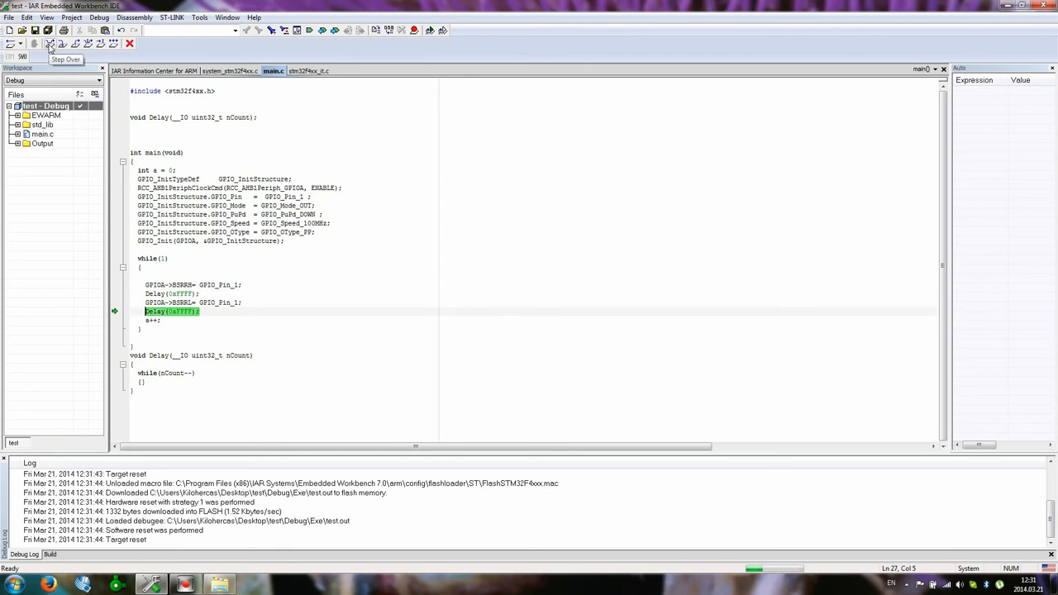
click(49, 44)
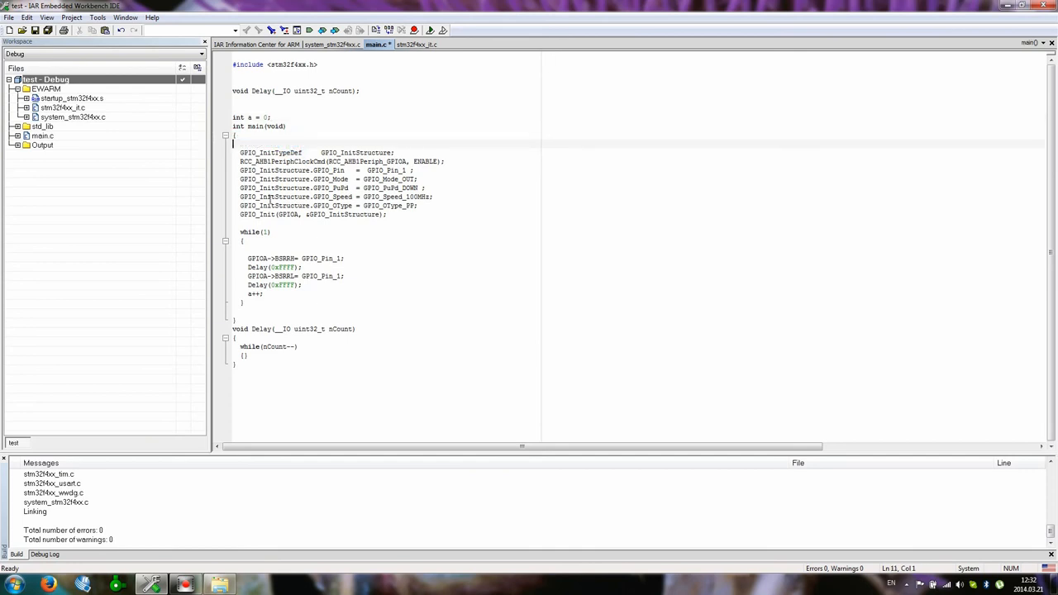
Insert 'if(a>5) Delay(a);' after a++ in main.c and launch Download and Debug
click(264, 294)
text(if)
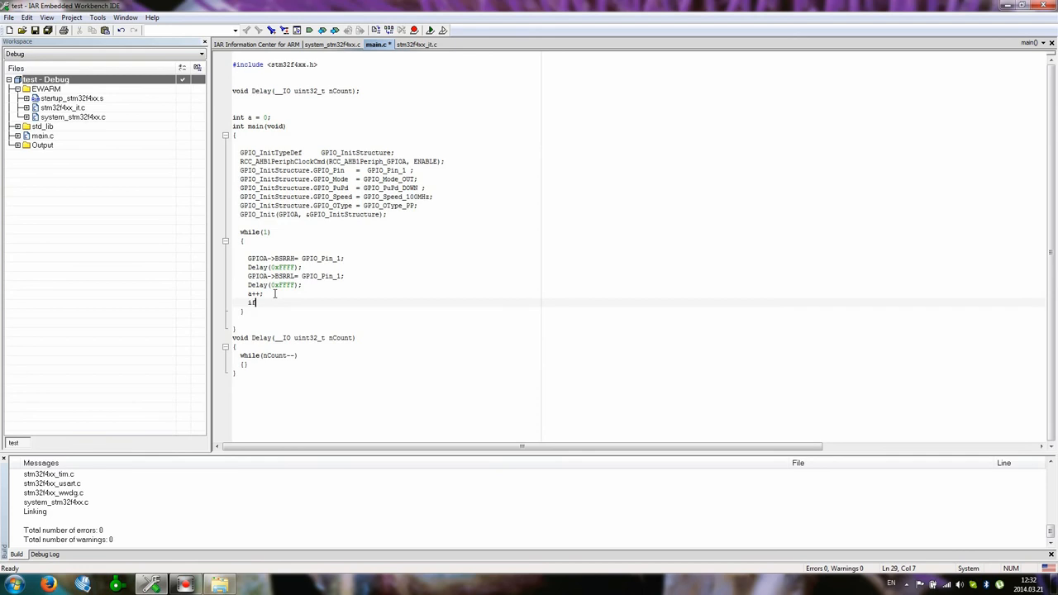
text((a>5)
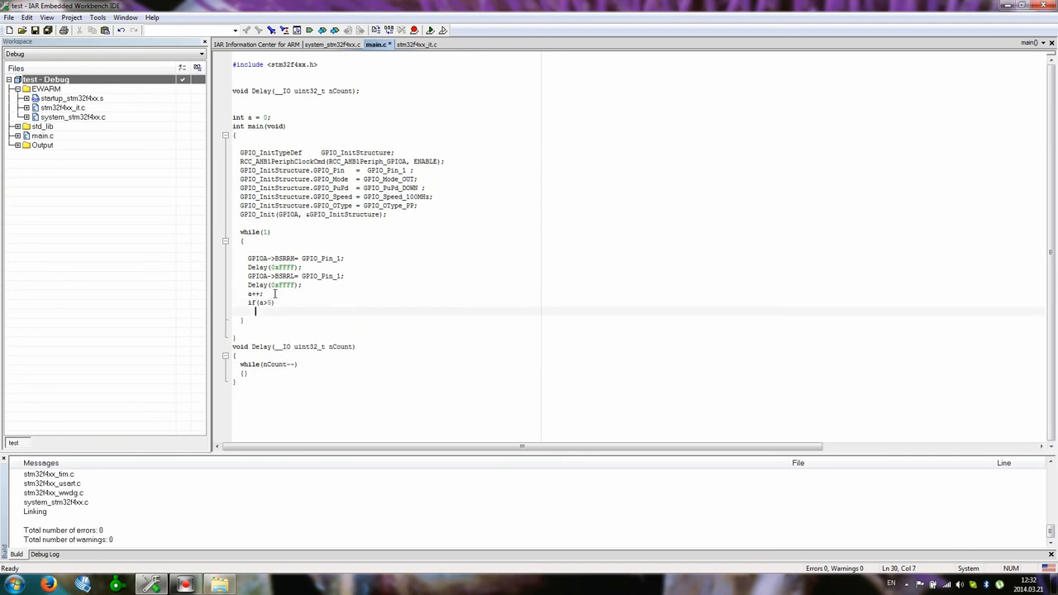
text(delay()
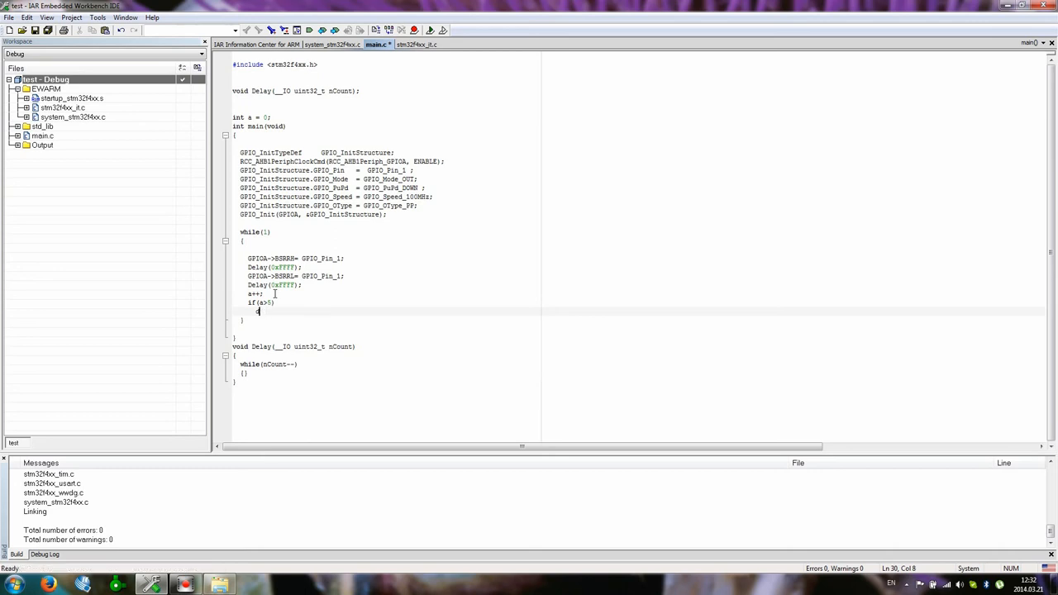
text(Delay(0)
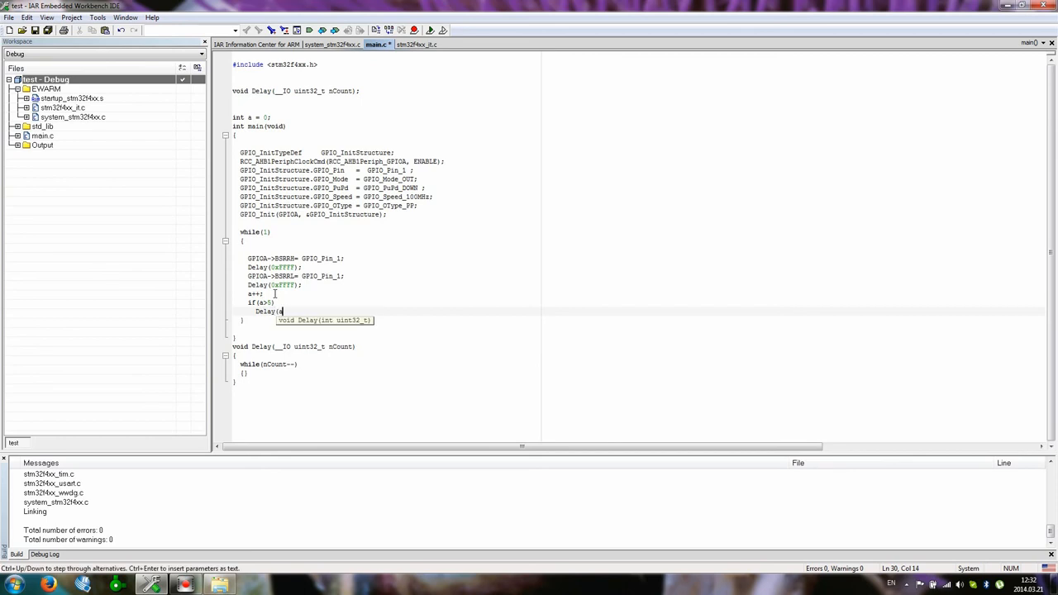
text(a);)
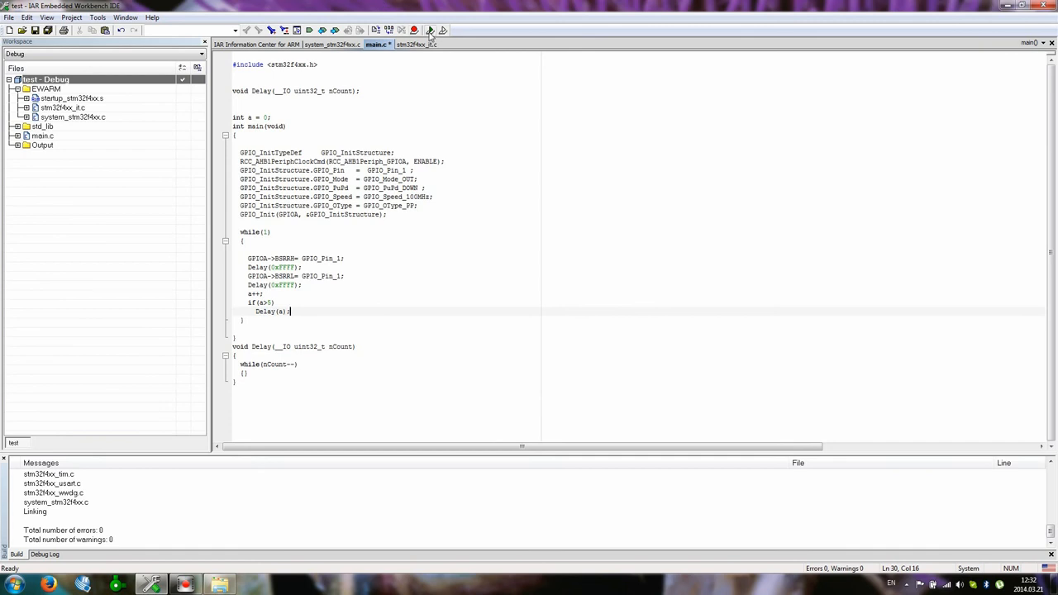
click(400, 30)
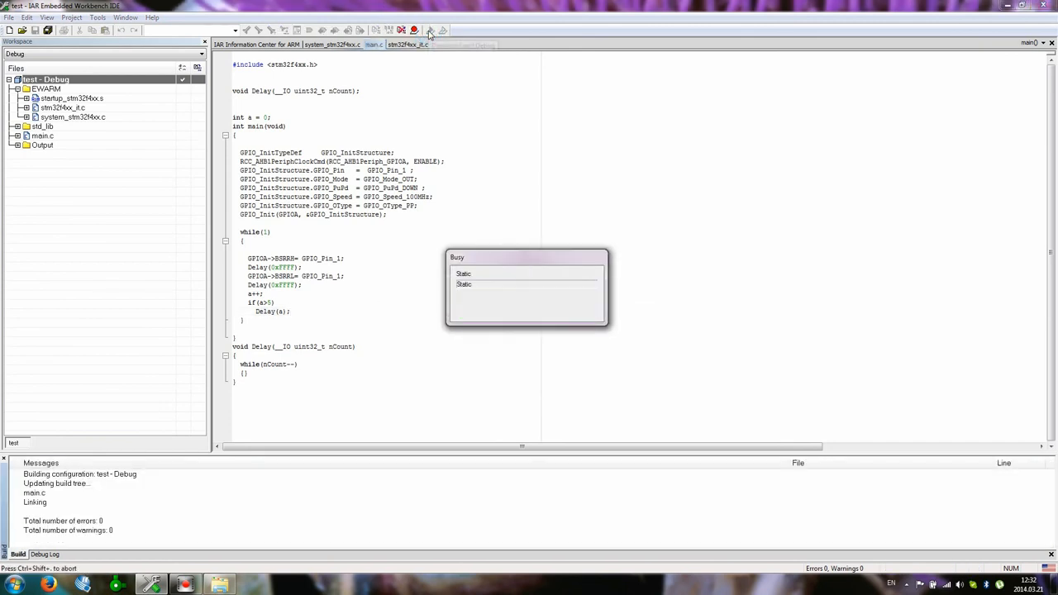
Open the Live Watch window and add the global a as a watched expression
click(414, 31)
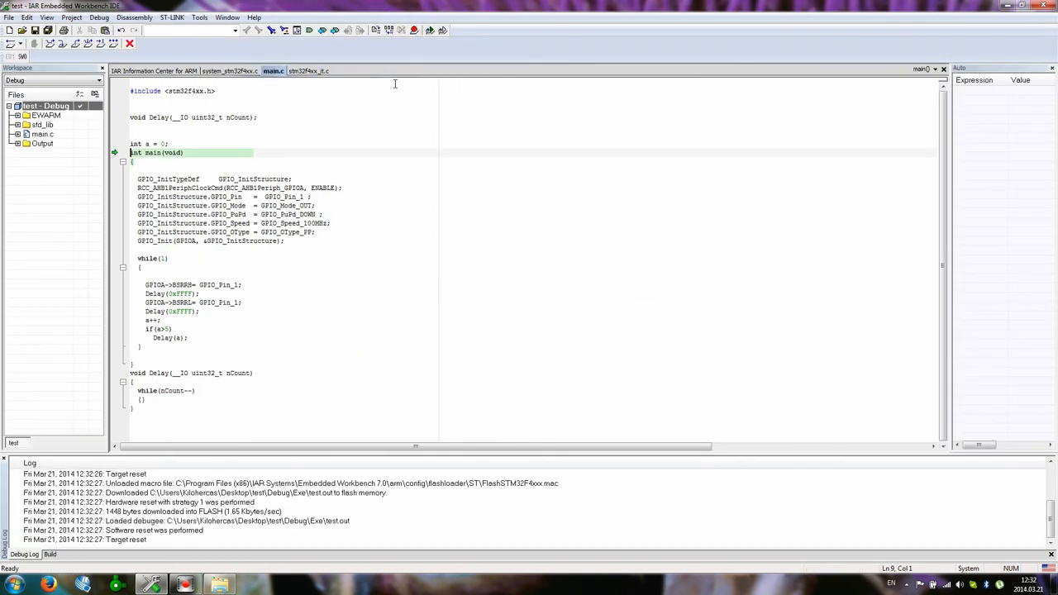
click(46, 16)
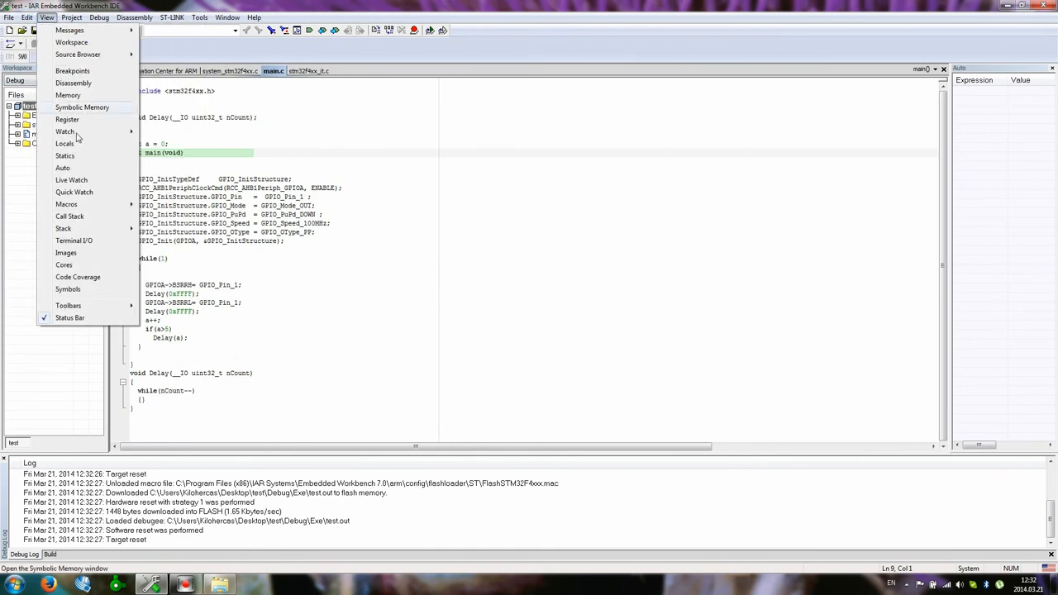
click(71, 179)
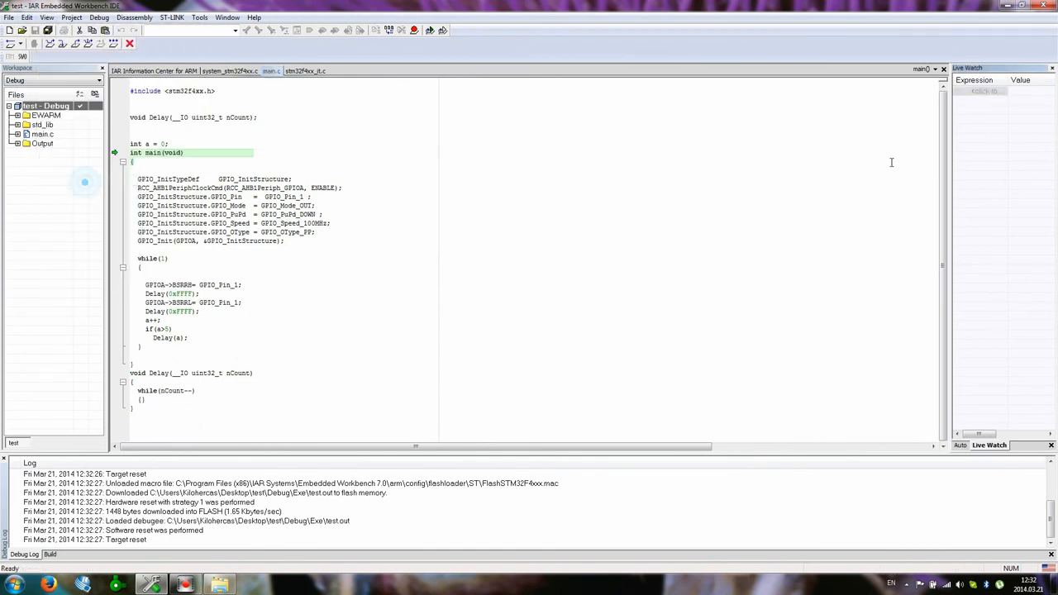
click(980, 91)
text(a)
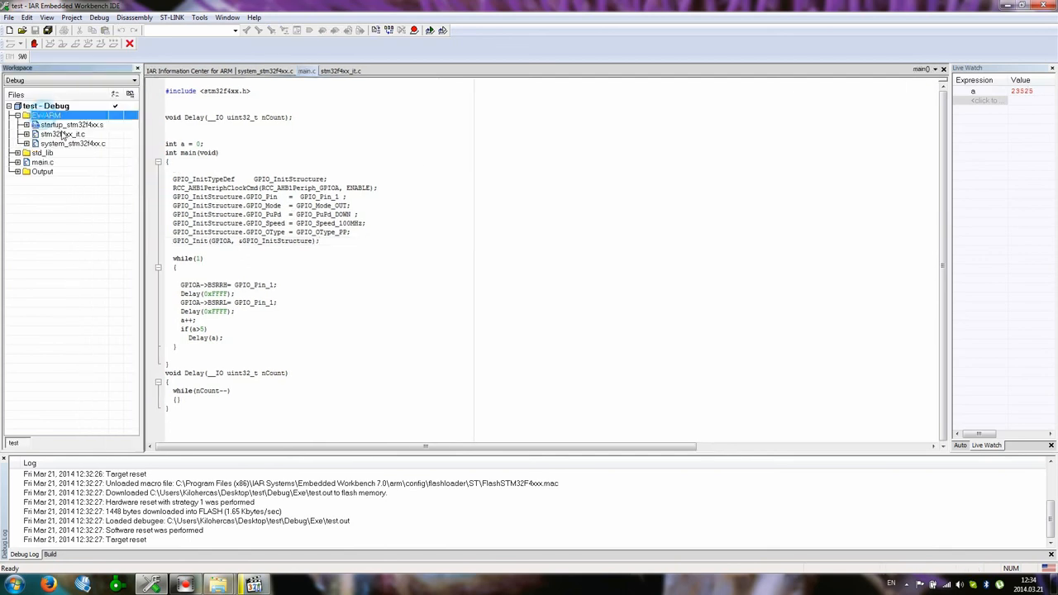
Inspect the PLL_M and clock settings in system_stm32f4xx.c
click(73, 143)
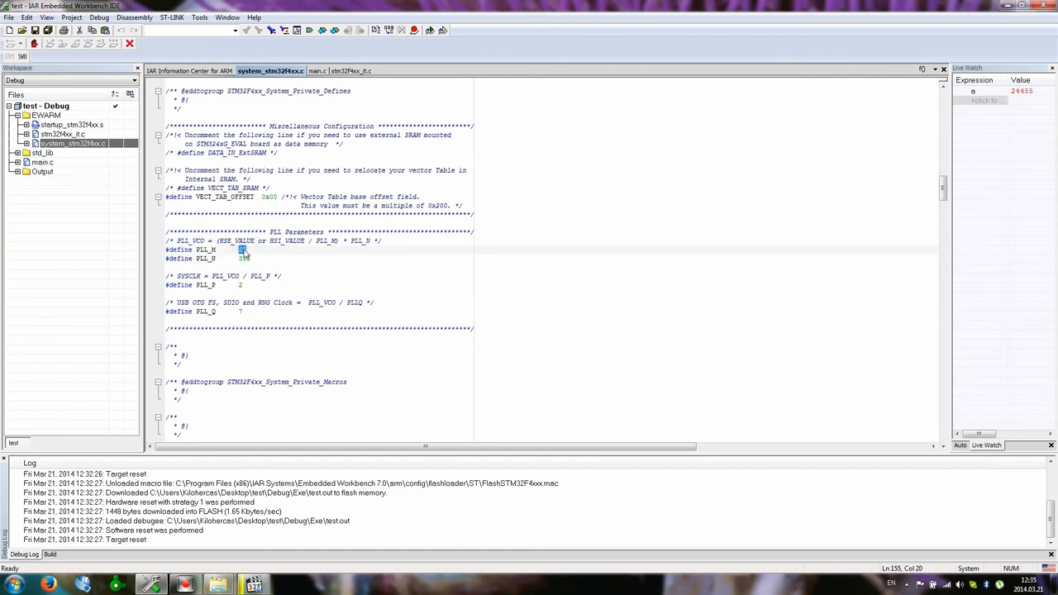
mouse_move(241, 250)
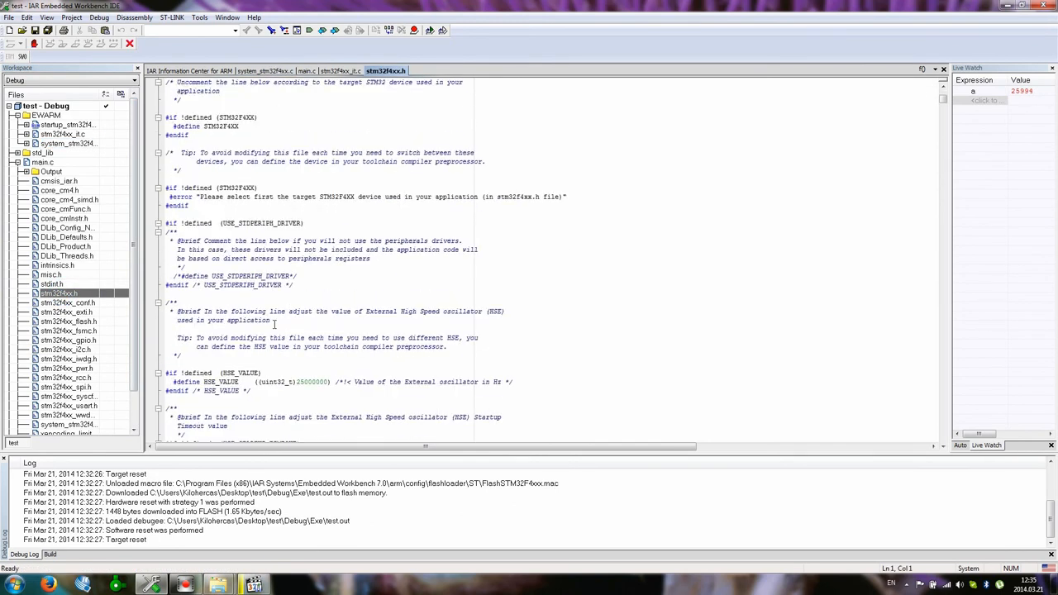
scroll(down, 3)
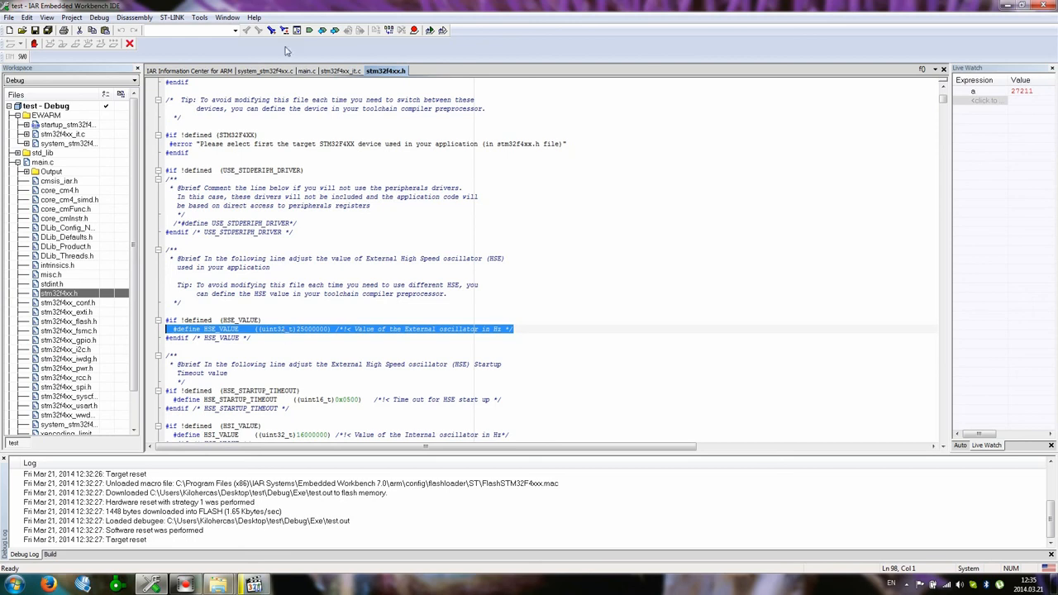
click(270, 70)
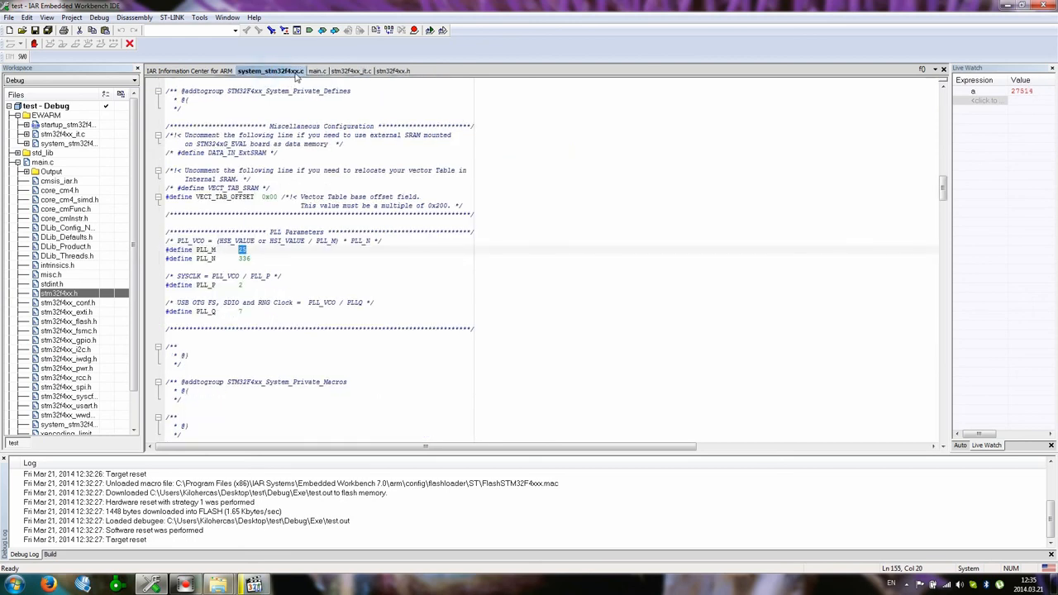
Replace the HSE_VALUE value 25000000 with 8000000 in stm32f4xx.h
click(385, 70)
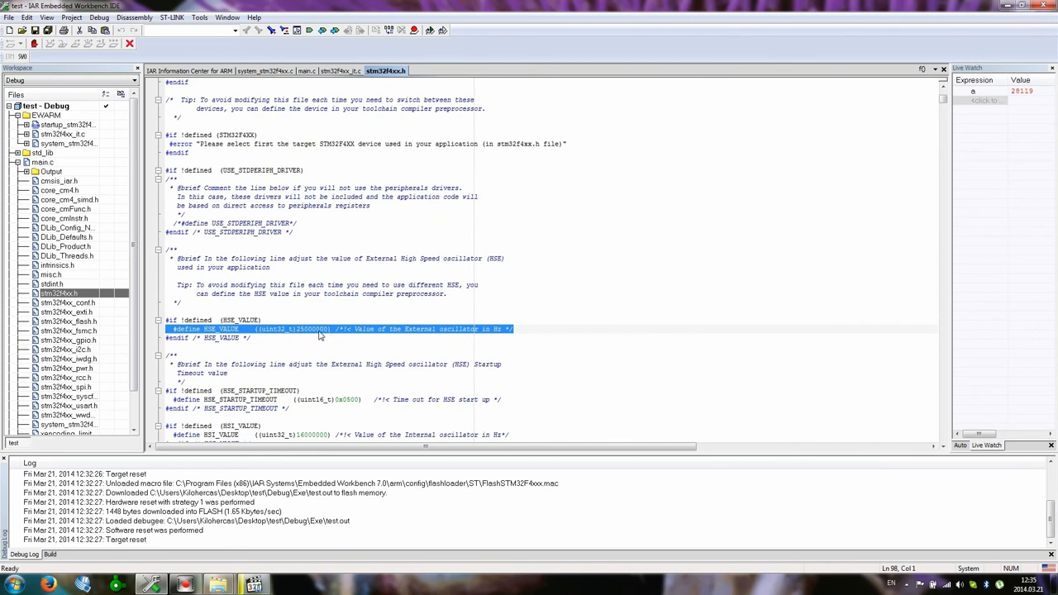
double_click(306, 329)
text(8)
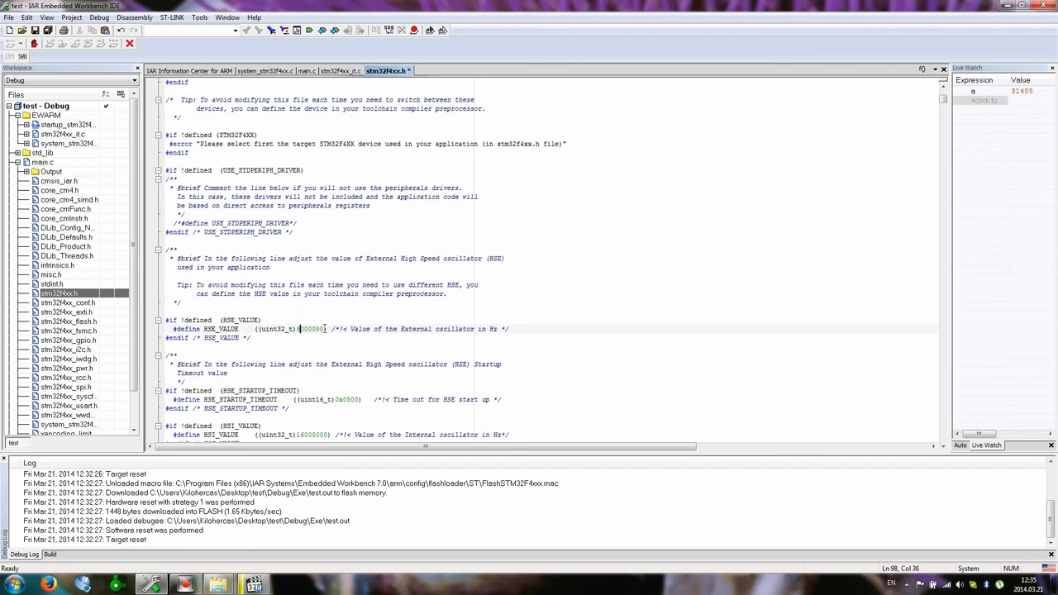
double_click(310, 329)
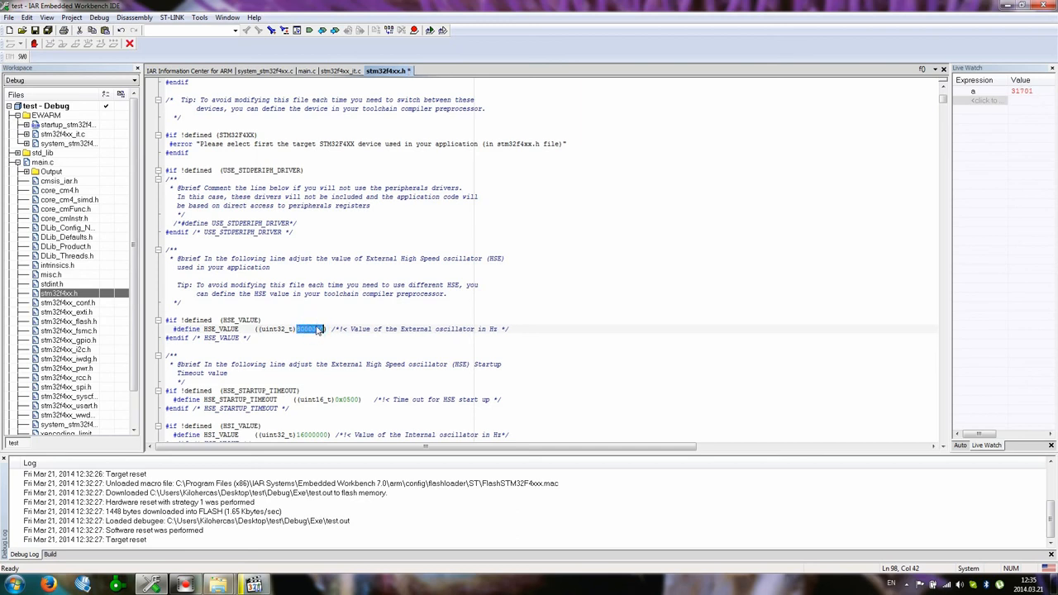
mouse_move(313, 329)
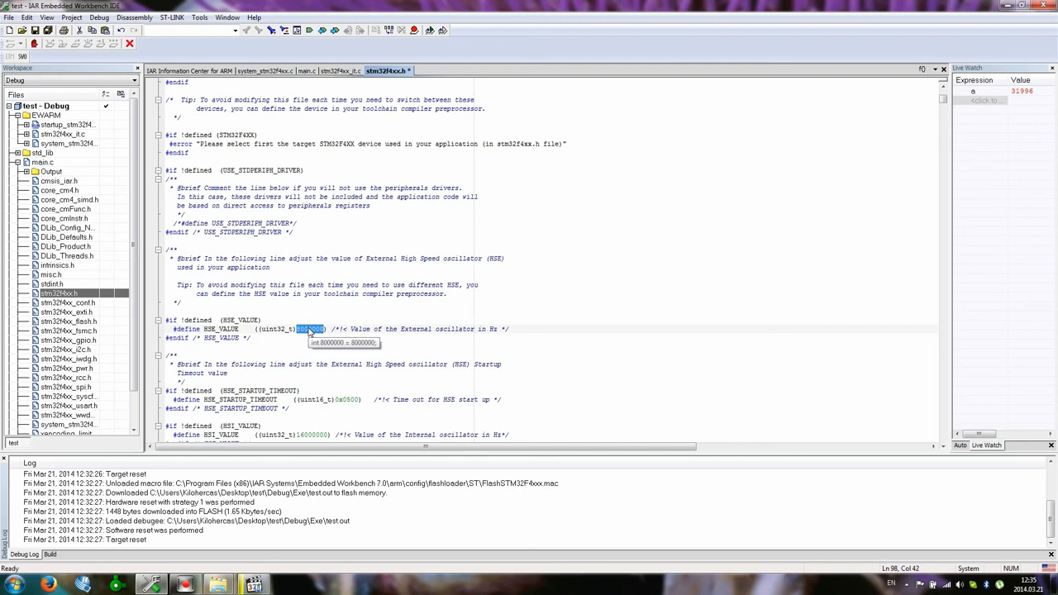